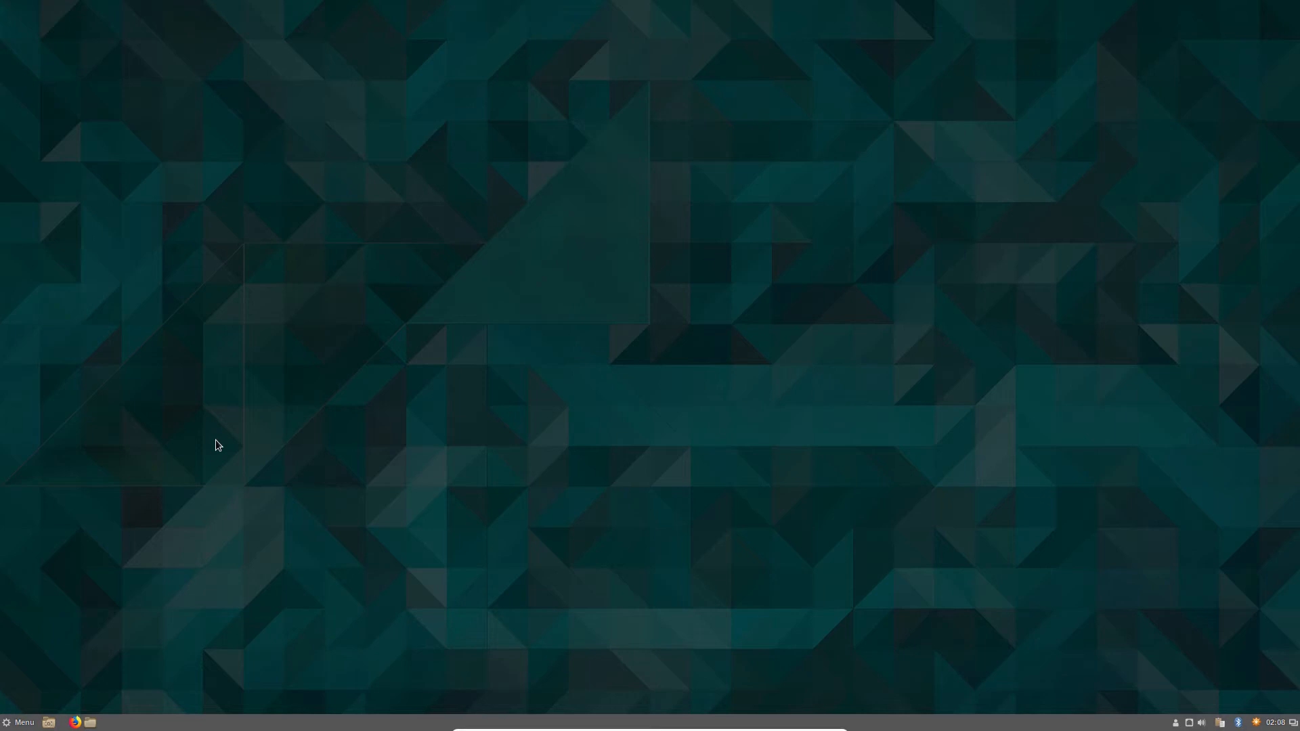
{"action": "mouse_move", "coordinate": [1064, 292]}
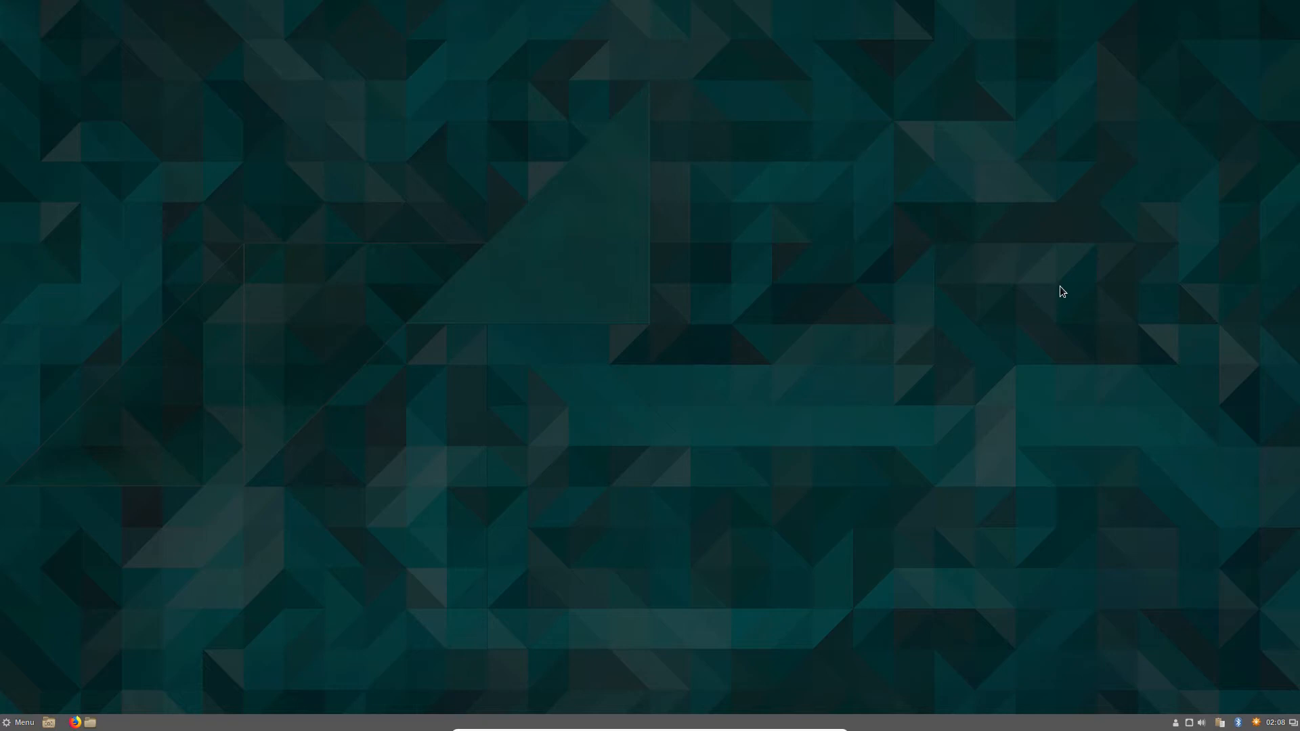
{"action": "mouse_move", "coordinate": [622, 371]}
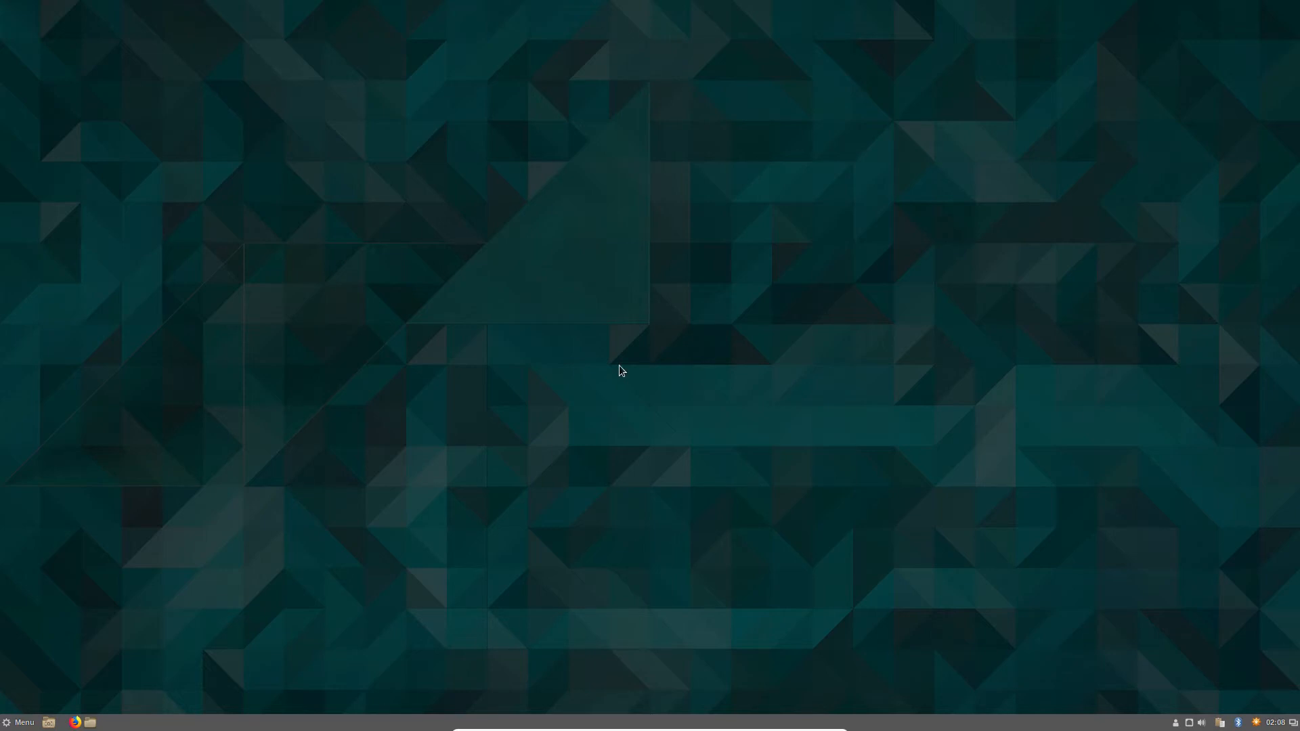
{"action": "mouse_move", "coordinate": [448, 153]}
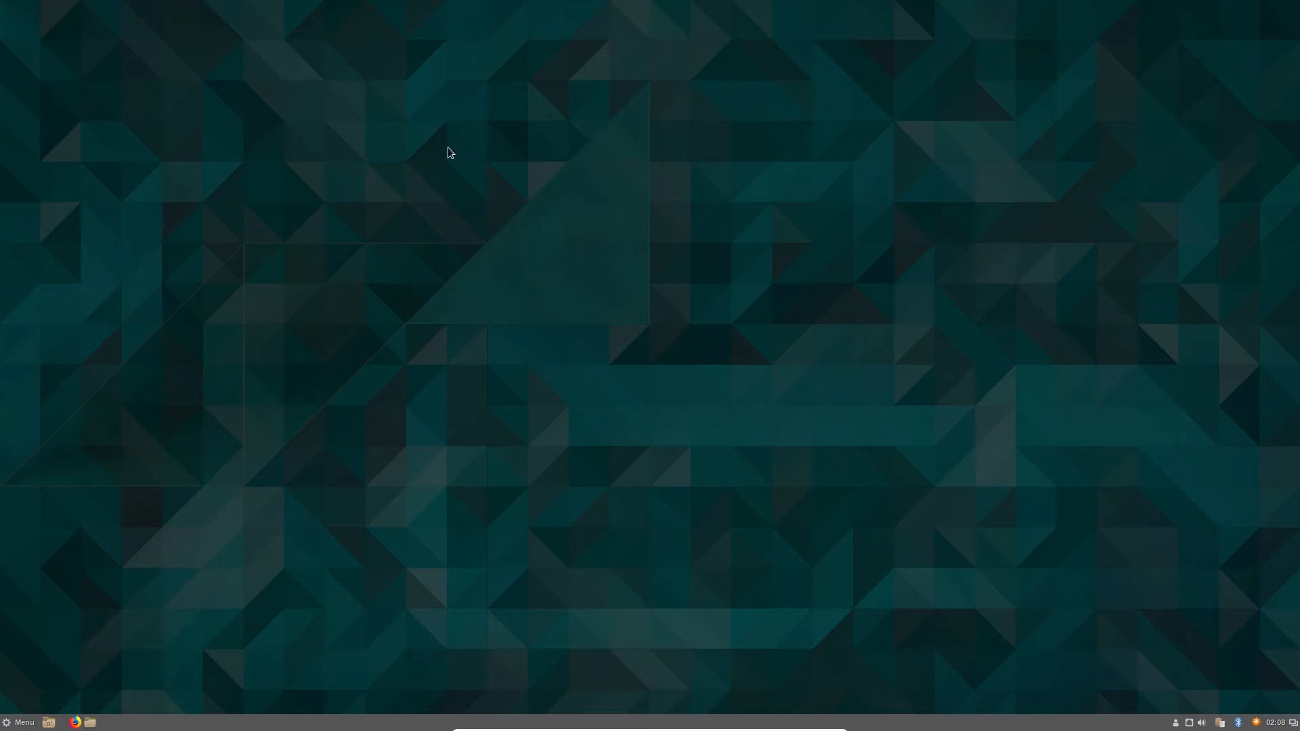
{"action": "mouse_move", "coordinate": [344, 108]}
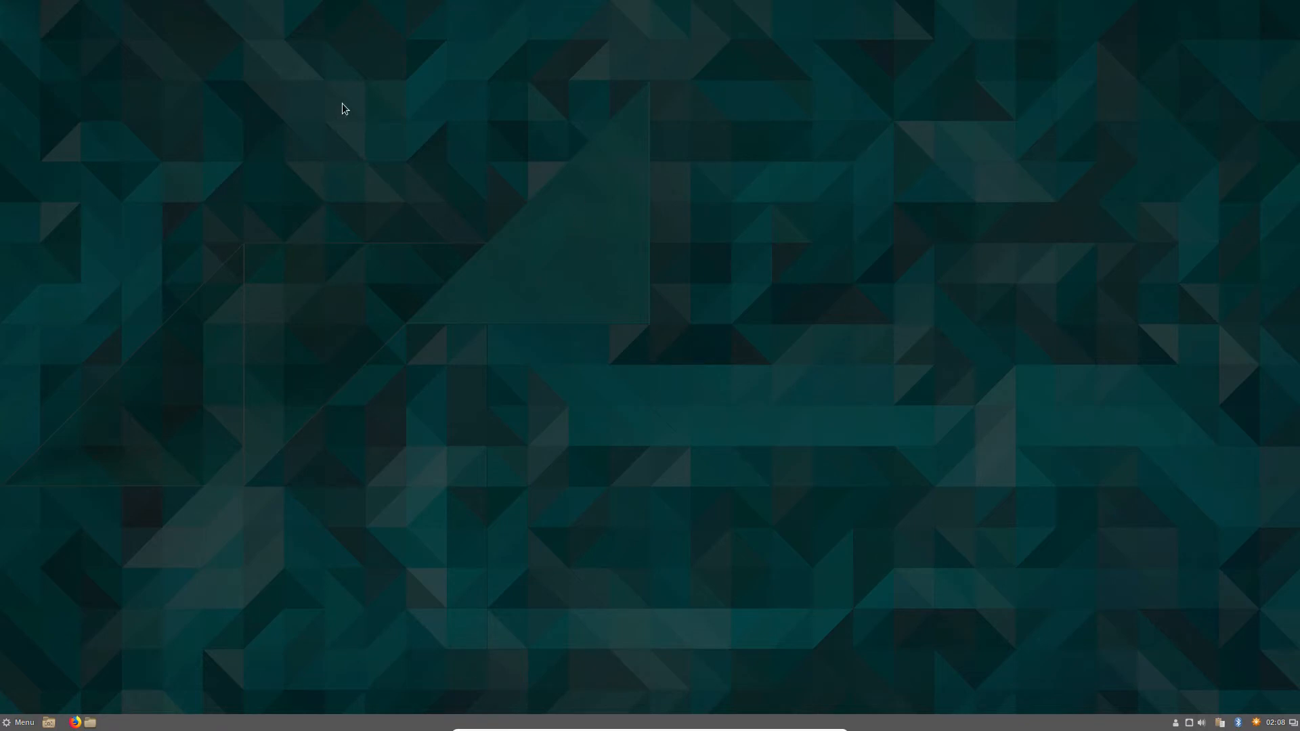
{"action": "mouse_move", "coordinate": [259, 52]}
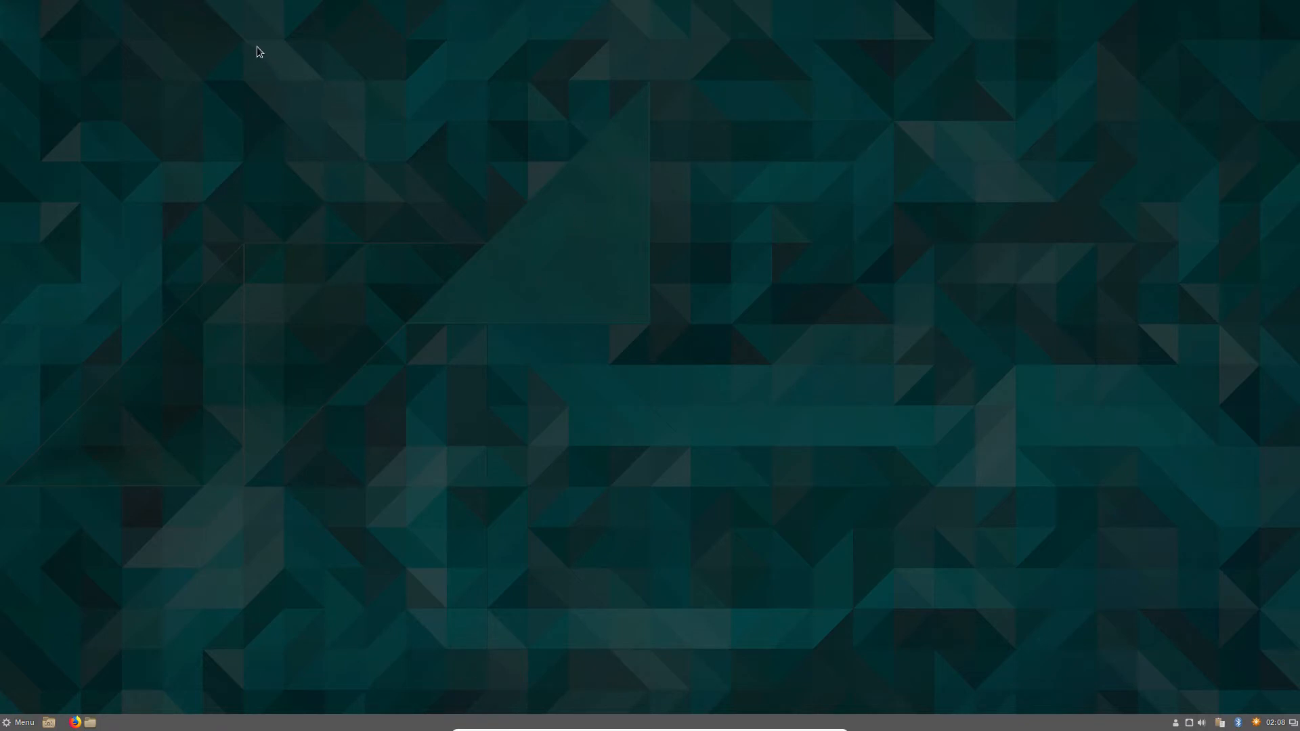
- Open the desktop context menu to reach Add Desklets
{"action": "right_click", "coordinate": [259, 51]}
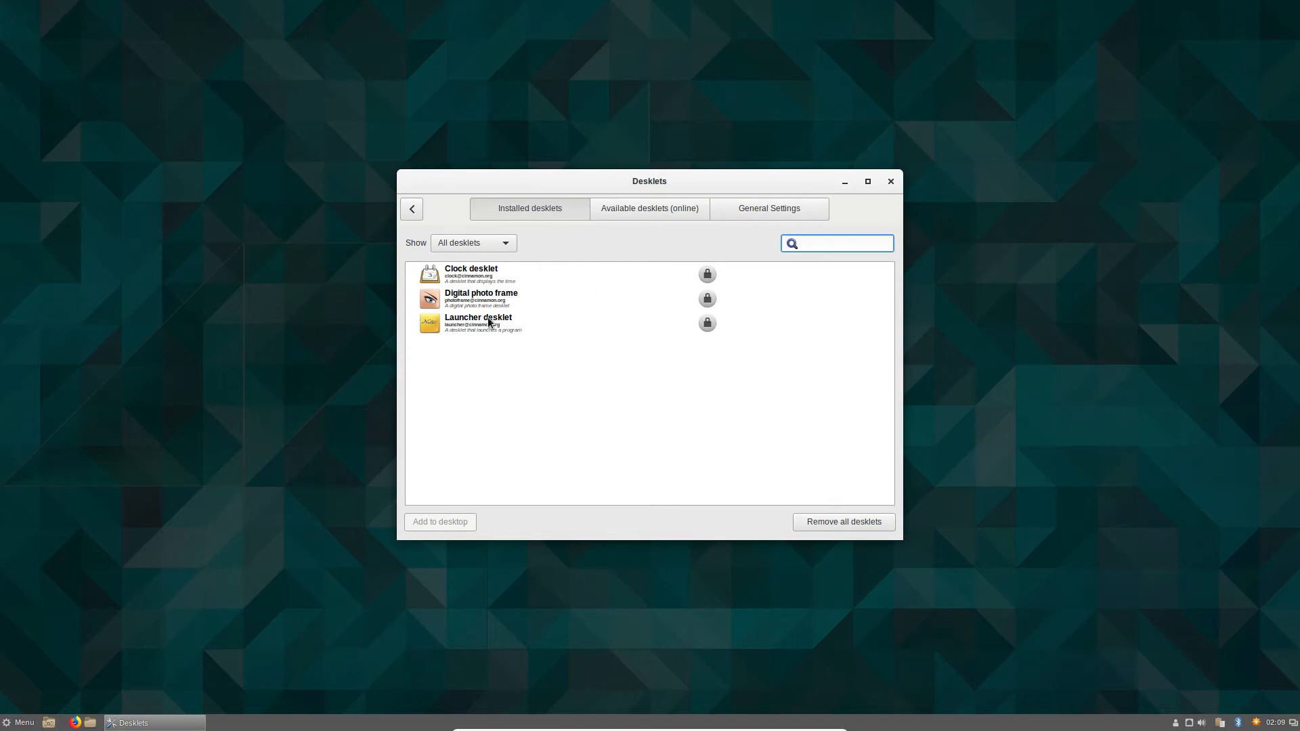
- Browse the Launcher and Clock desklets, refresh the online index, then return to installed desklets
{"action": "left_click", "coordinate": [479, 323]}
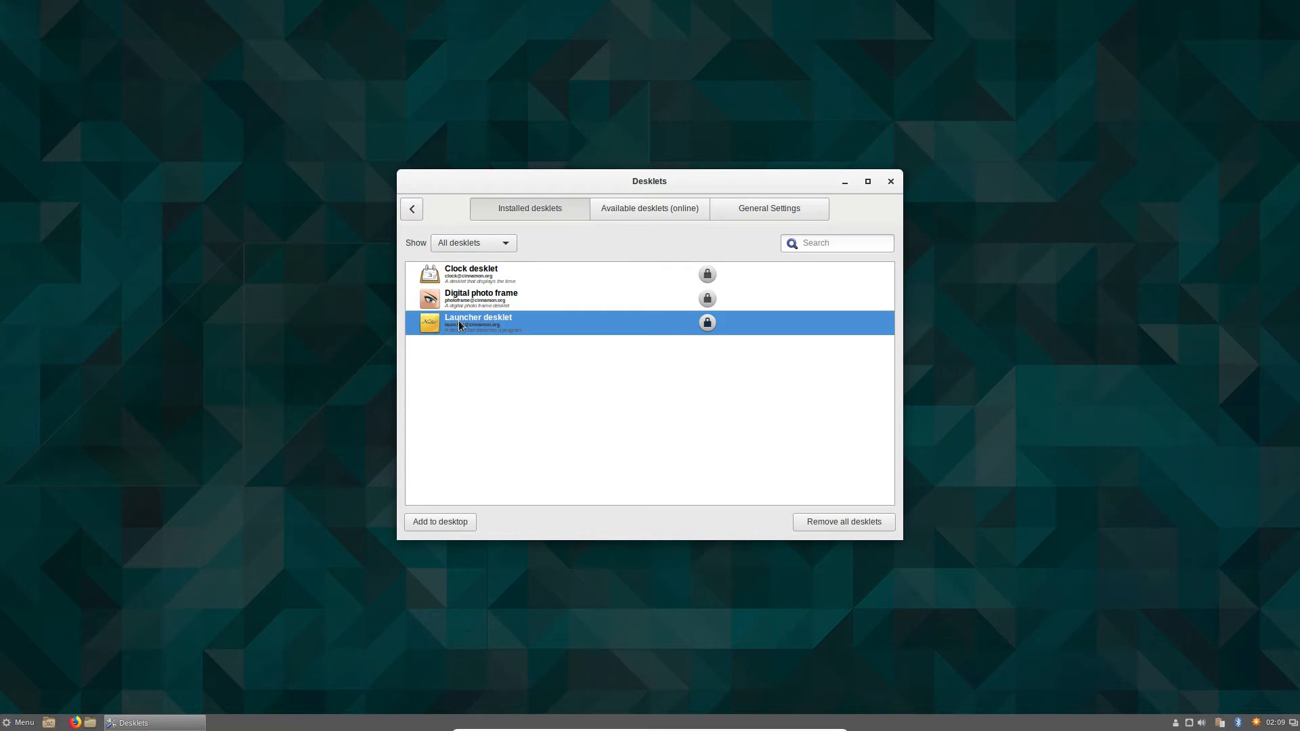
{"action": "left_click", "coordinate": [498, 273]}
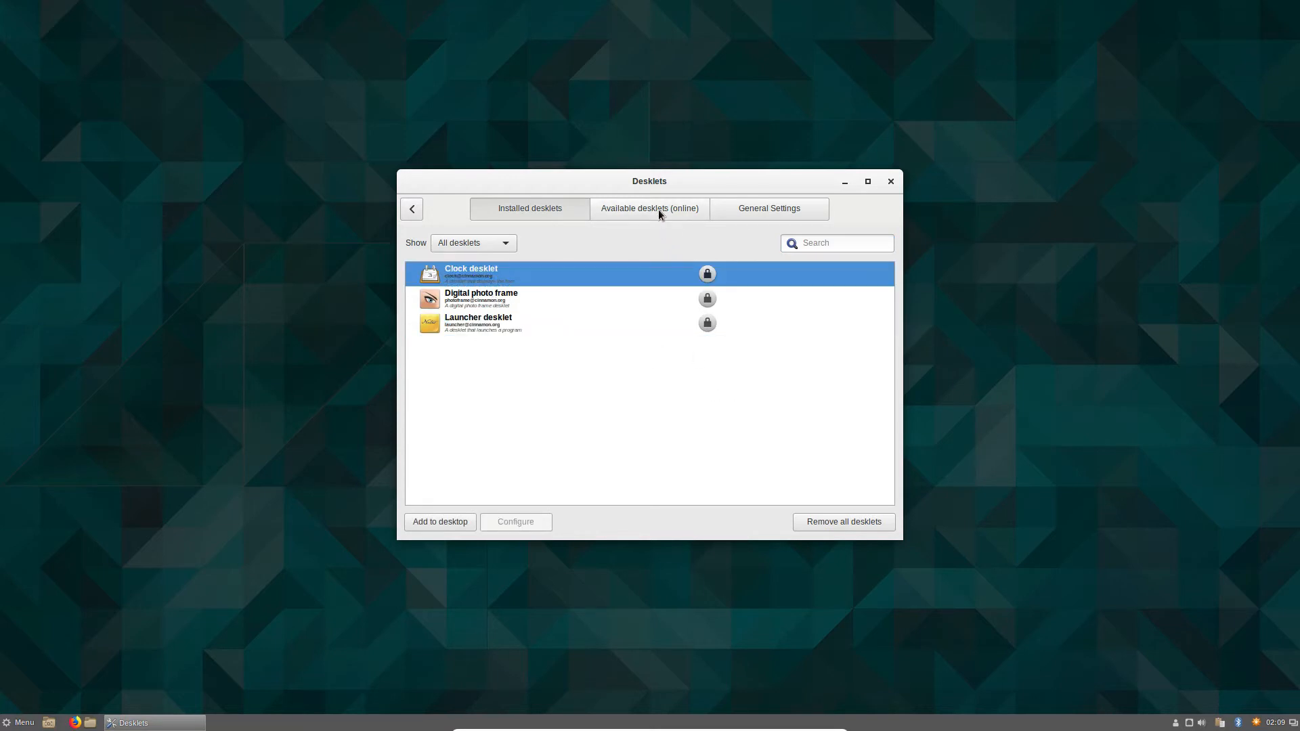
{"action": "left_click", "coordinate": [650, 208]}
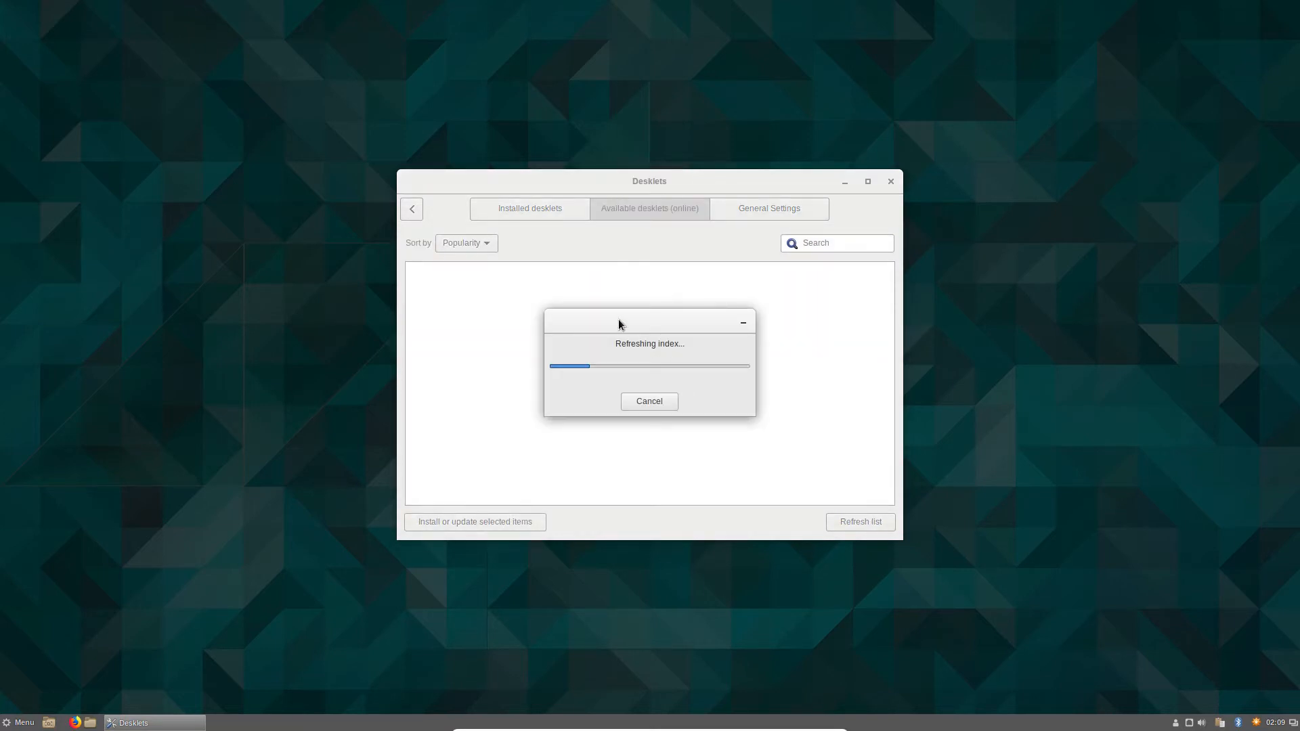
{"action": "mouse_move", "coordinate": [673, 426]}
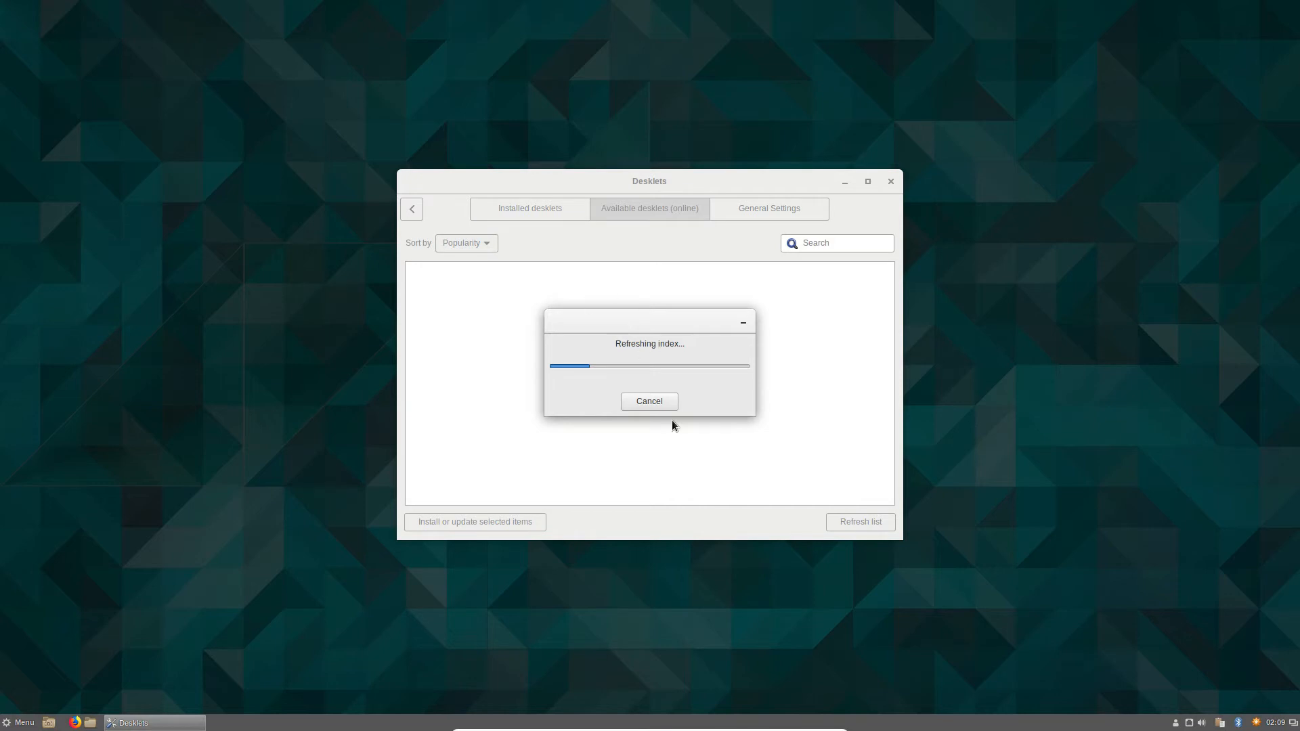
{"action": "left_click", "coordinate": [648, 401]}
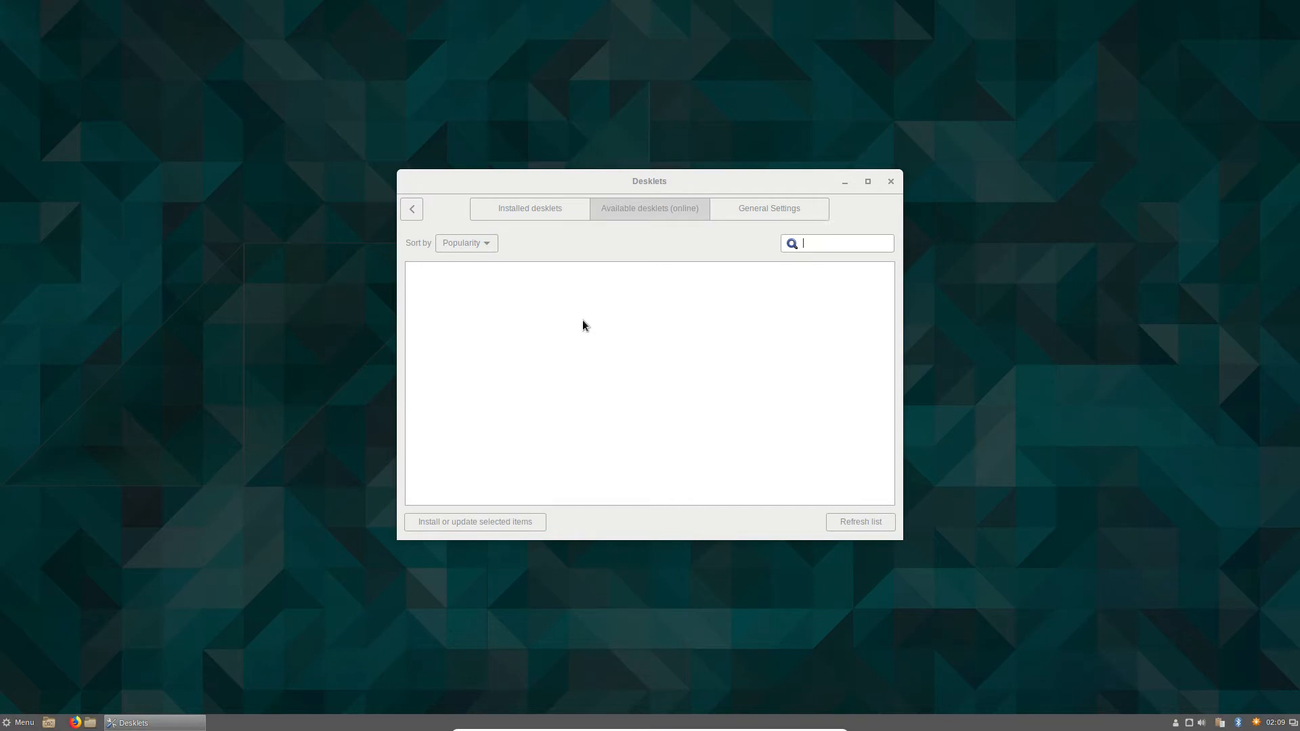
{"action": "left_click", "coordinate": [529, 208]}
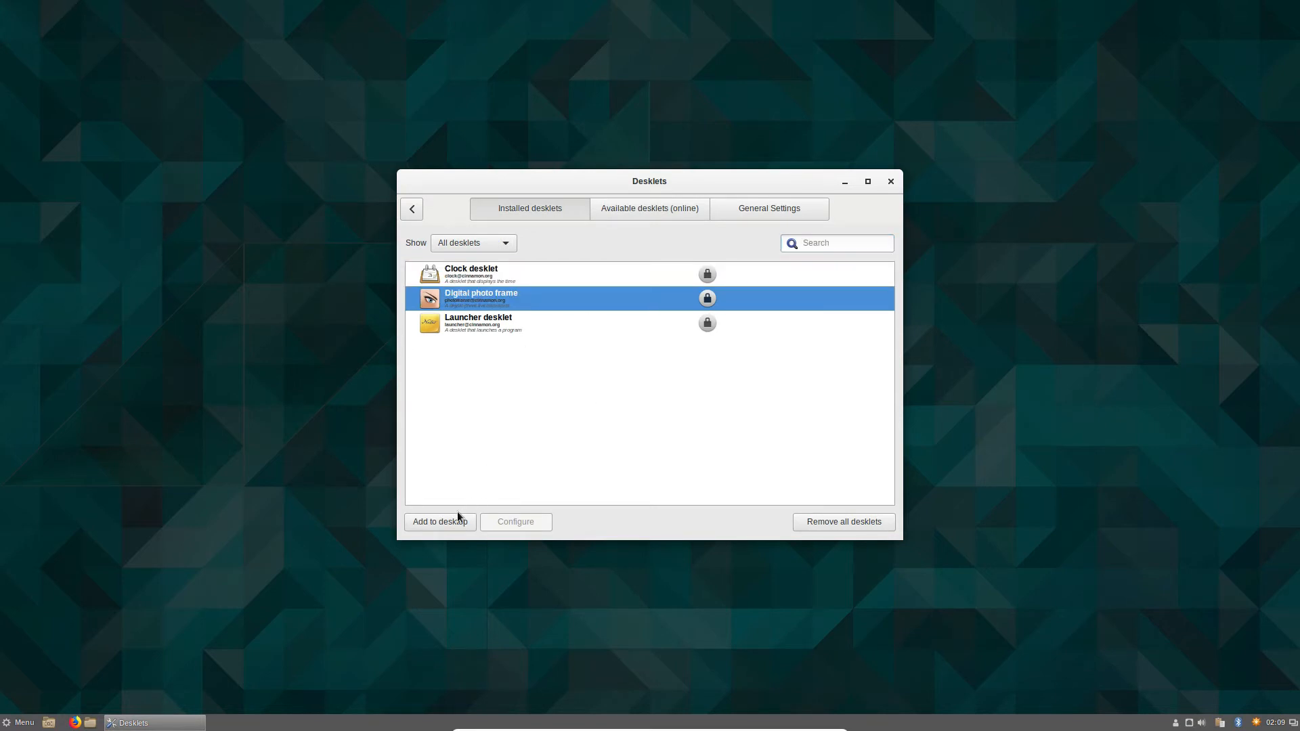
- Add the Digital photo frame desklet, view its settings, then remove it from the desktop
{"action": "left_click", "coordinate": [439, 521]}
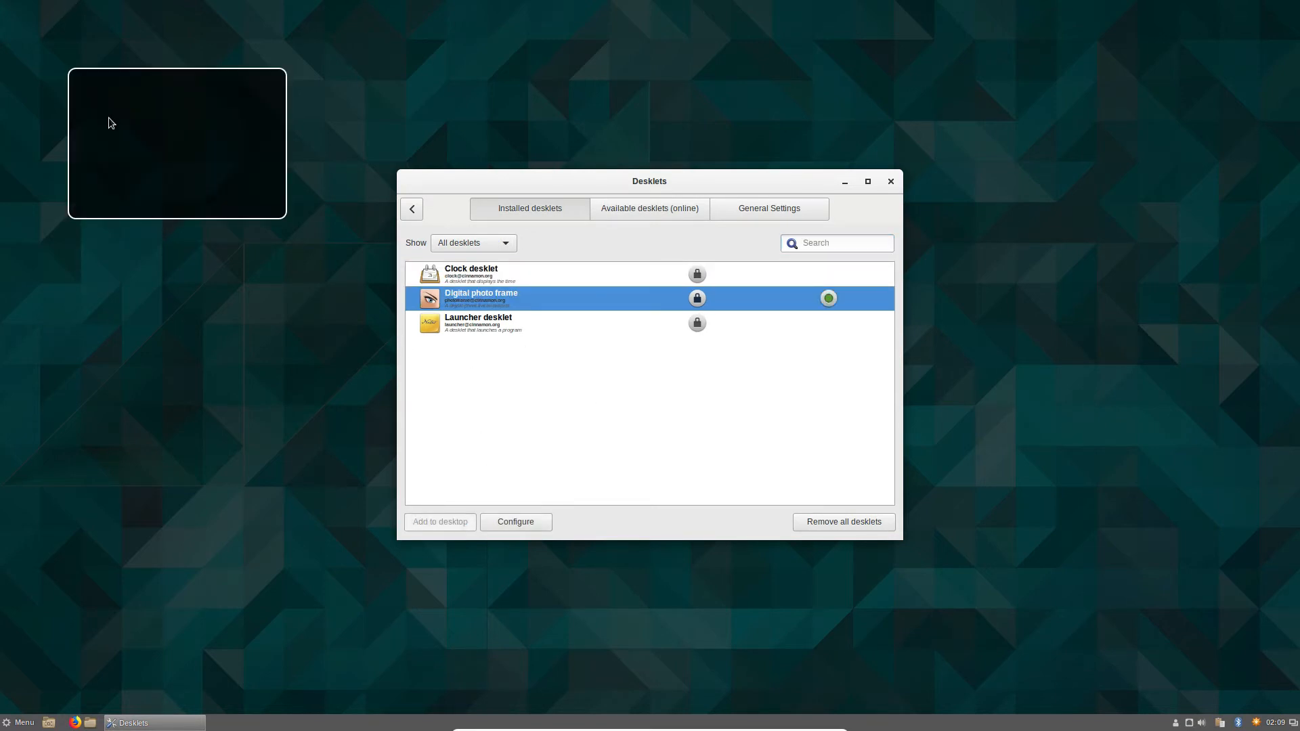
{"action": "right_click", "coordinate": [176, 142]}
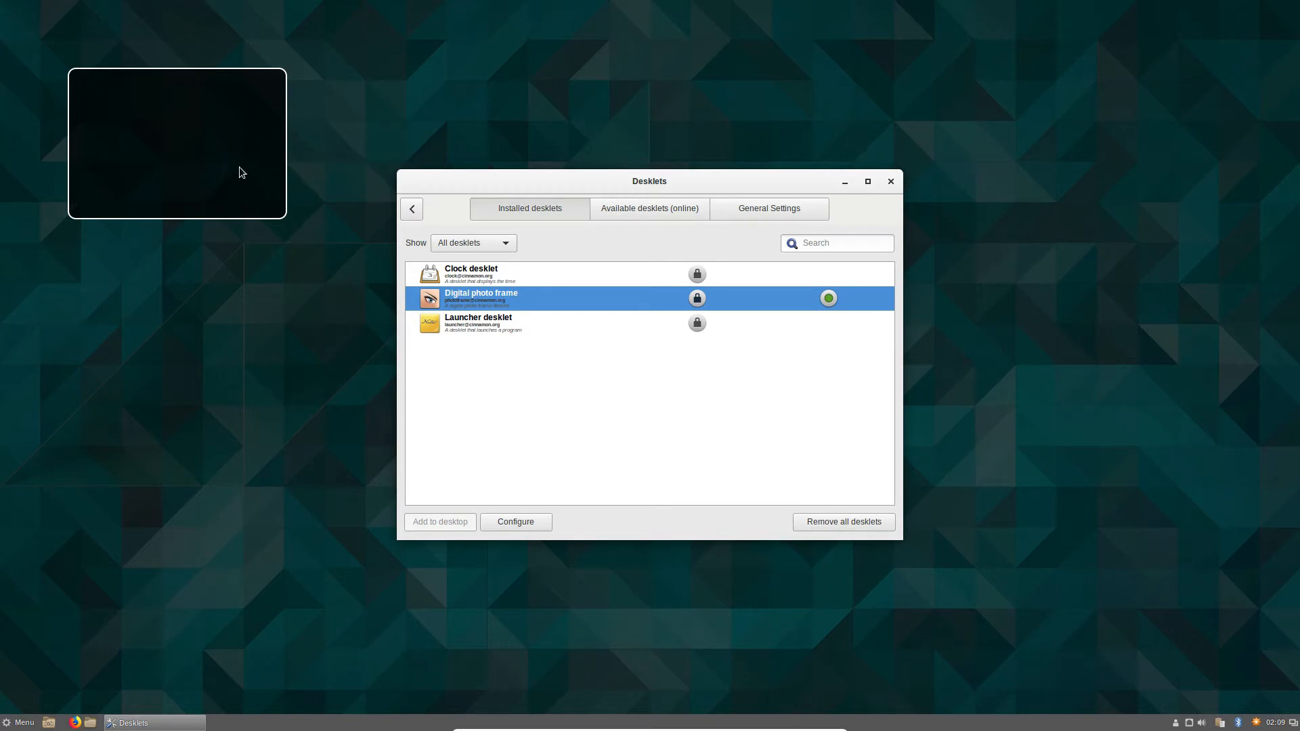
{"action": "left_click", "coordinate": [514, 521]}
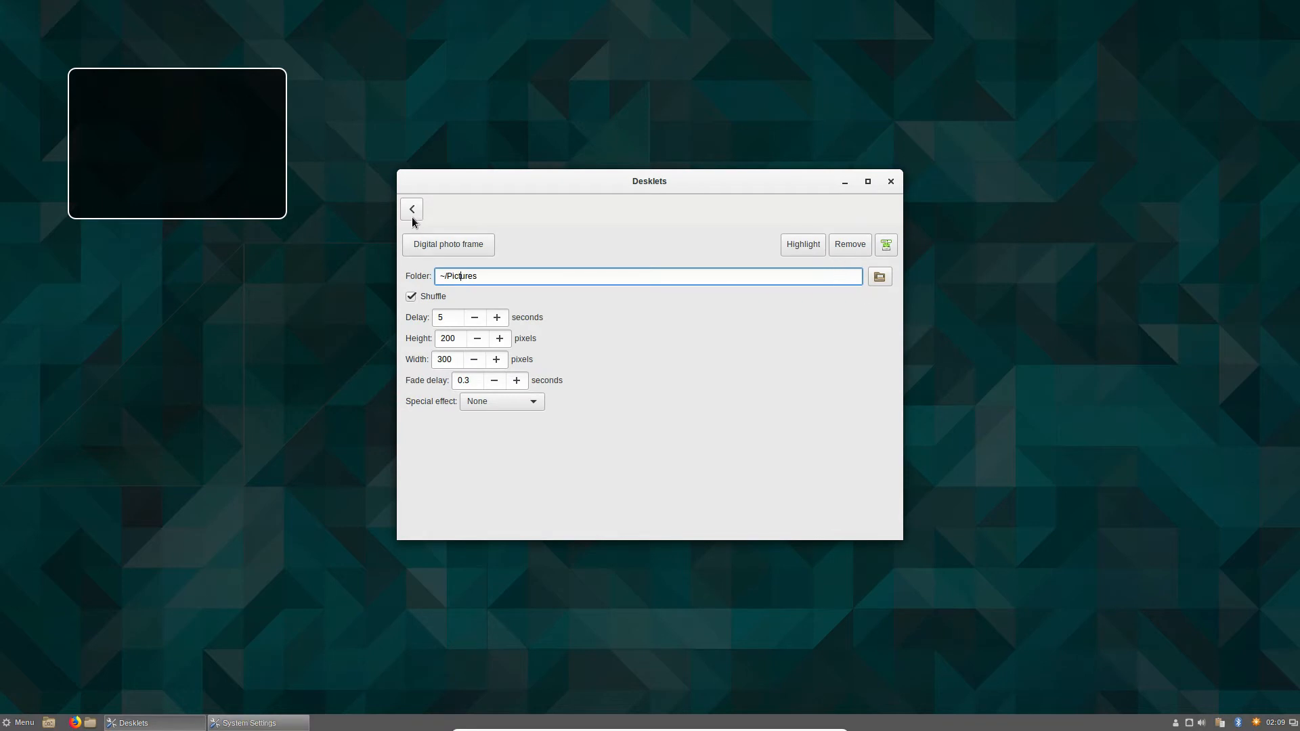
{"action": "left_click", "coordinate": [411, 208]}
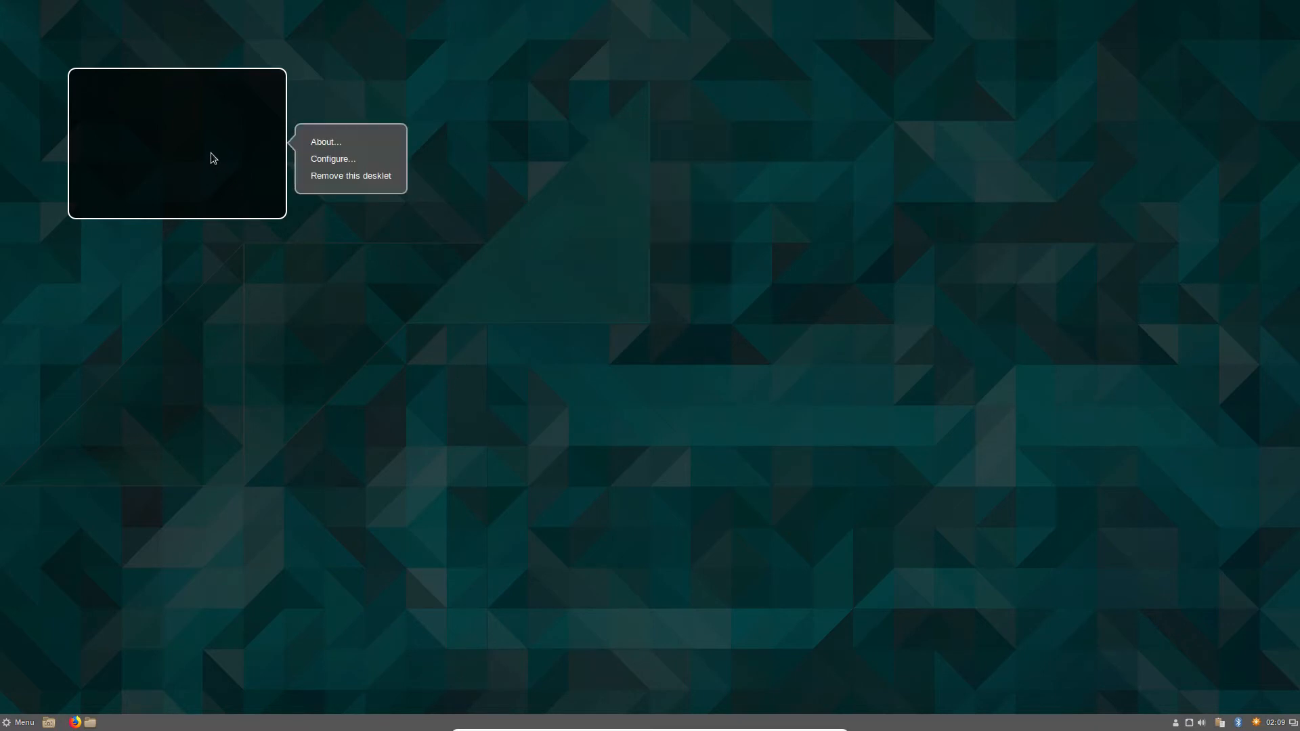
{"action": "left_click", "coordinate": [351, 177]}
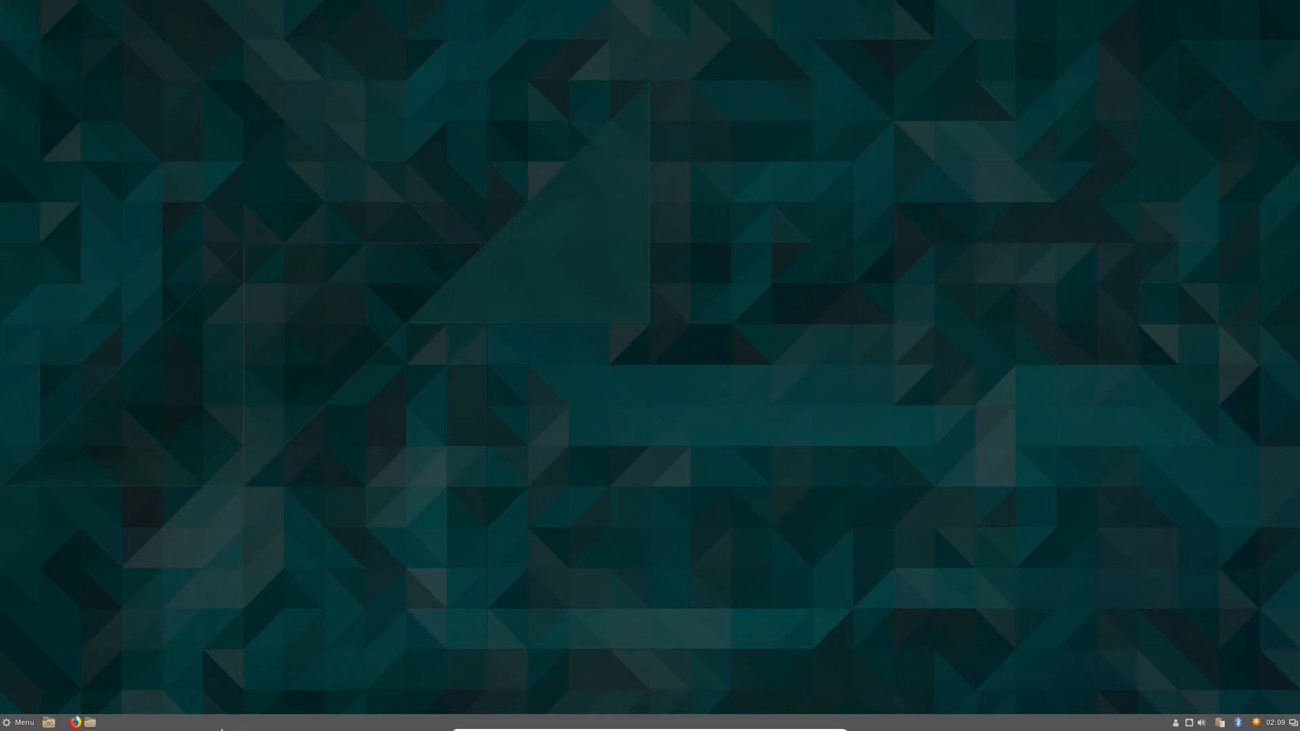
- Remove the Show desktop and notifications applets from the panel, then turn edit mode off
{"action": "right_click", "coordinate": [219, 728]}
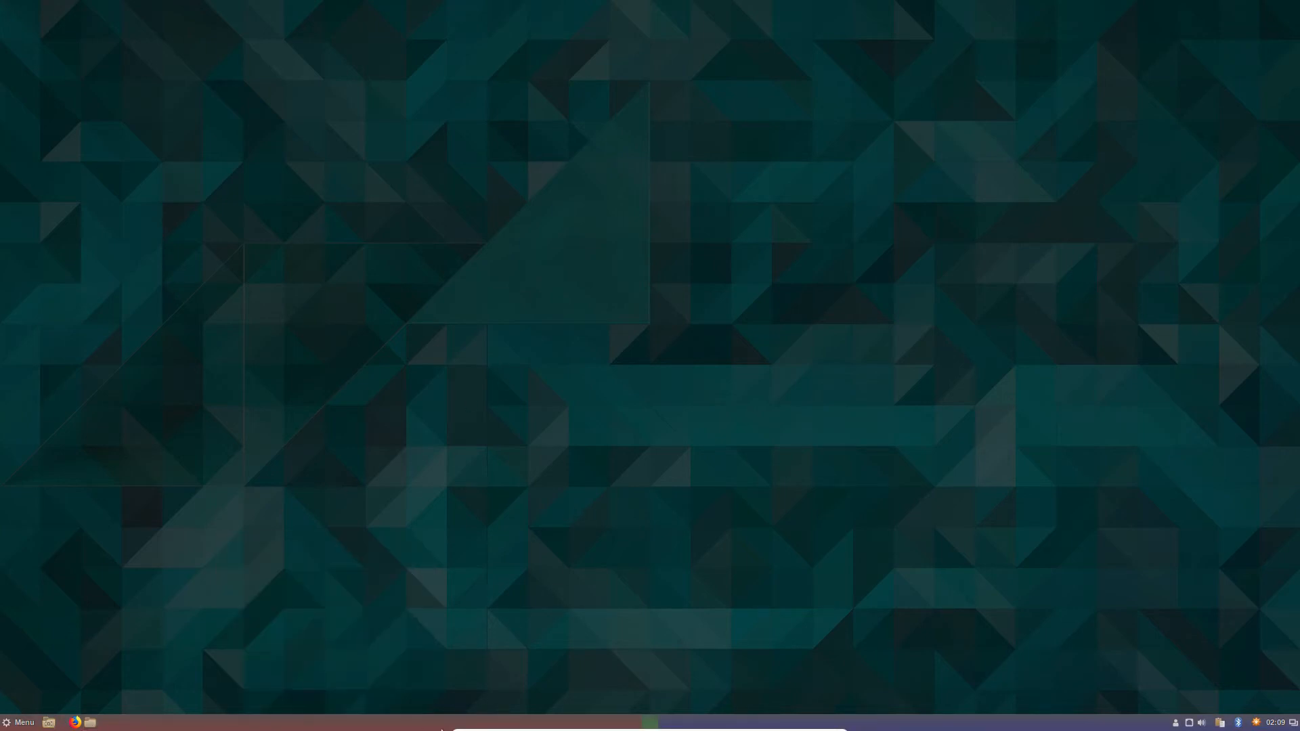
{"action": "mouse_move", "coordinate": [47, 722]}
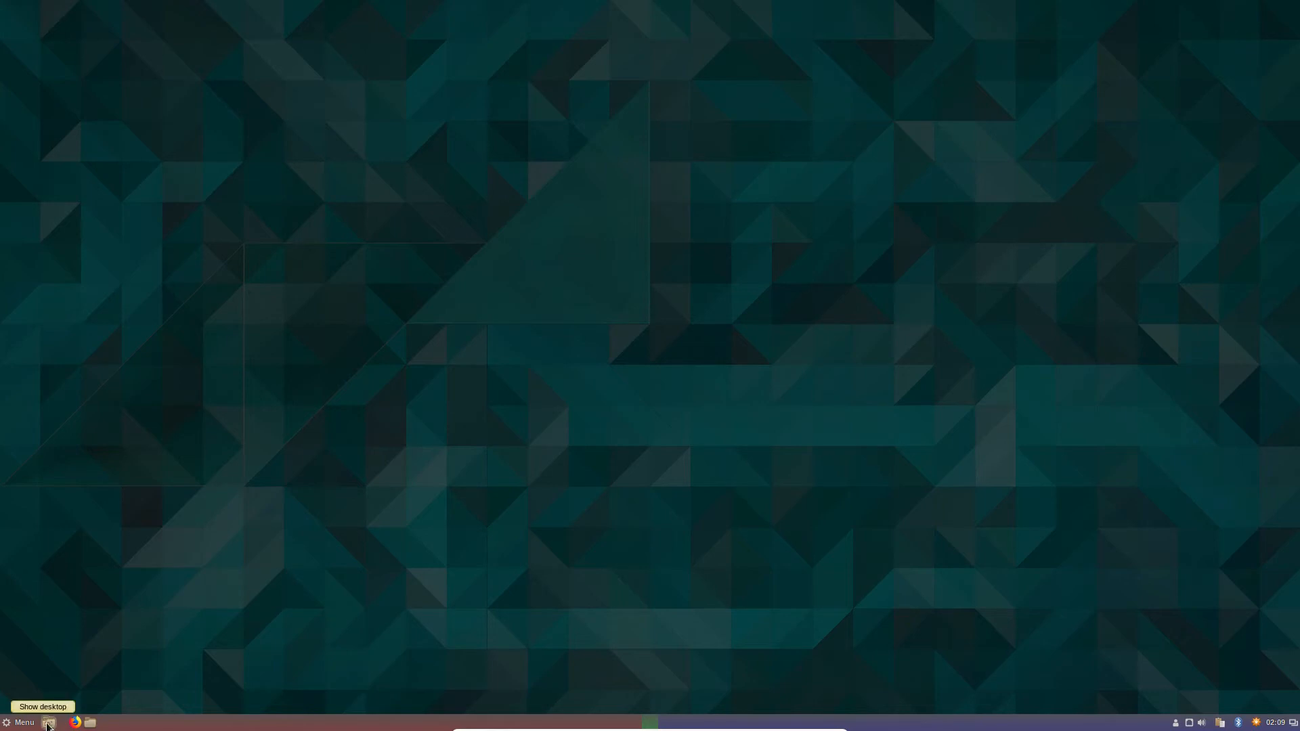
{"action": "mouse_move", "coordinate": [66, 697]}
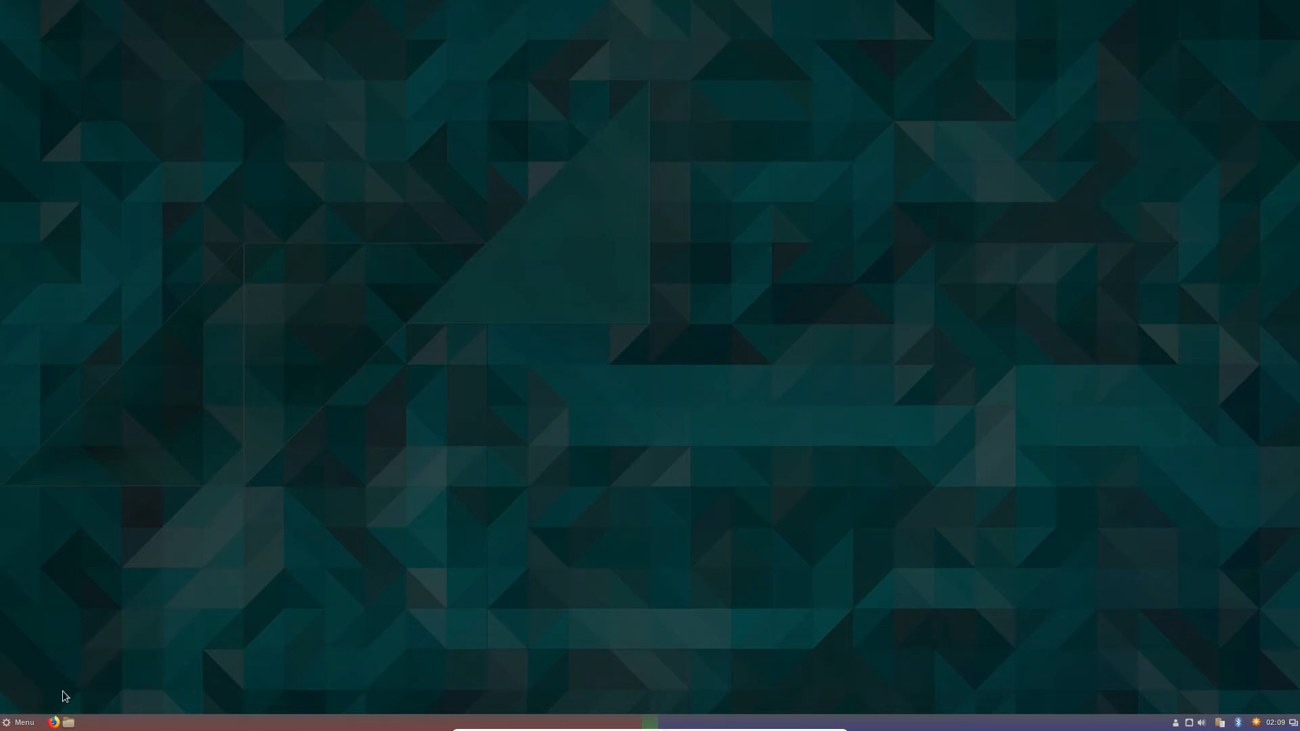
{"action": "right_click", "coordinate": [54, 722]}
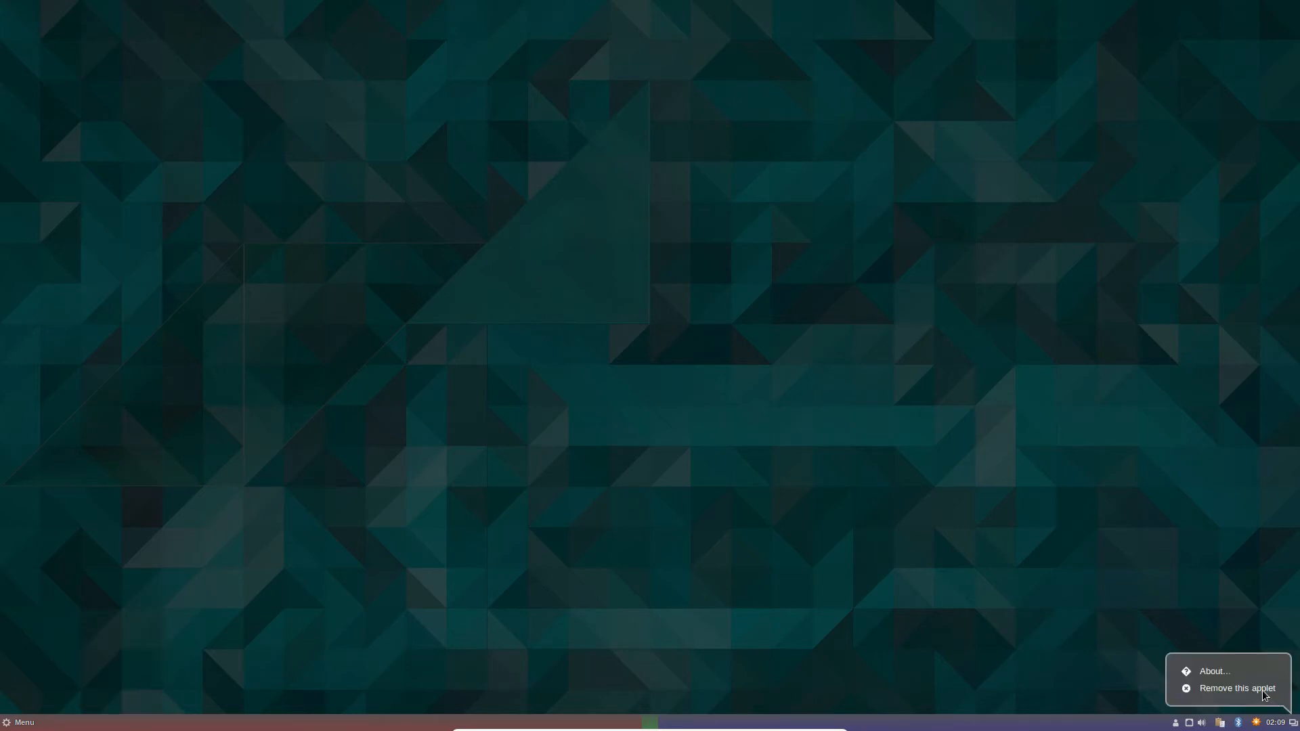
{"action": "mouse_move", "coordinate": [139, 721]}
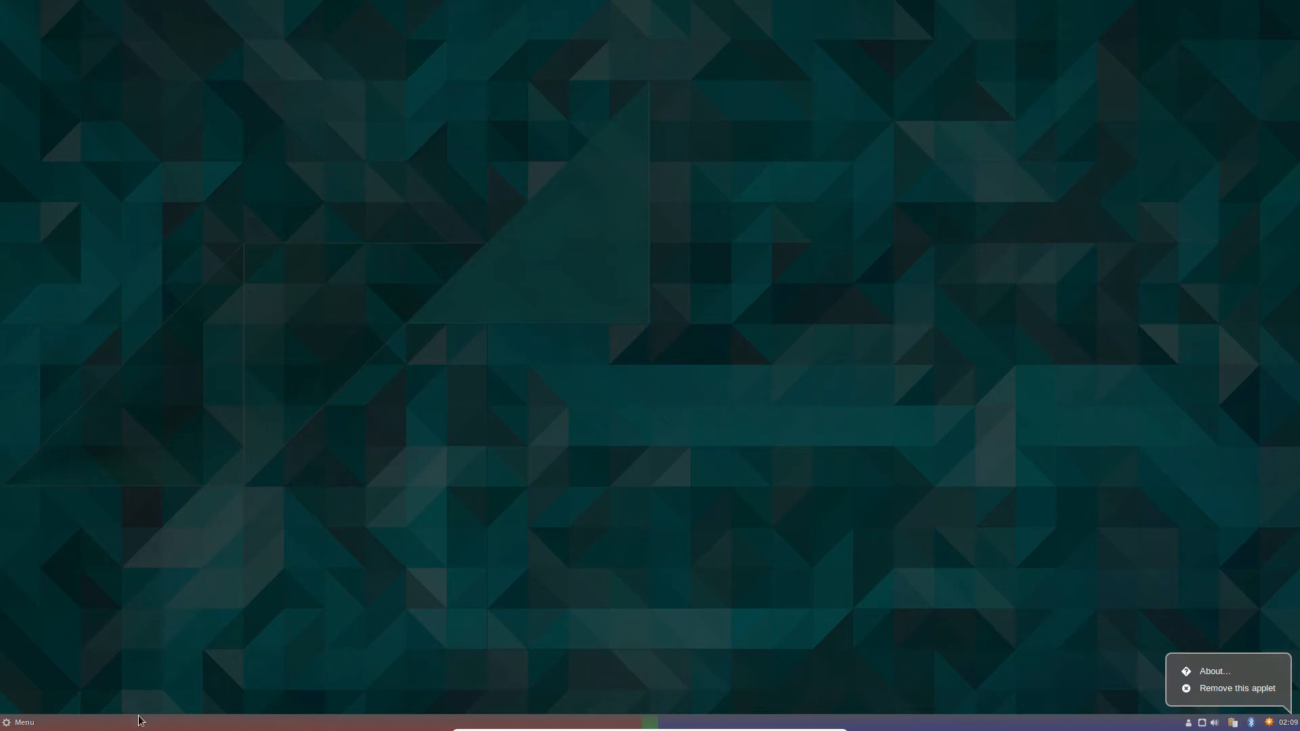
{"action": "left_click", "coordinate": [906, 6]}
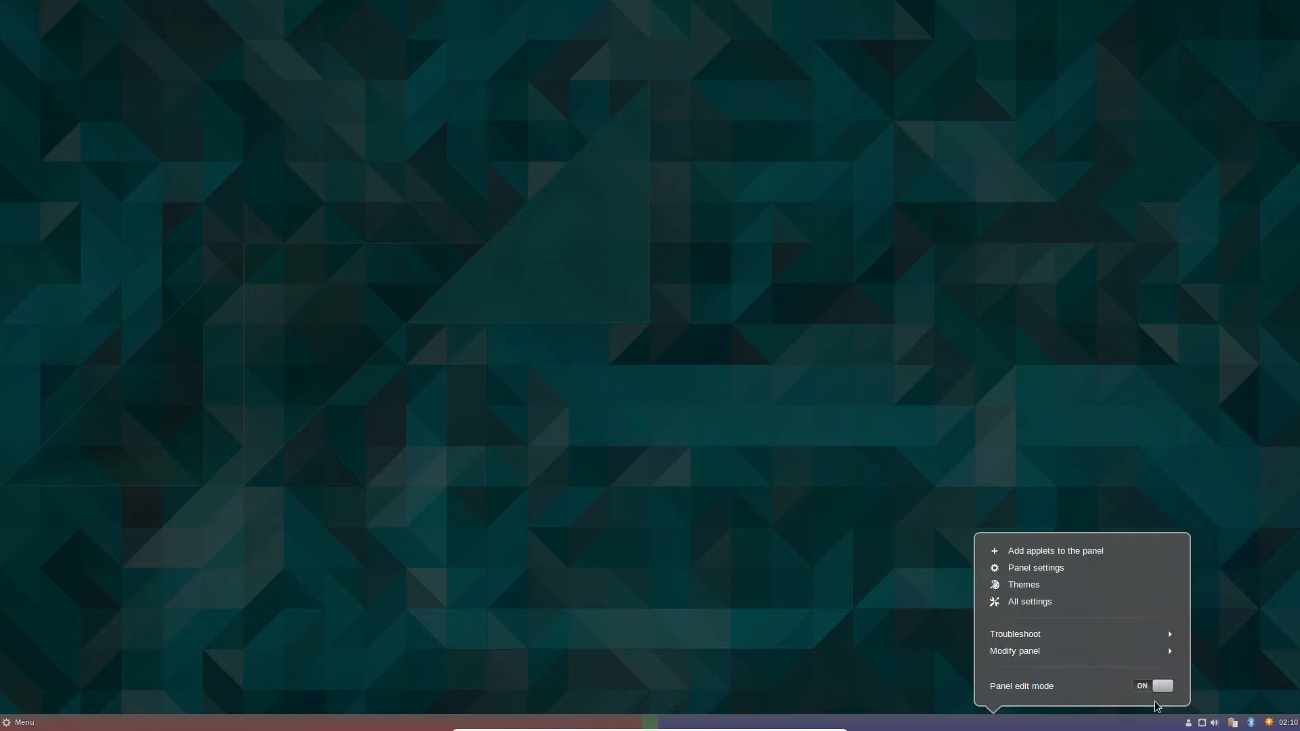
{"action": "mouse_move", "coordinate": [1136, 694]}
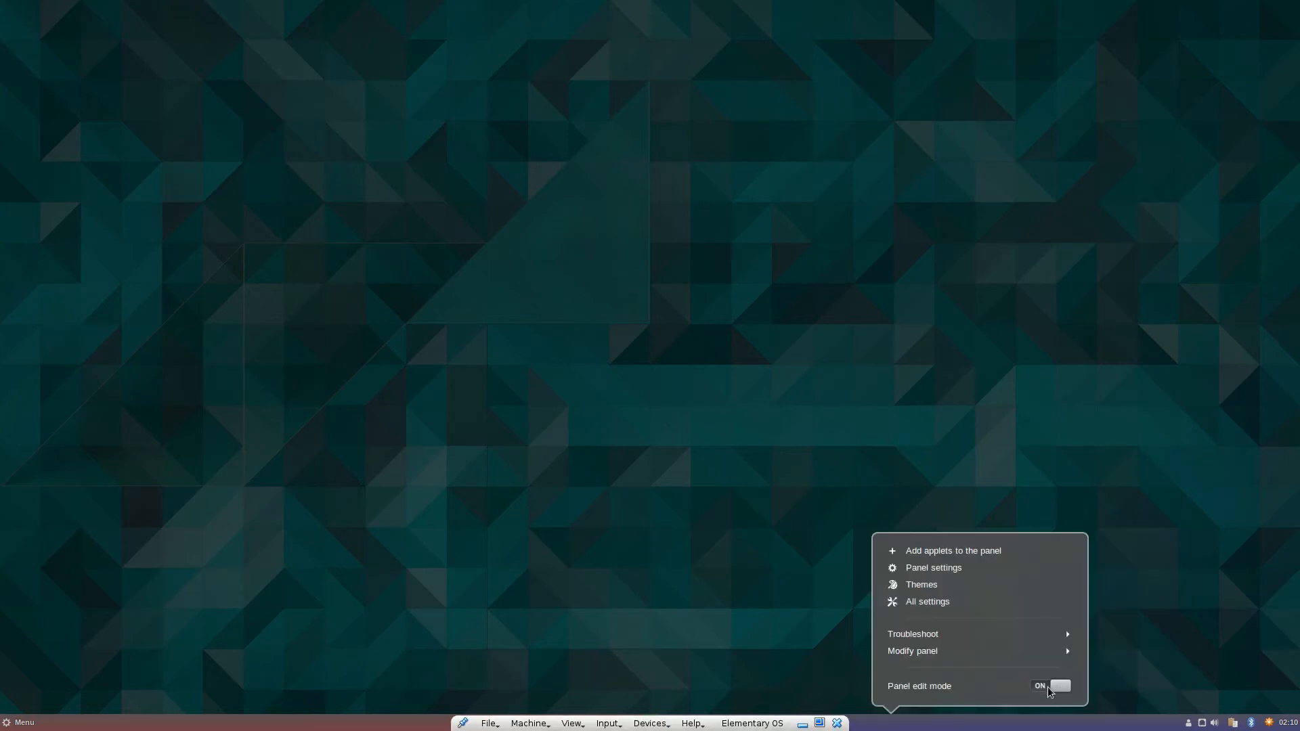
{"action": "mouse_move", "coordinate": [952, 681]}
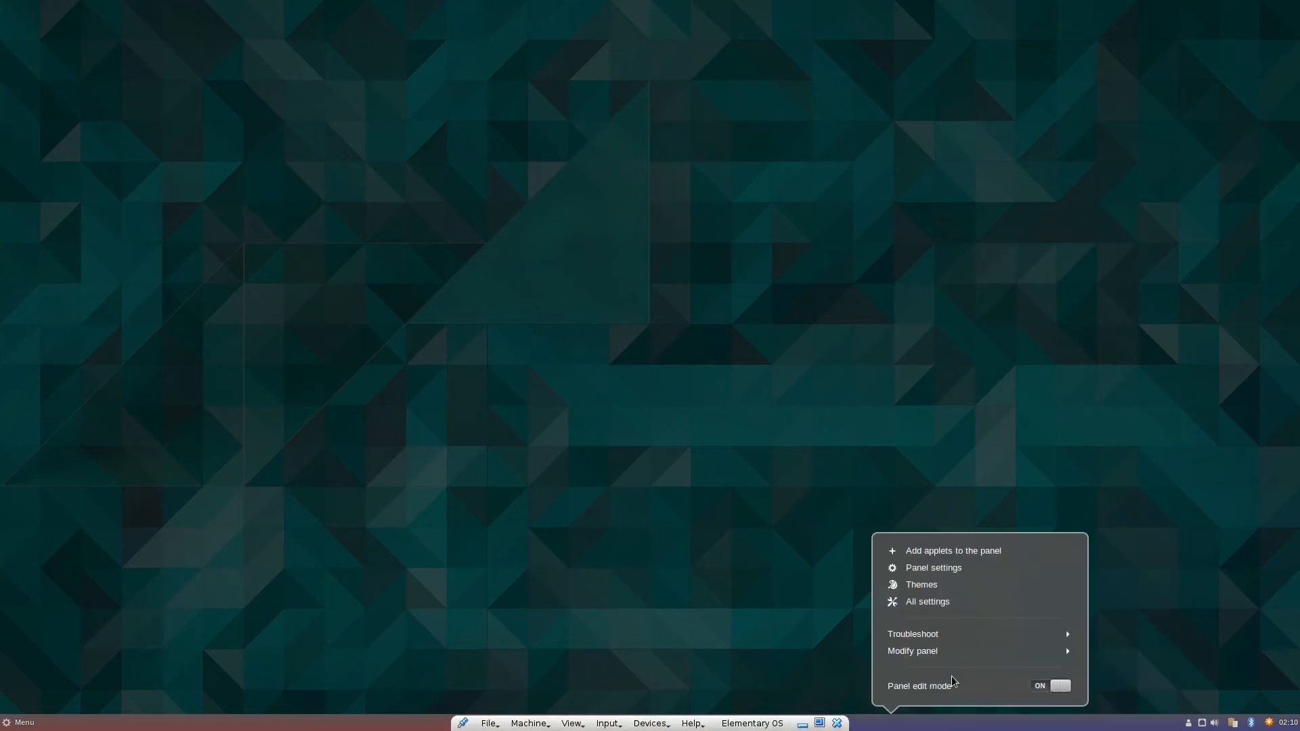
{"action": "left_click", "coordinate": [1050, 686]}
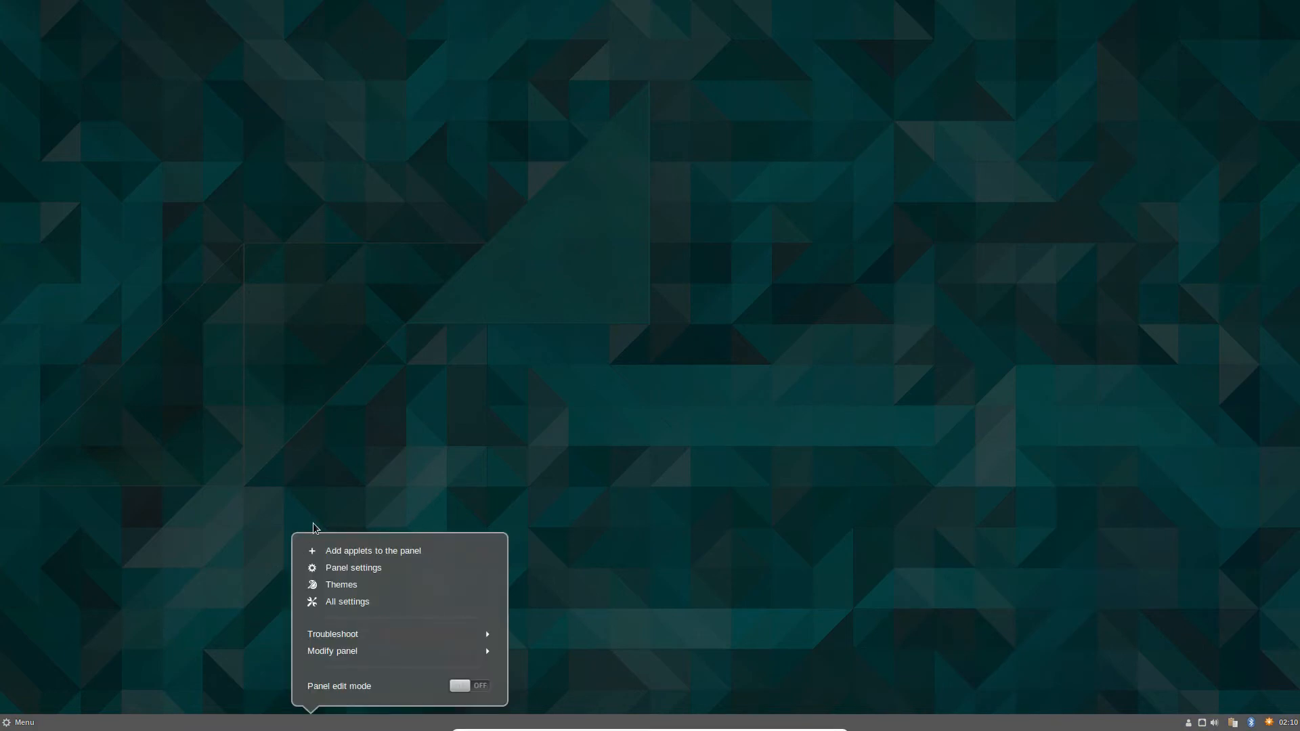
{"action": "mouse_move", "coordinate": [338, 554]}
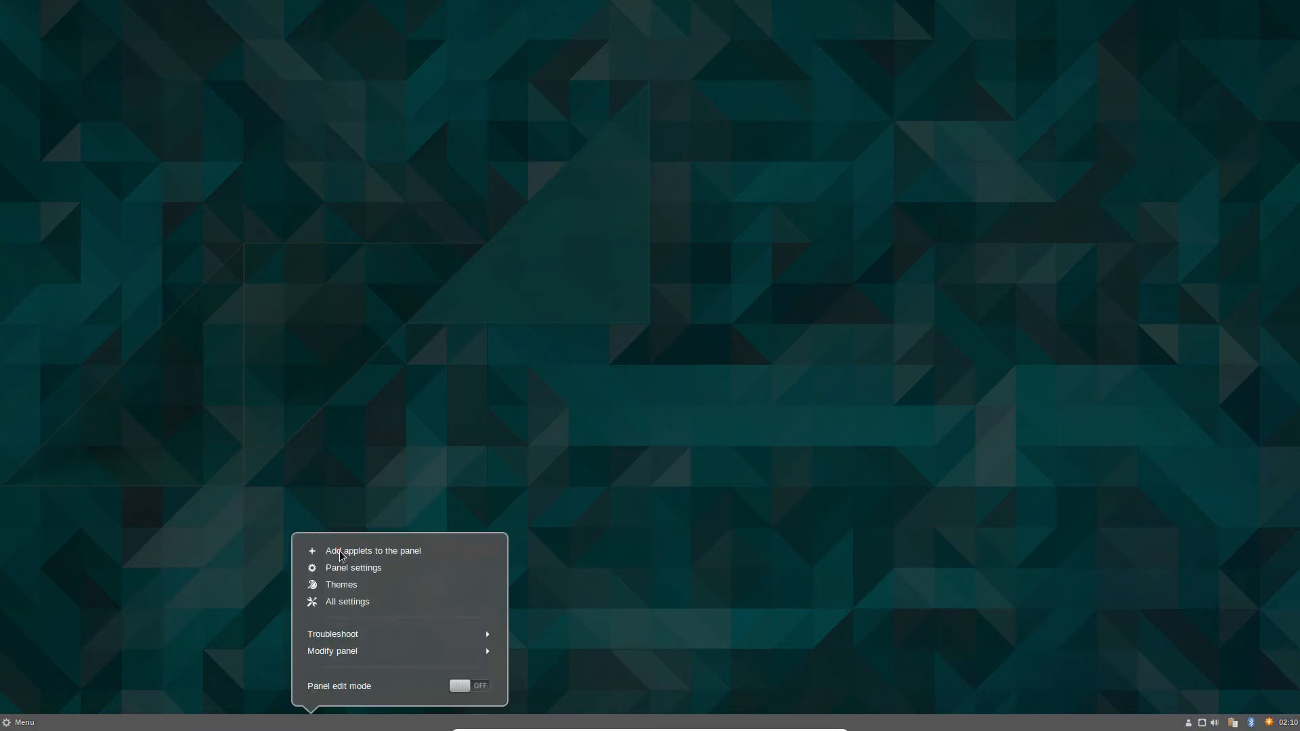
- Add the Scale and On-Screen keyboard applets to the panel
{"action": "left_click", "coordinate": [372, 551]}
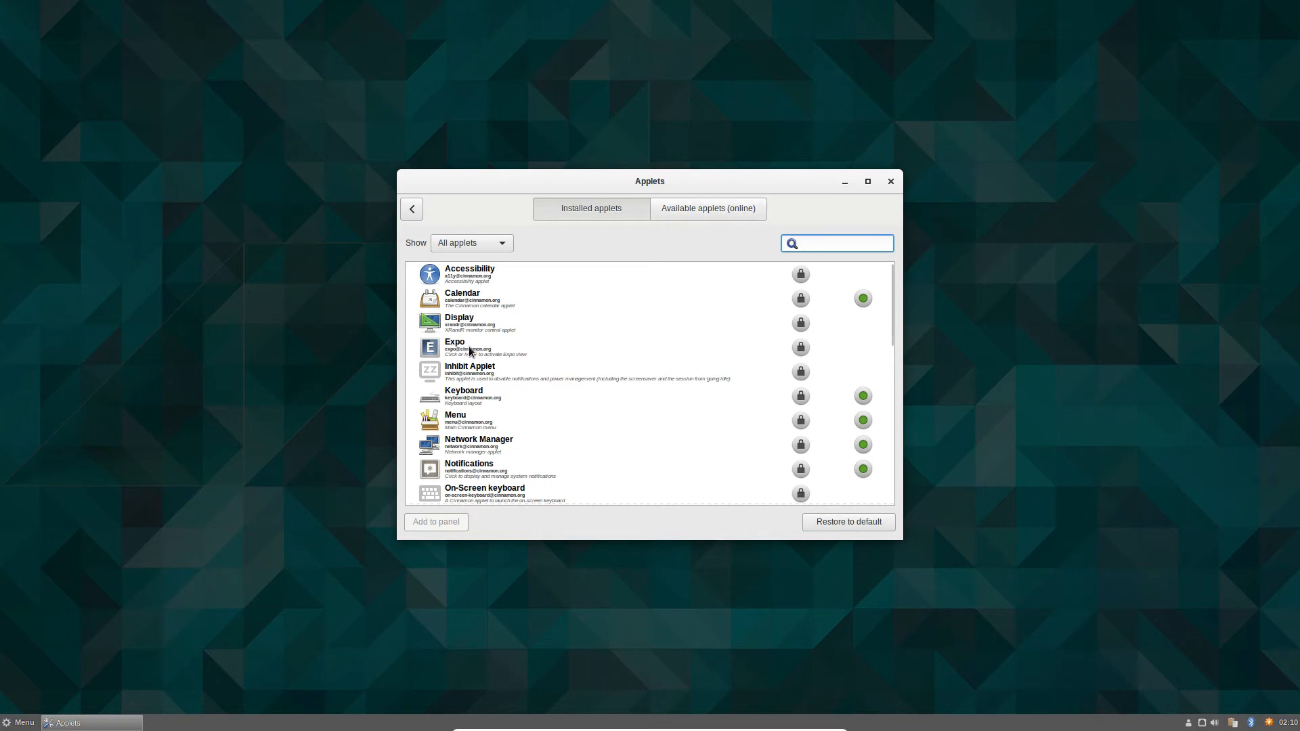
{"action": "scroll", "scroll_direction": "down", "scroll_amount": 3}
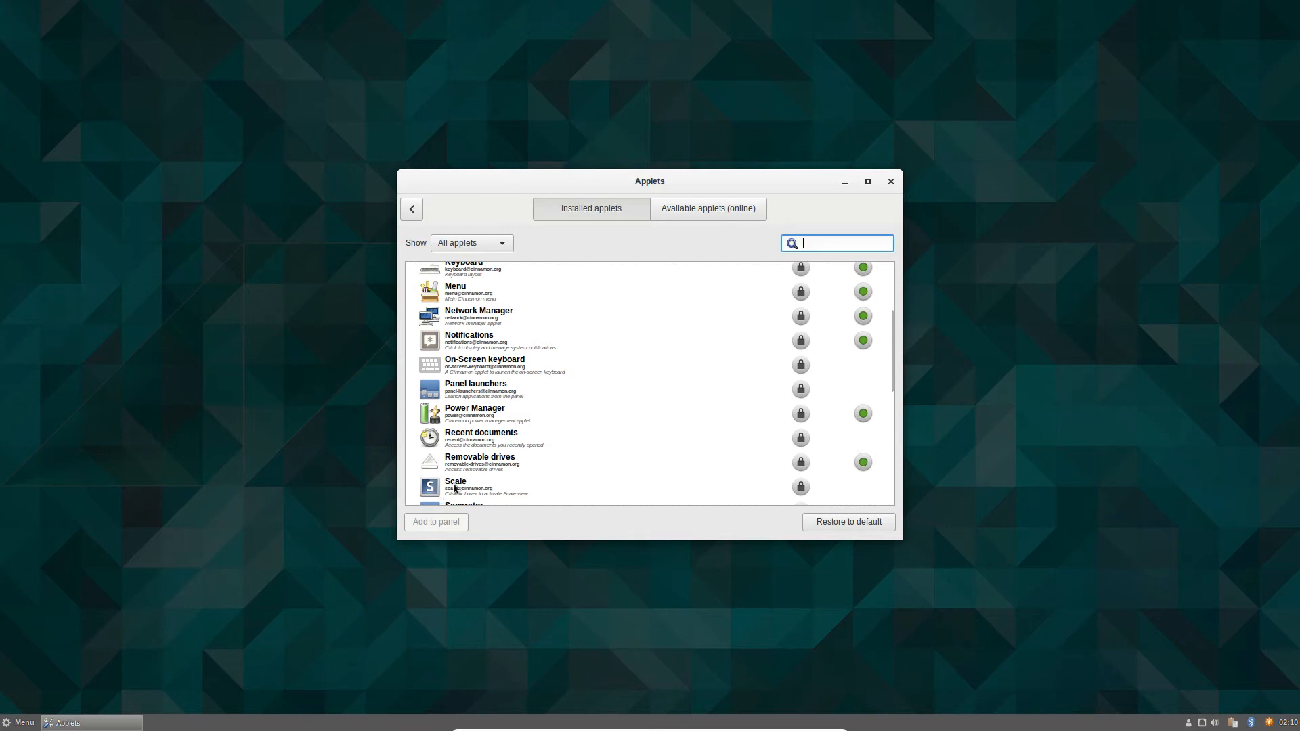
{"action": "left_click", "coordinate": [580, 487]}
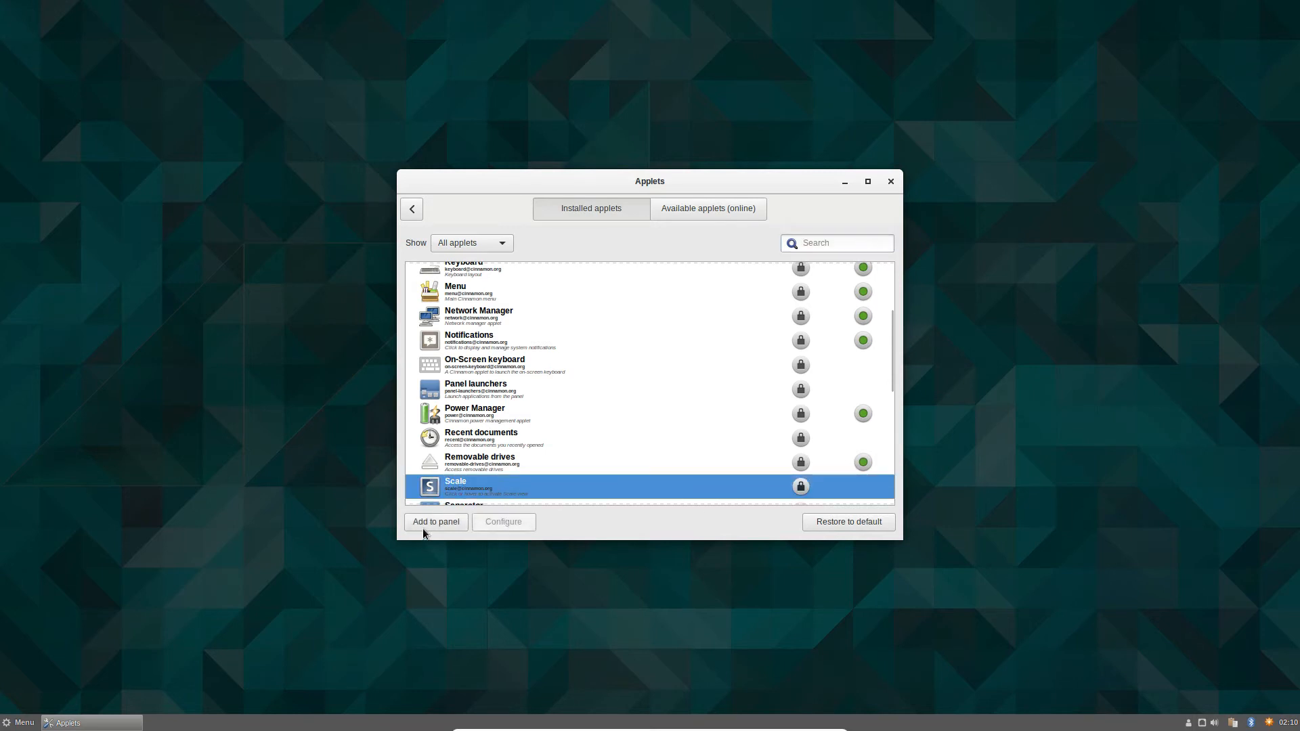
{"action": "mouse_move", "coordinate": [1240, 713]}
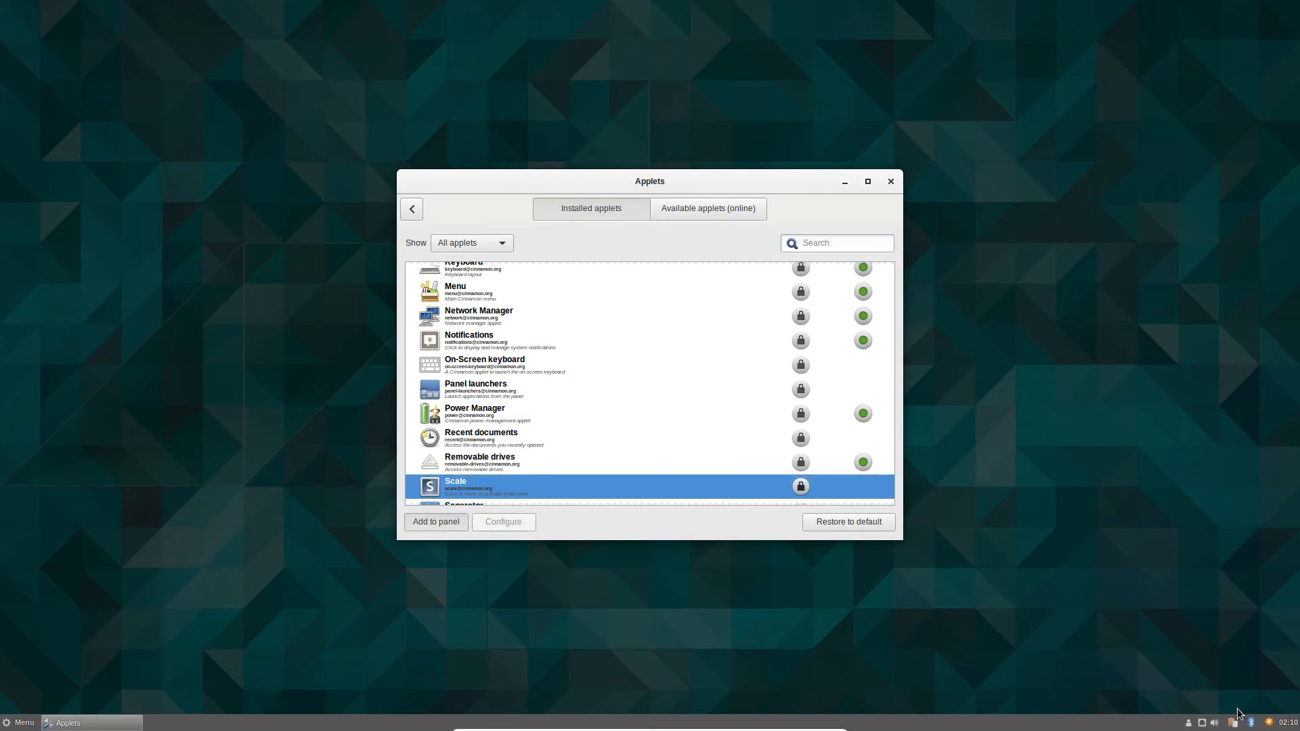
{"action": "mouse_move", "coordinate": [1023, 642]}
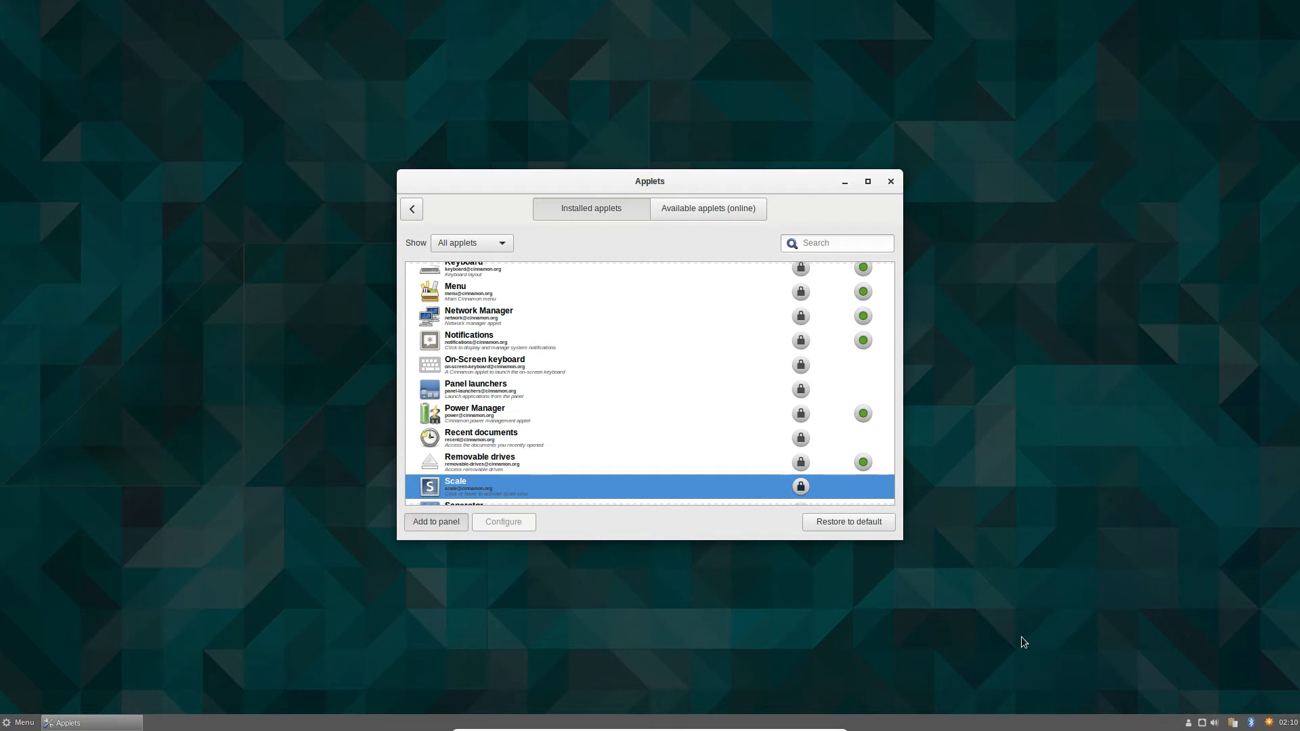
{"action": "left_click", "coordinate": [862, 486]}
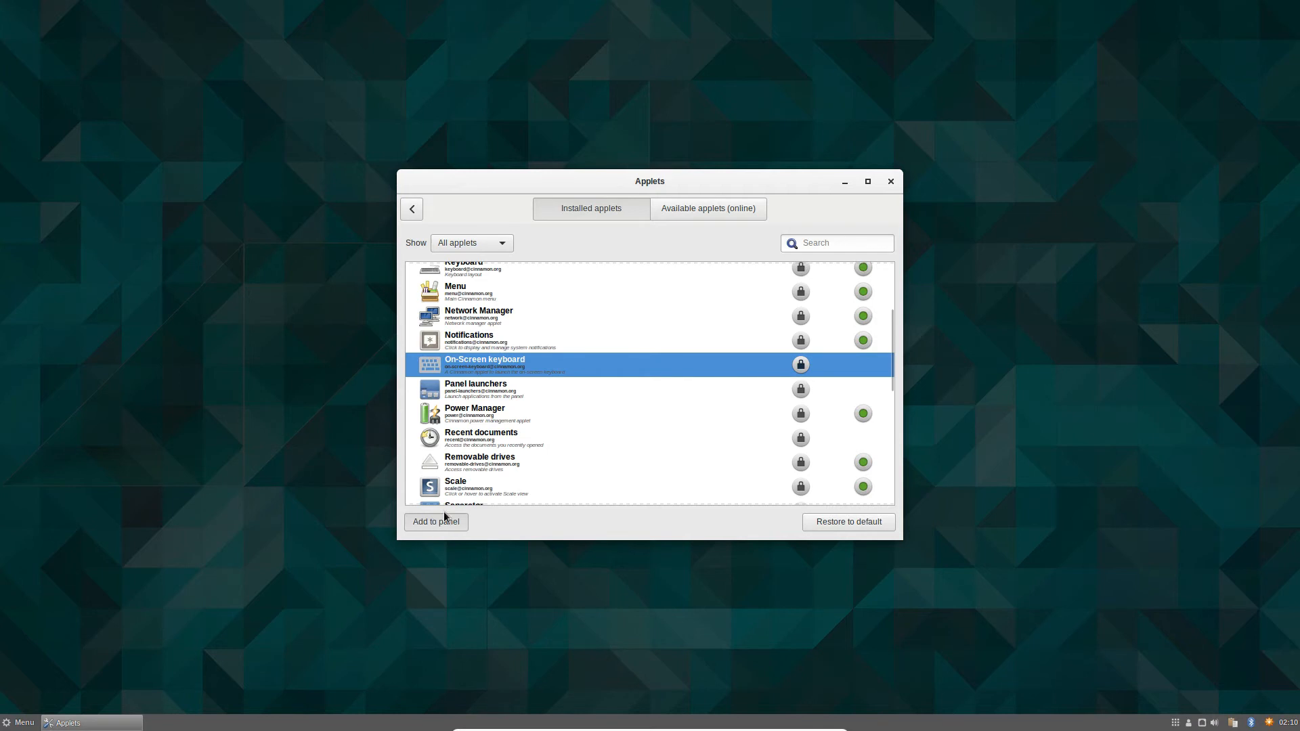
{"action": "mouse_move", "coordinate": [1159, 693]}
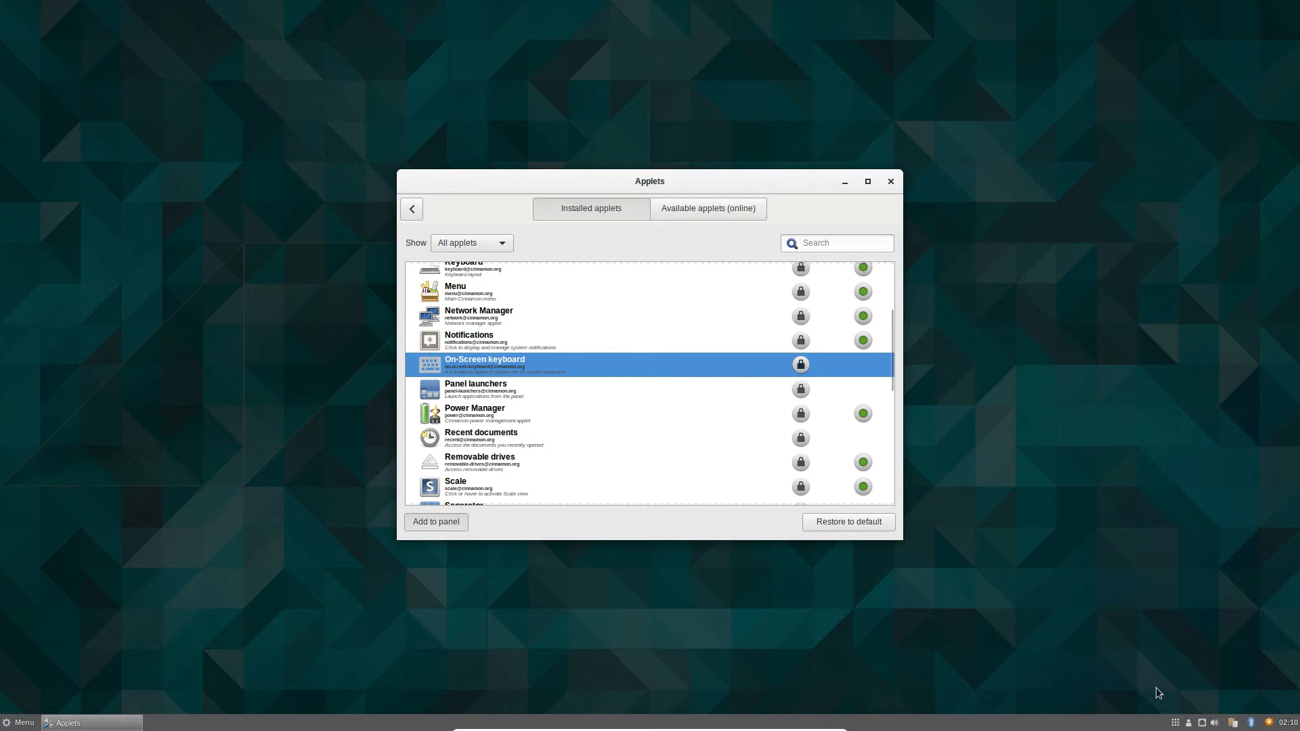
{"action": "left_click", "coordinate": [862, 365]}
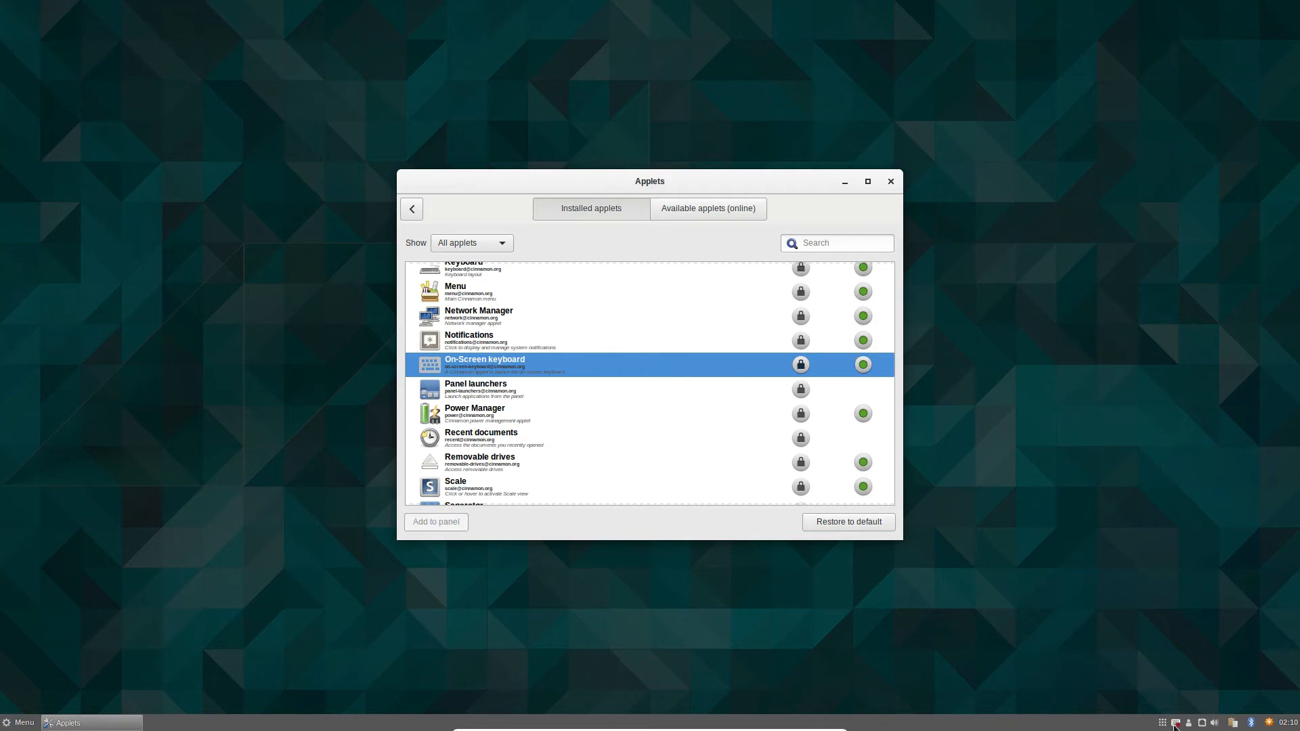
{"action": "mouse_move", "coordinate": [1177, 715]}
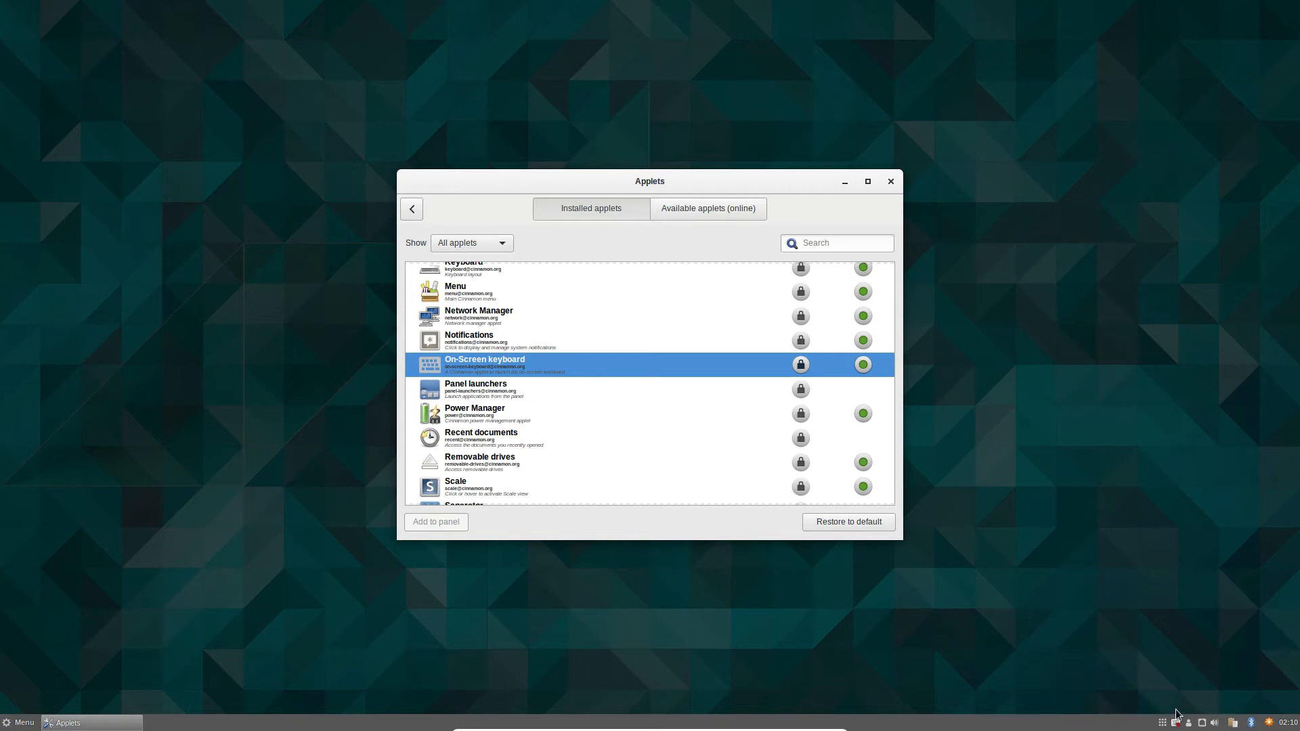
{"action": "mouse_move", "coordinate": [1105, 396]}
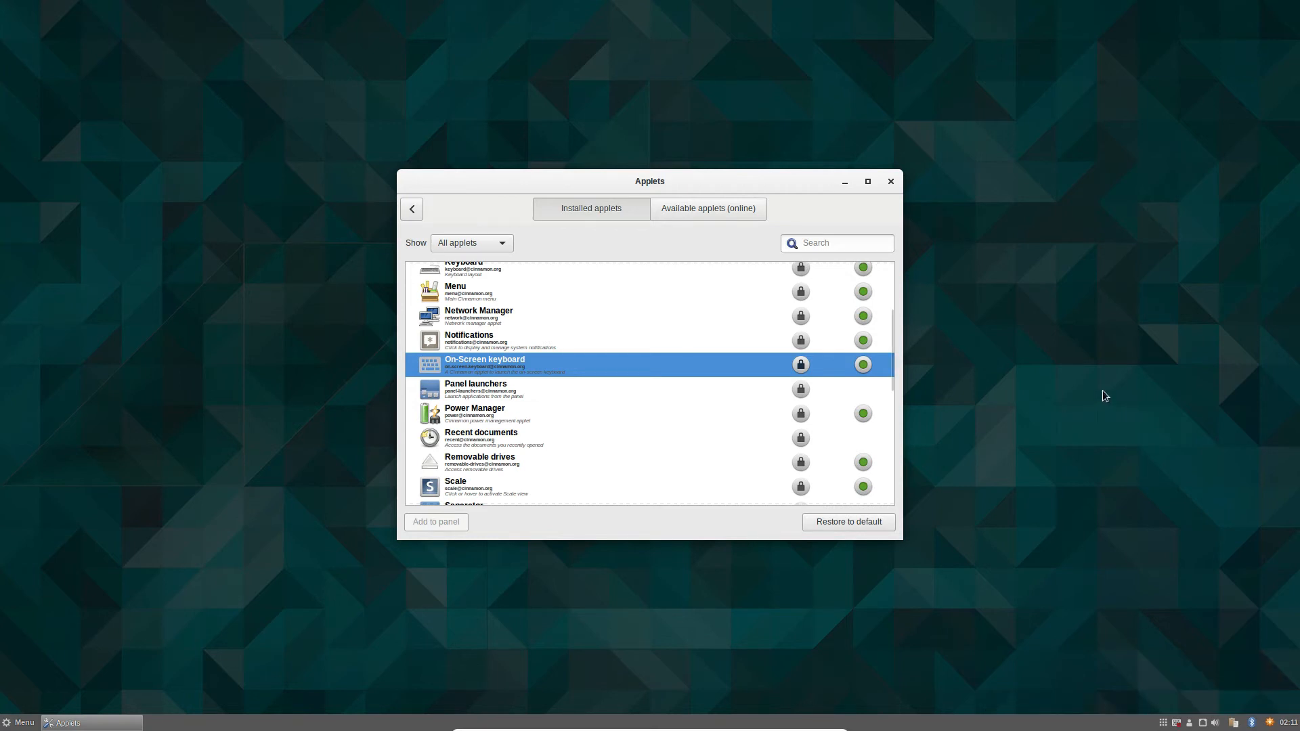
{"action": "scroll", "scroll_direction": "up", "scroll_amount": 3}
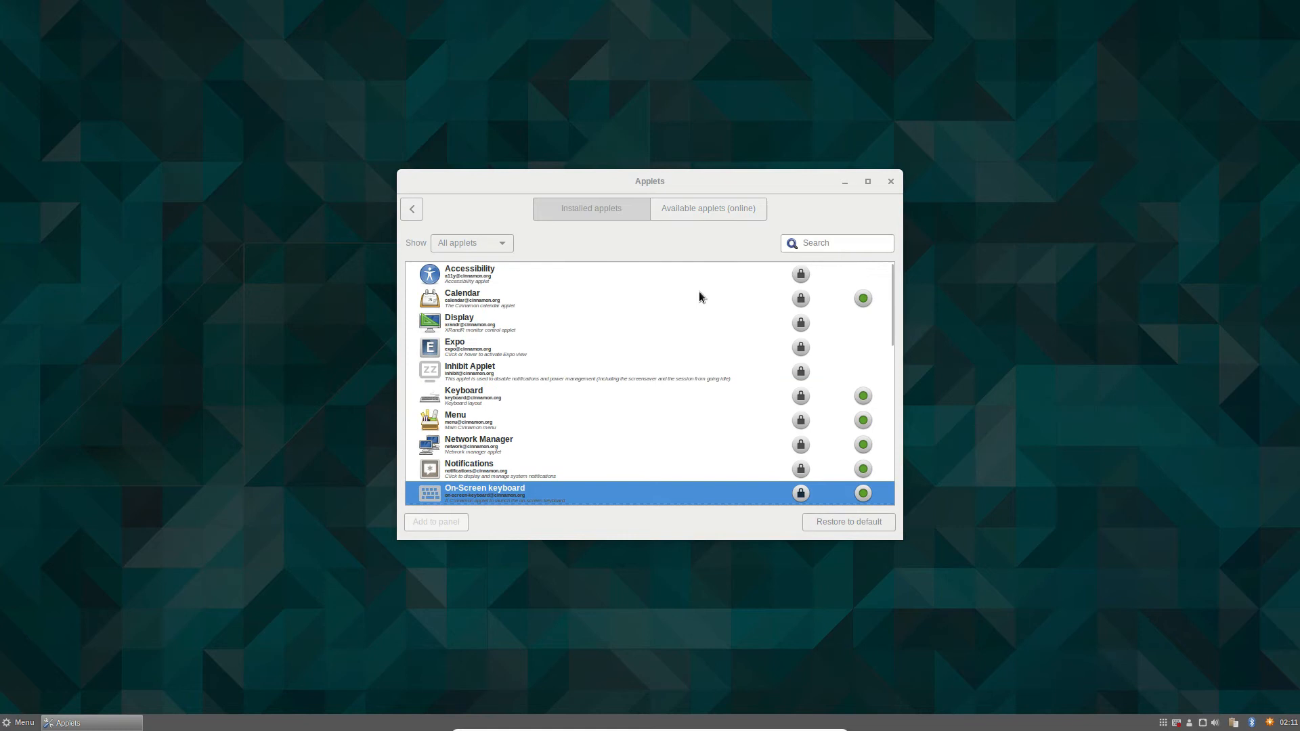
{"action": "mouse_move", "coordinate": [889, 185]}
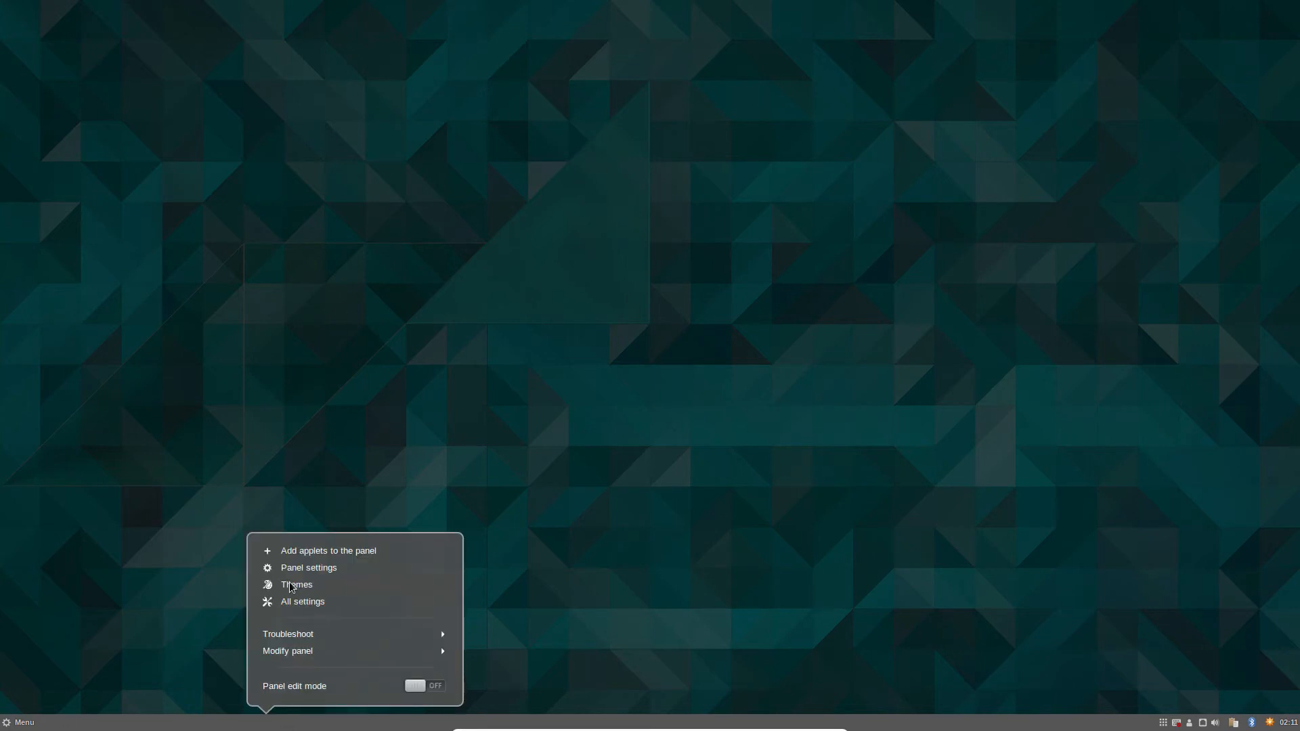
- Open Themes settings and set the window borders theme to Numix
{"action": "left_click", "coordinate": [296, 584]}
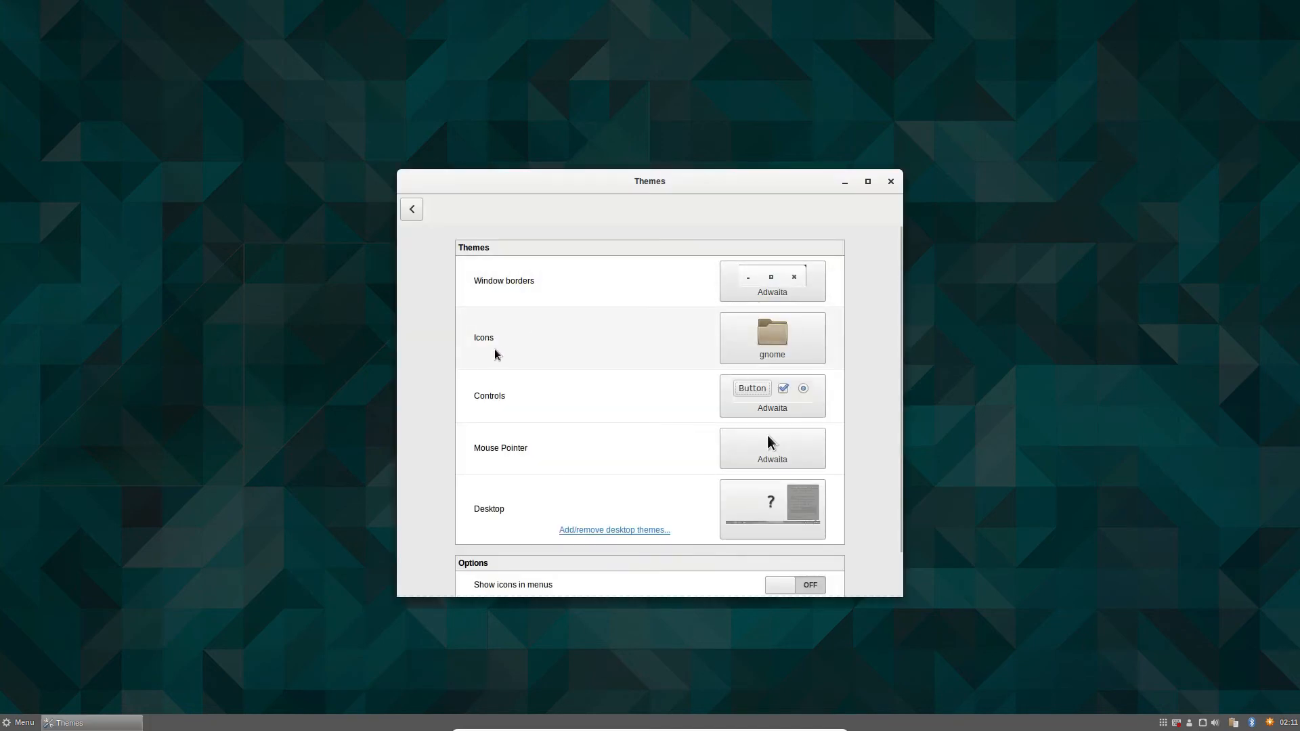
{"action": "mouse_move", "coordinate": [514, 560]}
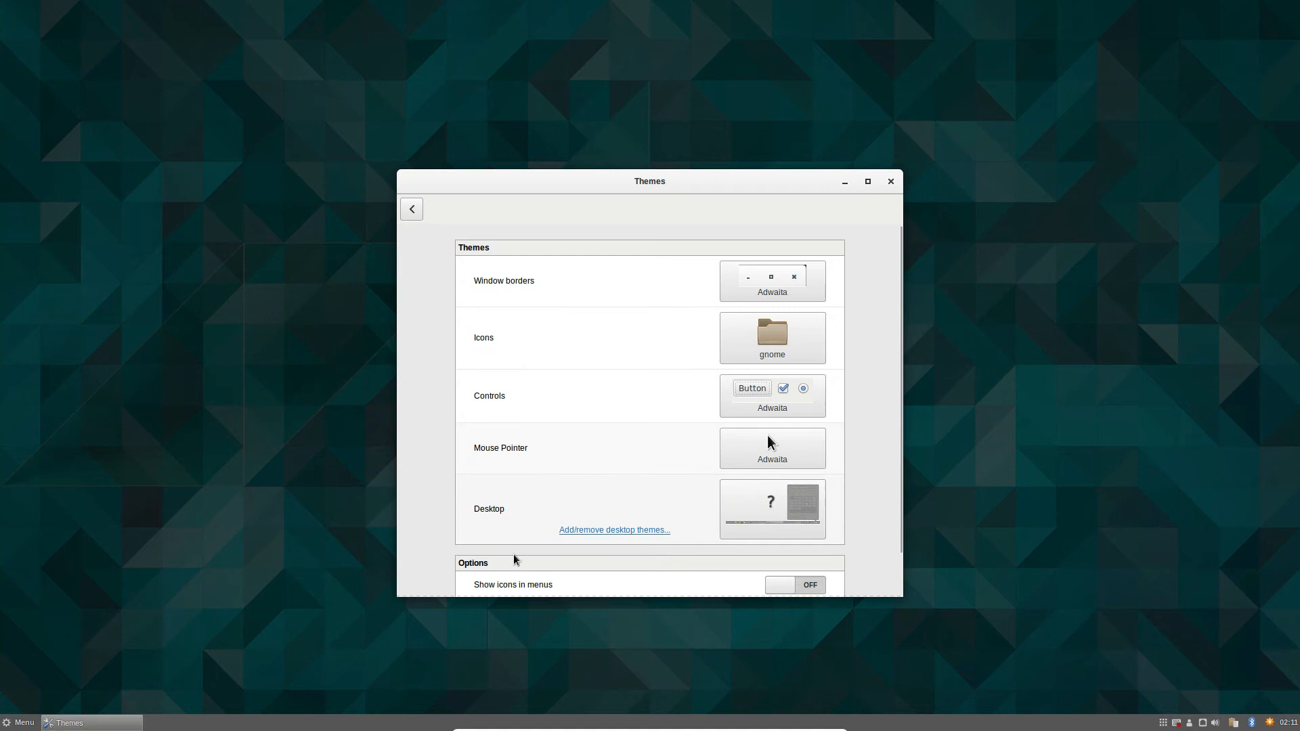
{"action": "mouse_move", "coordinate": [699, 496]}
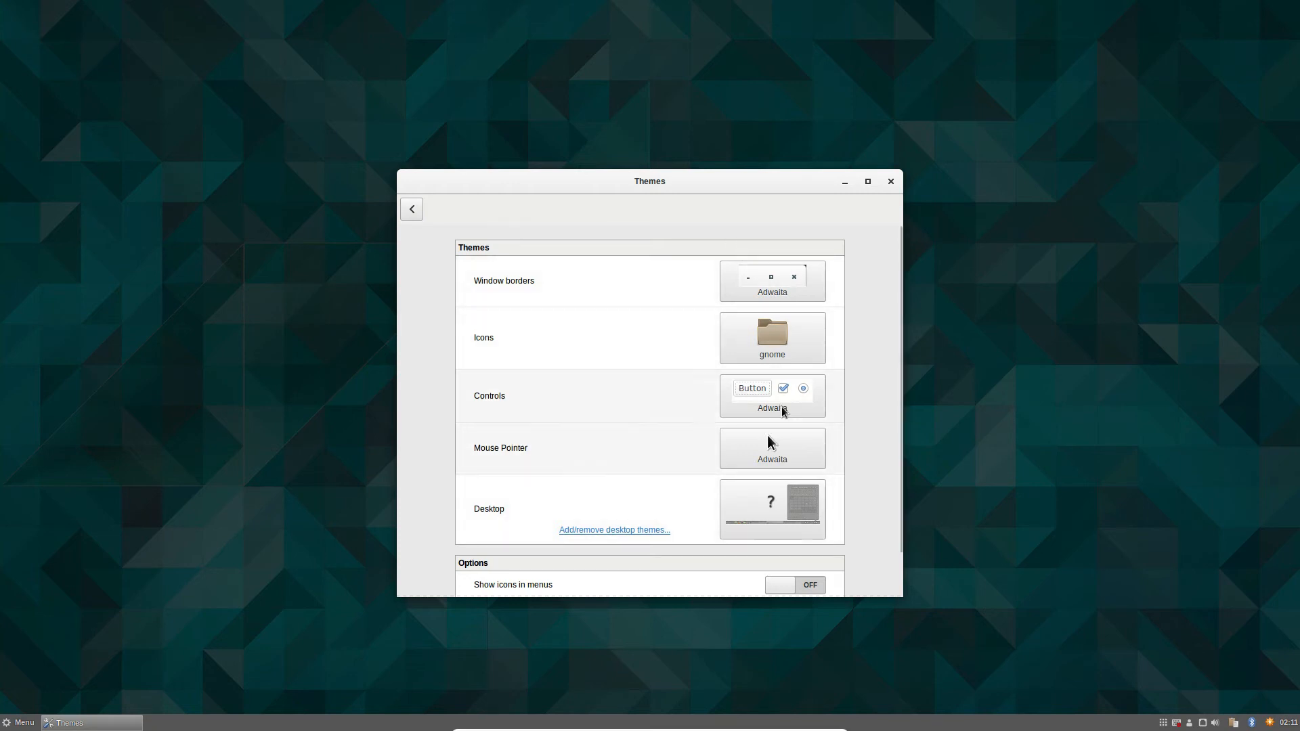
{"action": "mouse_move", "coordinate": [808, 295]}
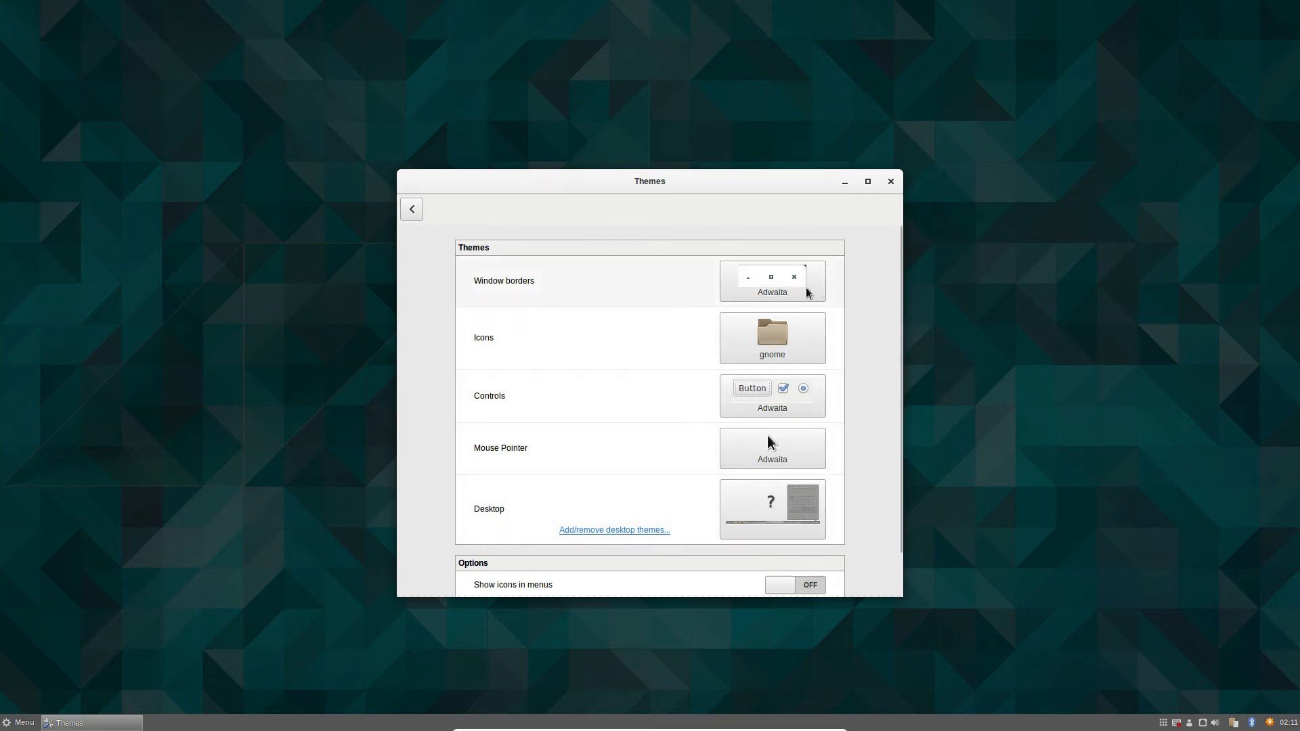
{"action": "mouse_move", "coordinate": [745, 283]}
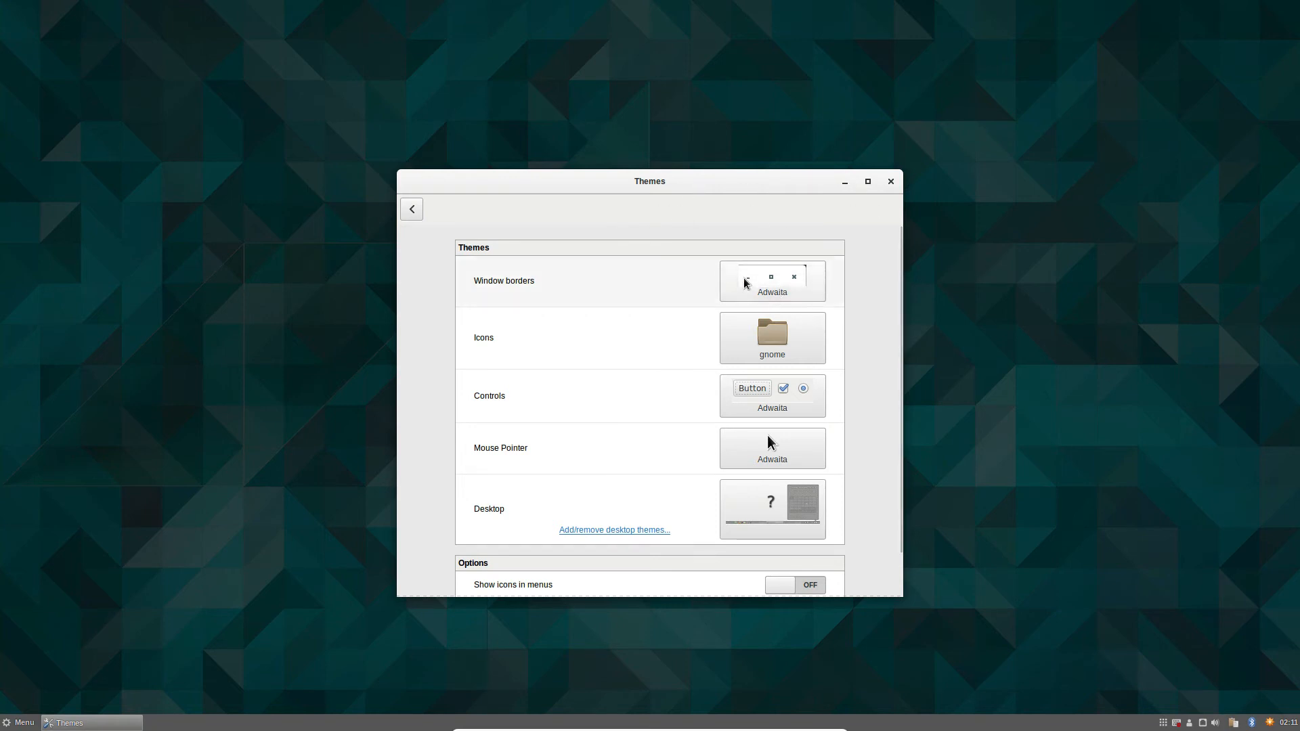
{"action": "left_click", "coordinate": [771, 281]}
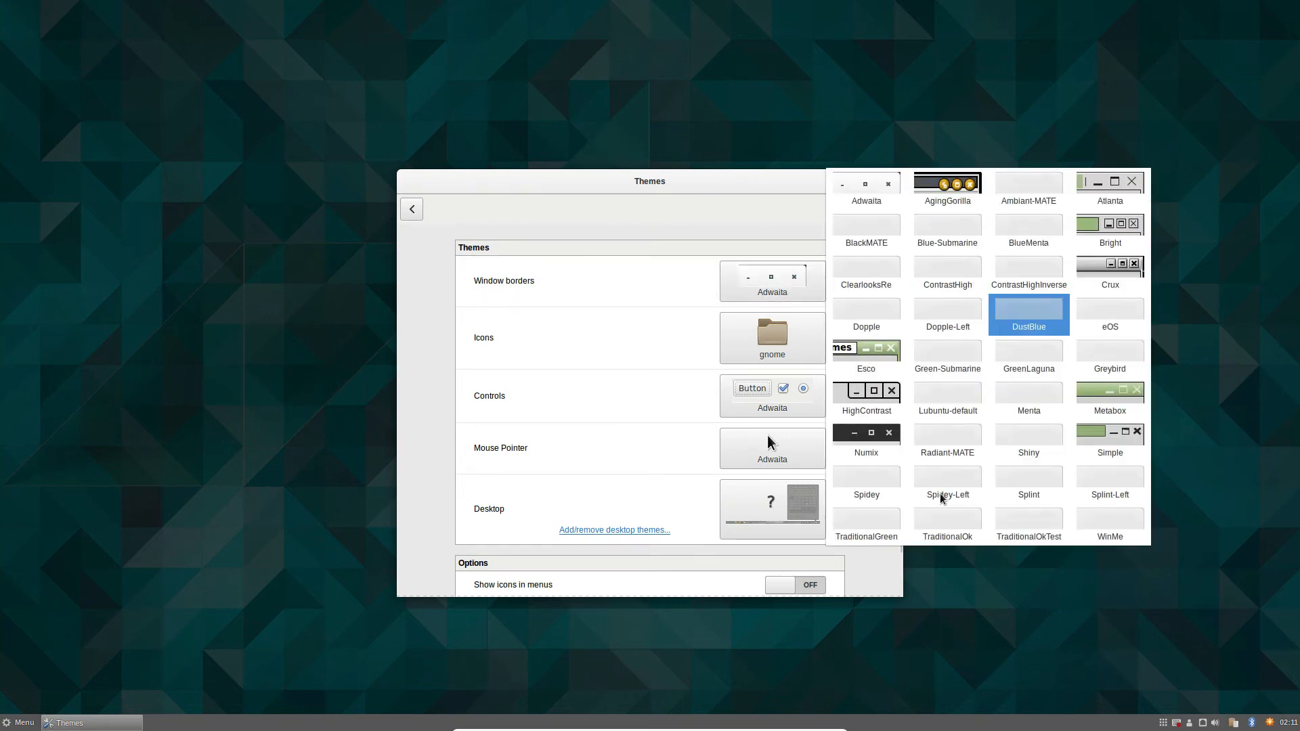
{"action": "left_click", "coordinate": [866, 440]}
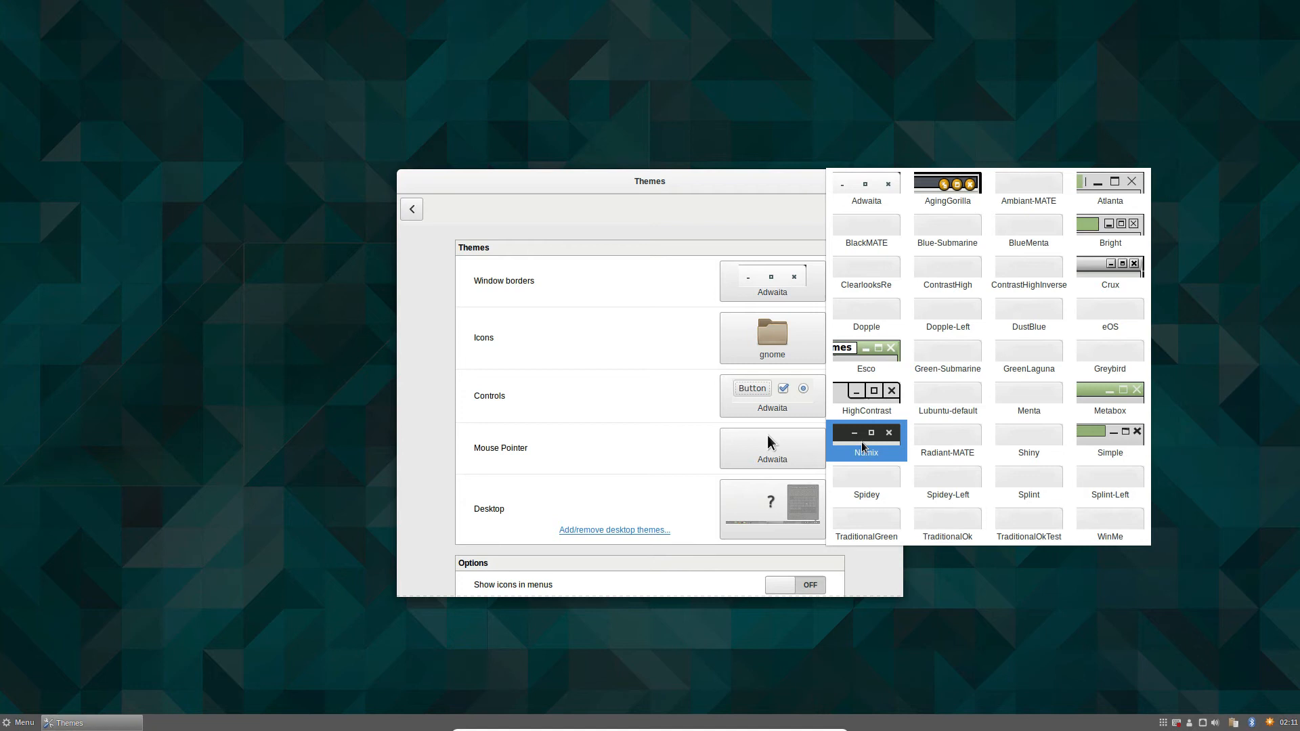
{"action": "left_click", "coordinate": [866, 439]}
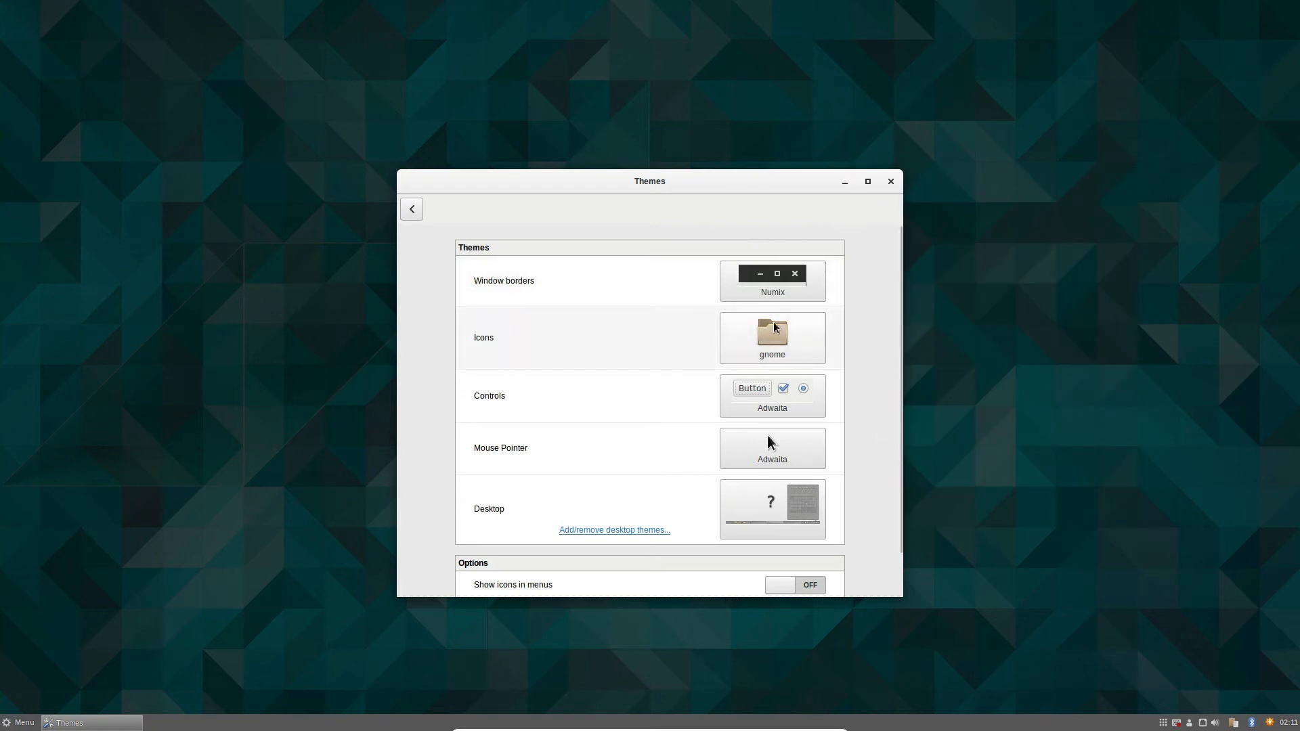
- Set the controls theme to Numix
{"action": "left_click", "coordinate": [771, 395]}
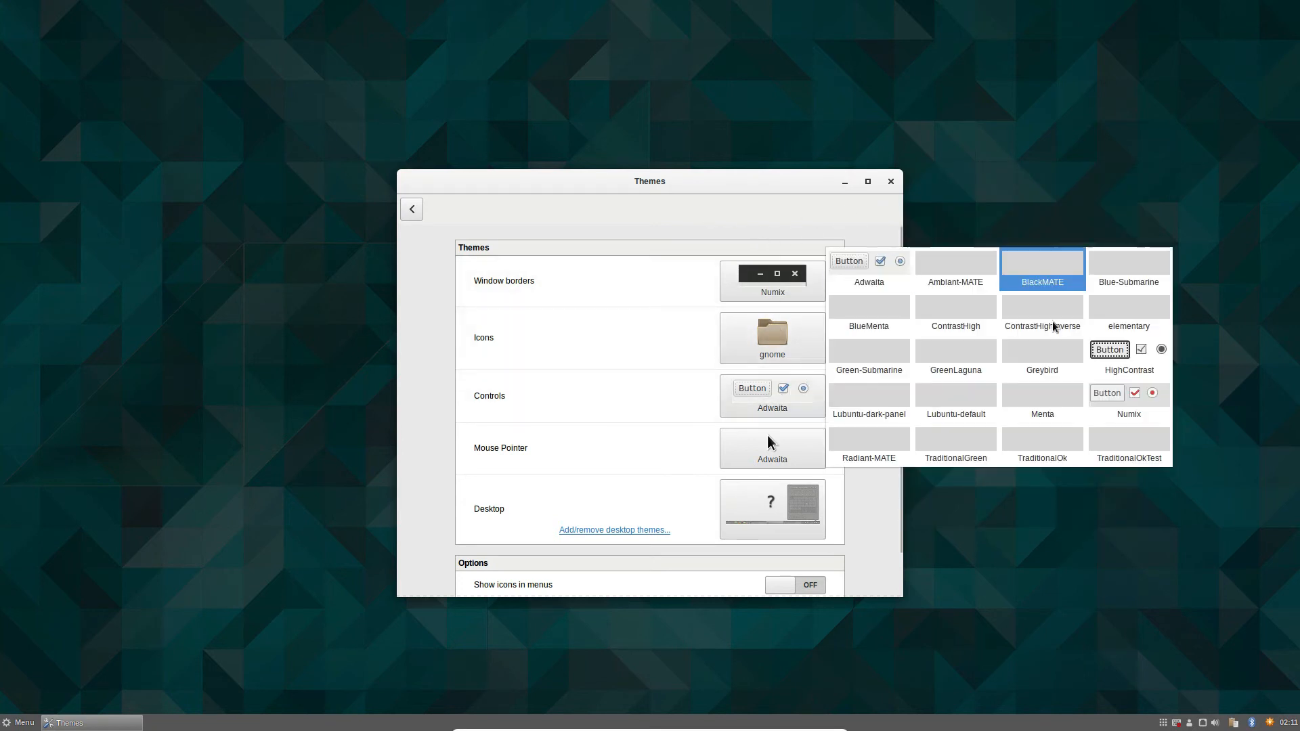
{"action": "left_click", "coordinate": [1129, 402]}
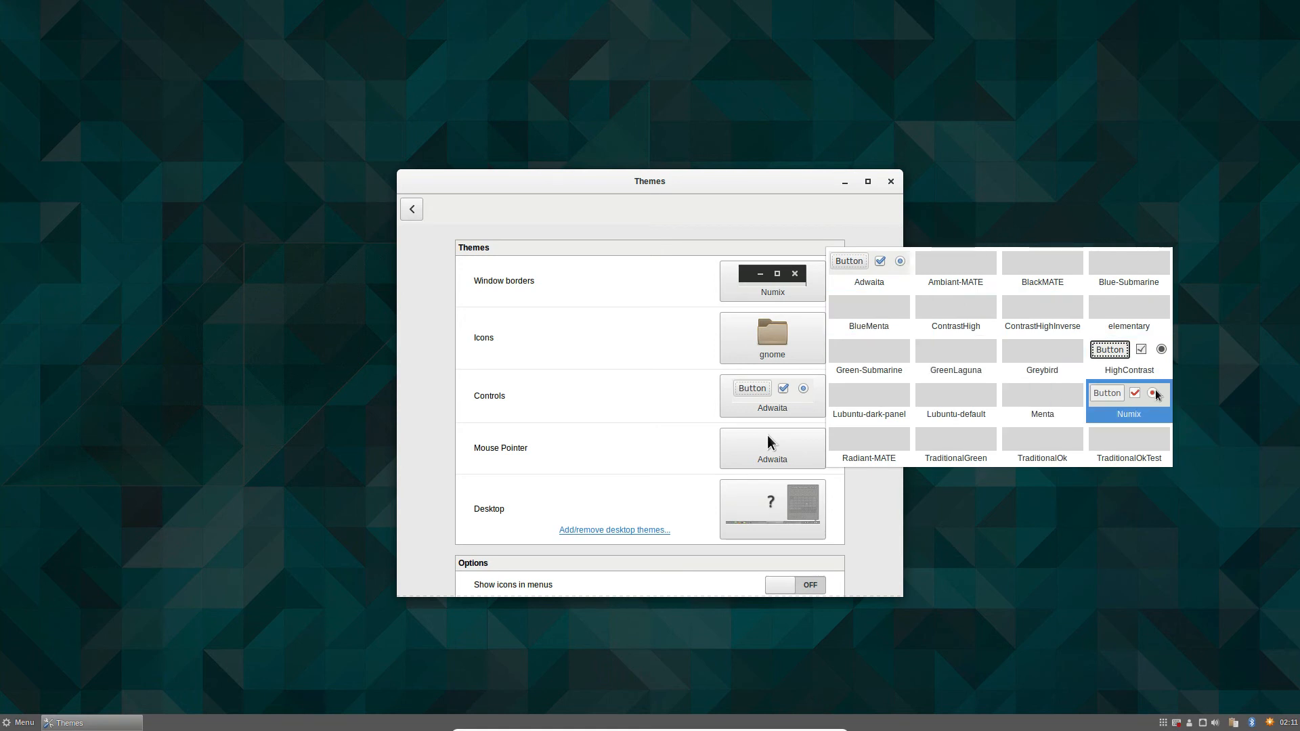
{"action": "mouse_move", "coordinate": [1123, 415]}
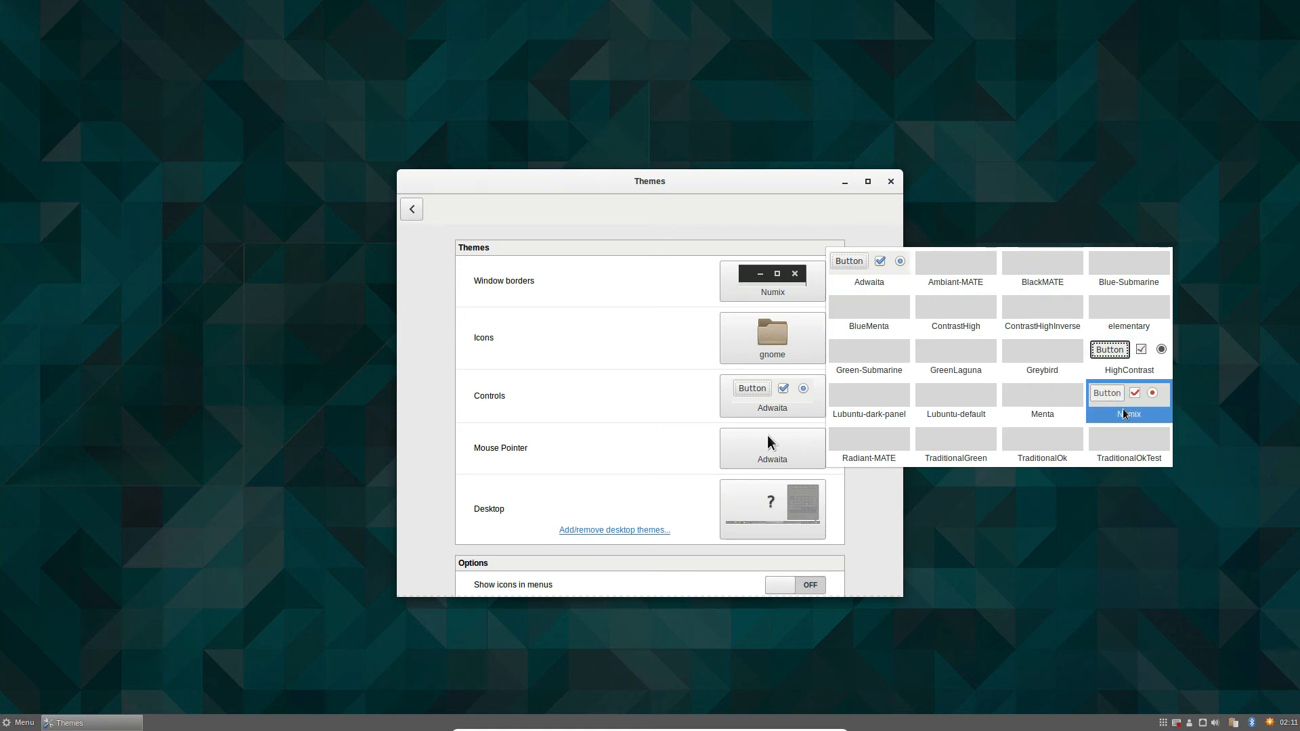
{"action": "left_click", "coordinate": [1127, 413]}
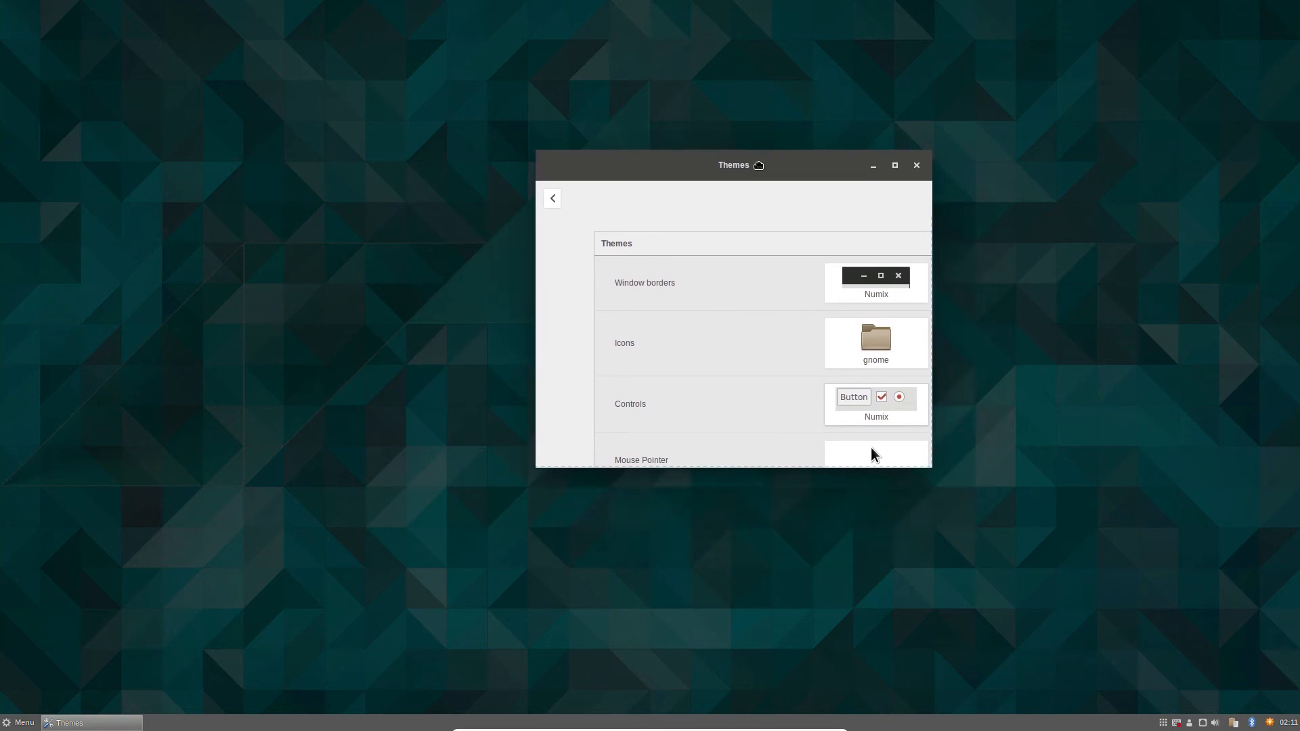
- Choose menta from the icon theme grid
{"action": "left_click", "coordinate": [876, 343]}
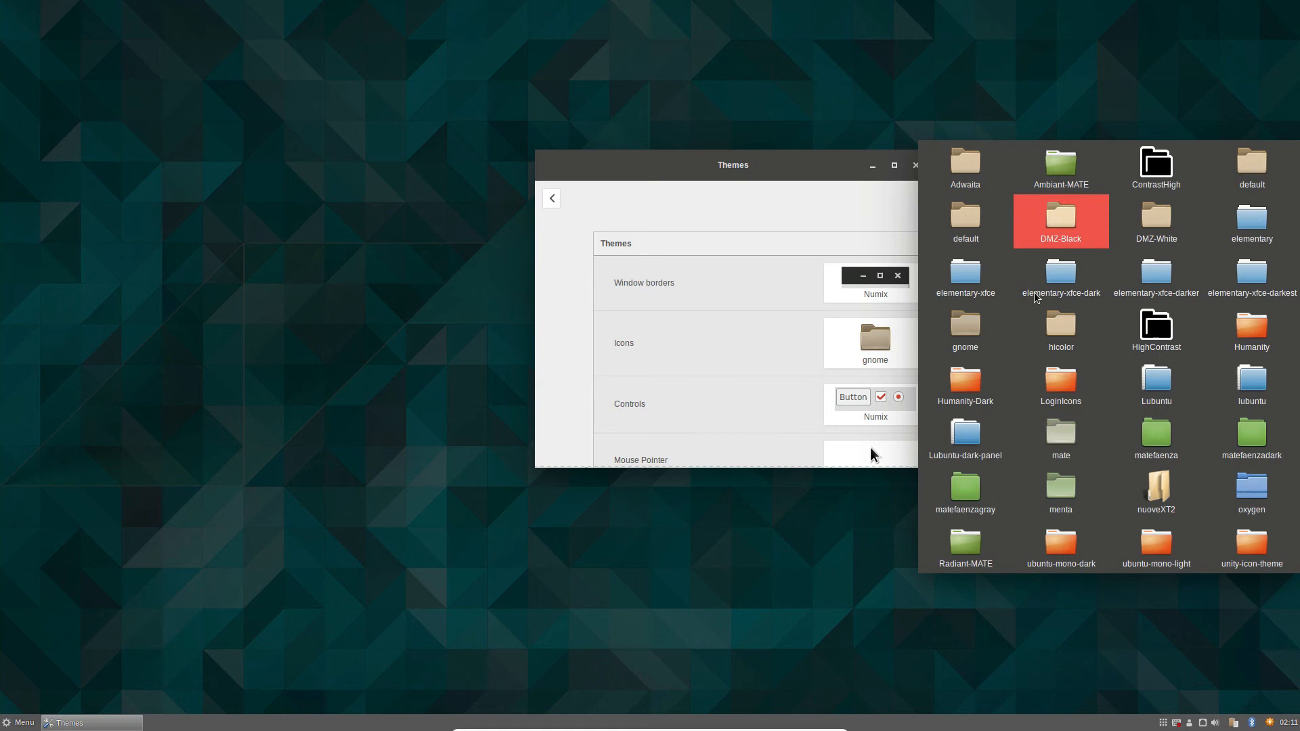
{"action": "left_click", "coordinate": [1156, 543]}
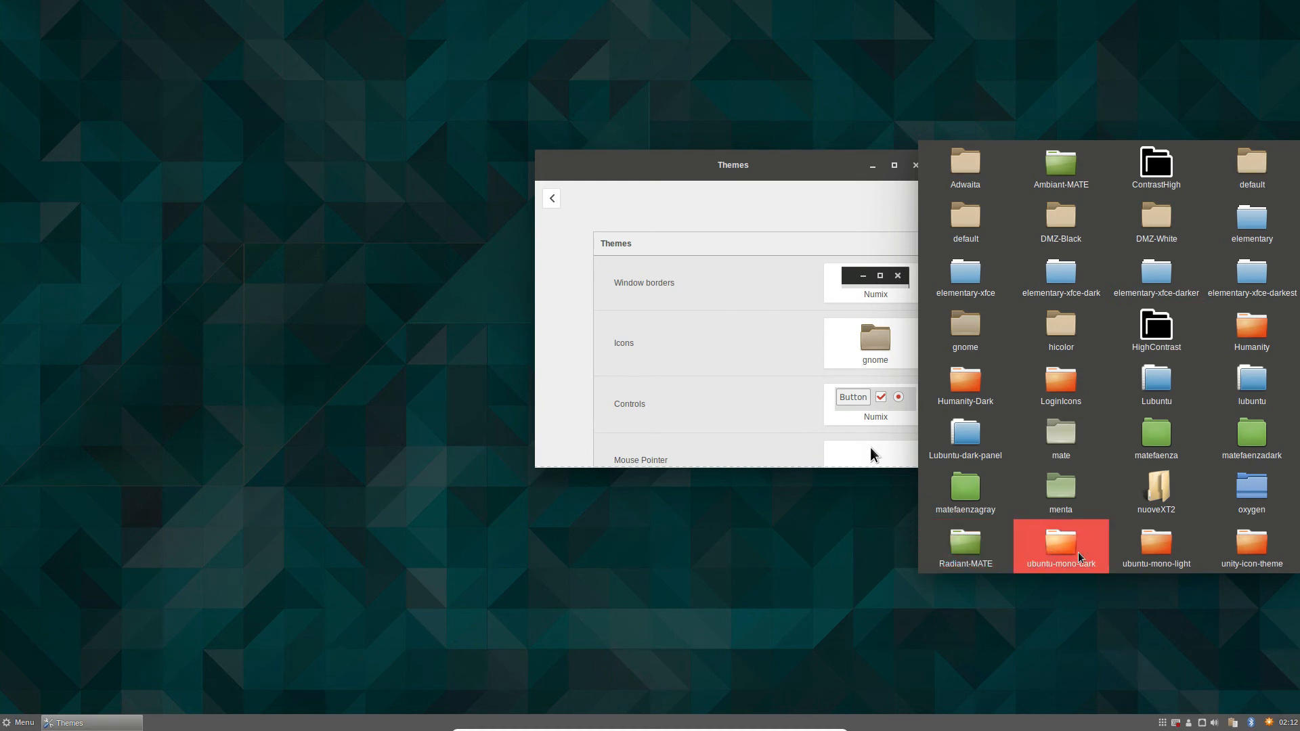
{"action": "left_click", "coordinate": [1060, 488]}
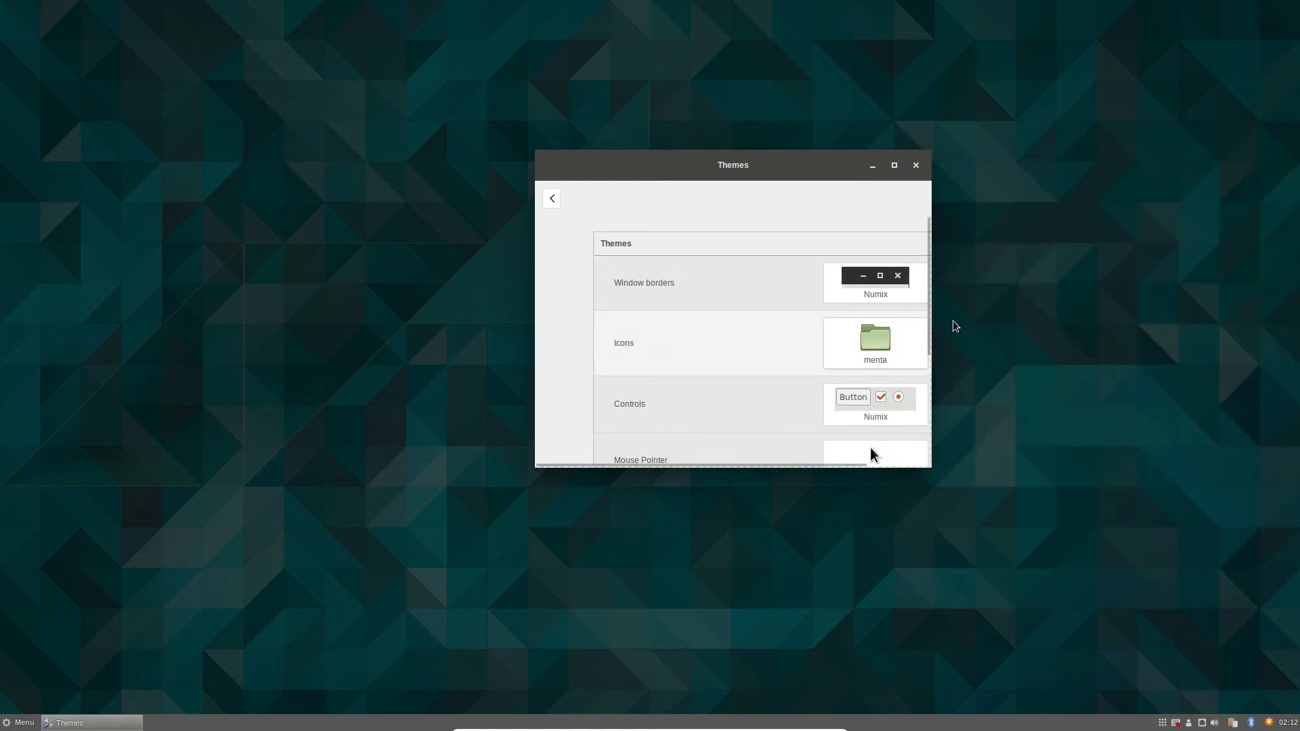
{"action": "mouse_move", "coordinate": [709, 378]}
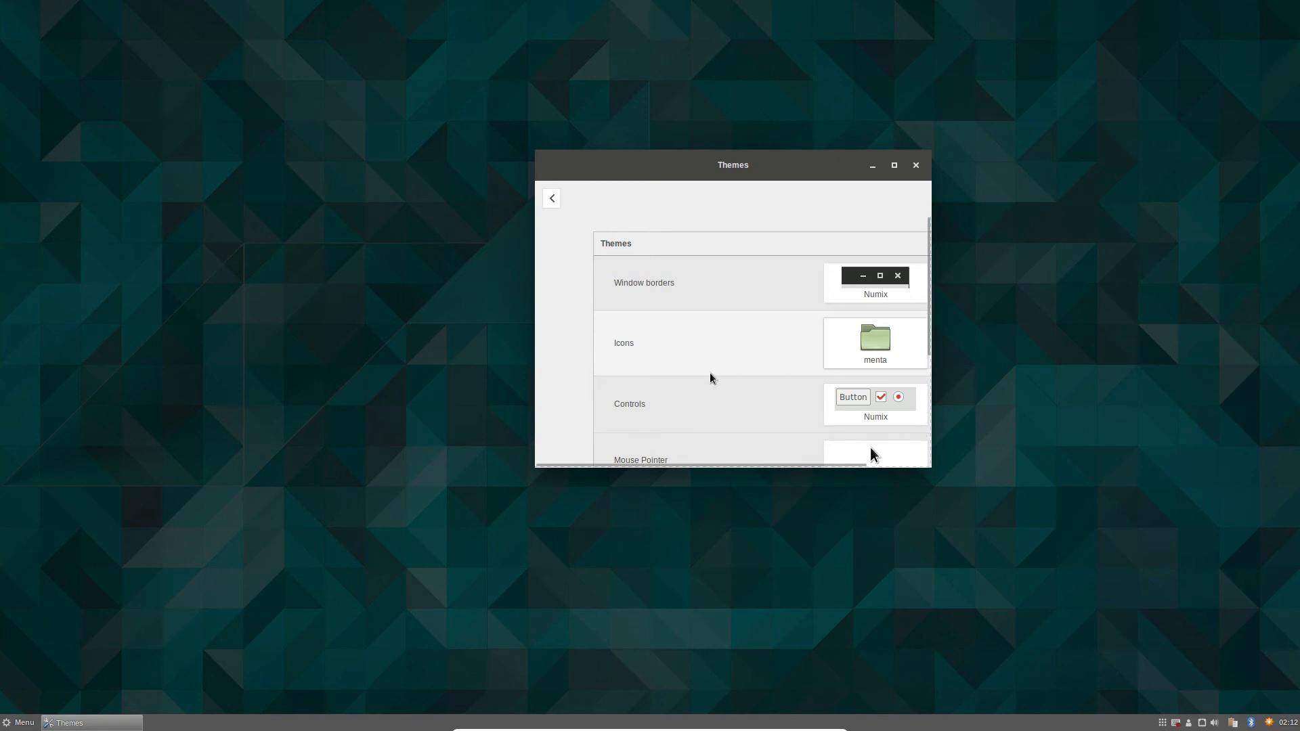
- Pick BlackMATE from the desktop theme list
{"action": "scroll", "scroll_direction": "down", "scroll_amount": 3}
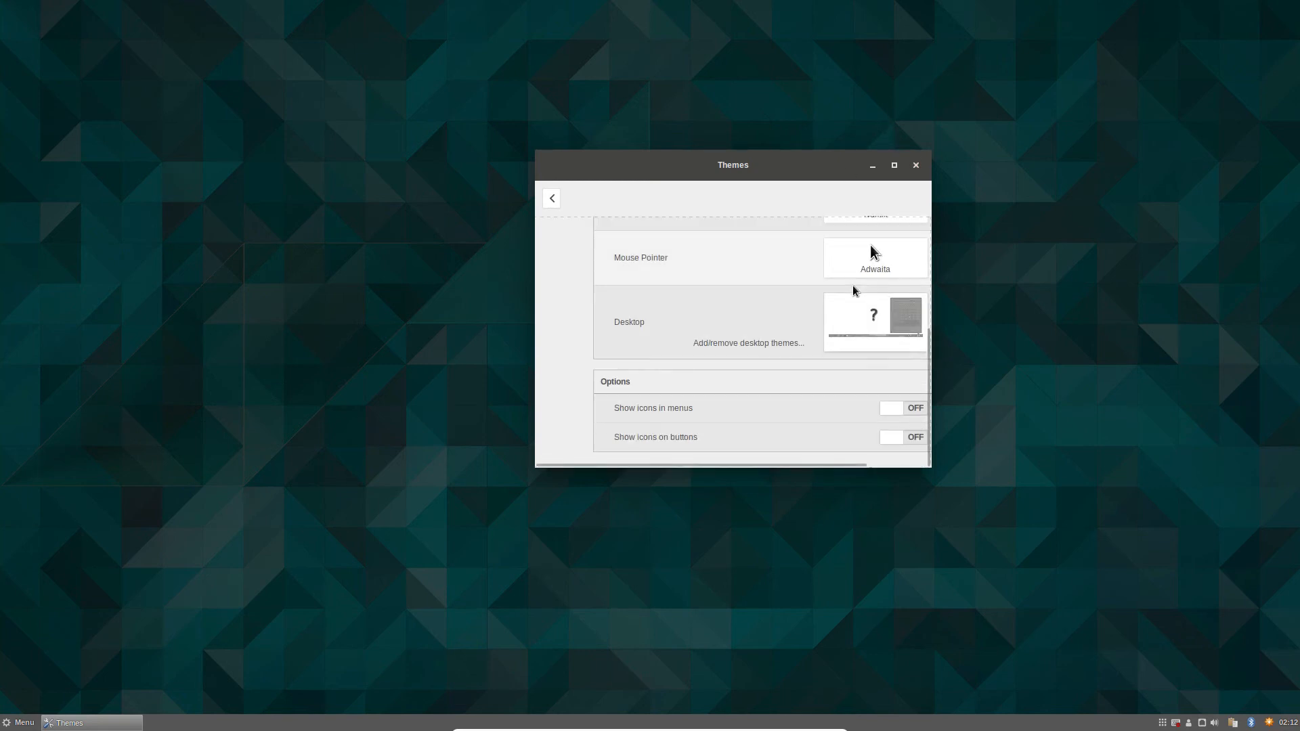
{"action": "left_click", "coordinate": [873, 318]}
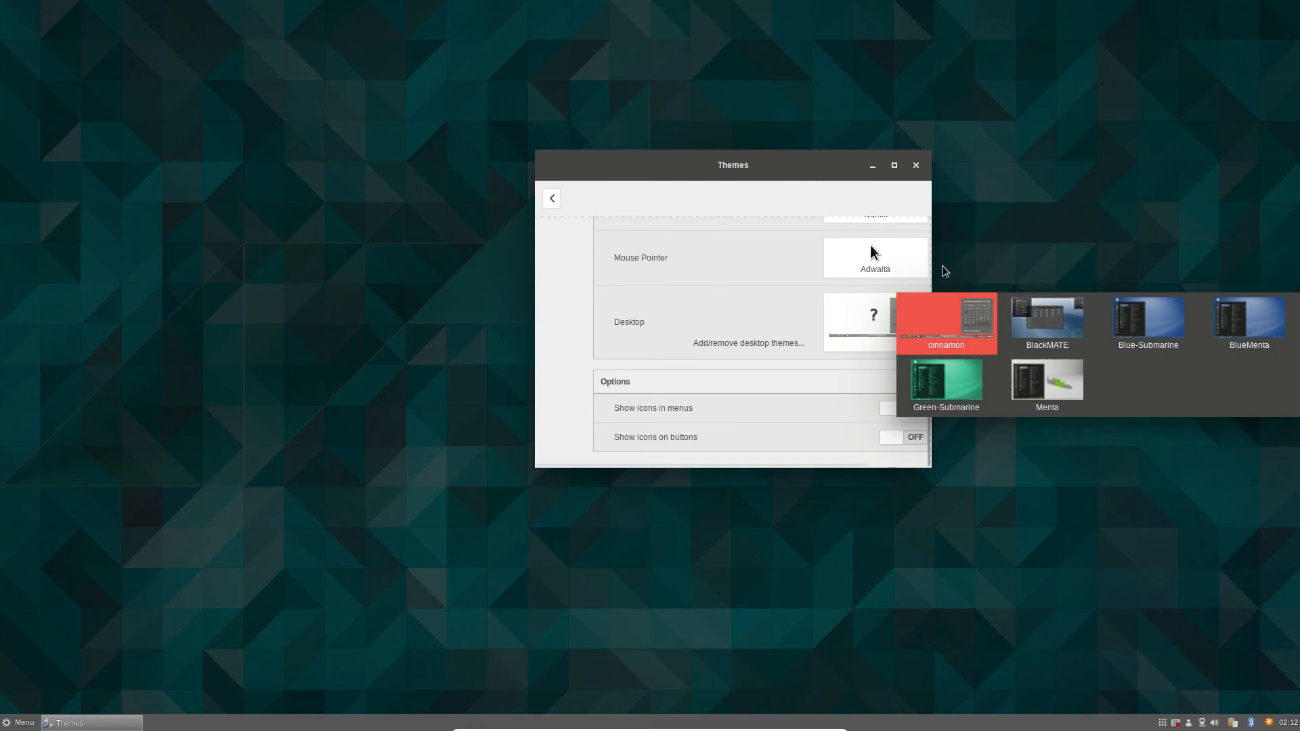
{"action": "mouse_move", "coordinate": [1178, 402]}
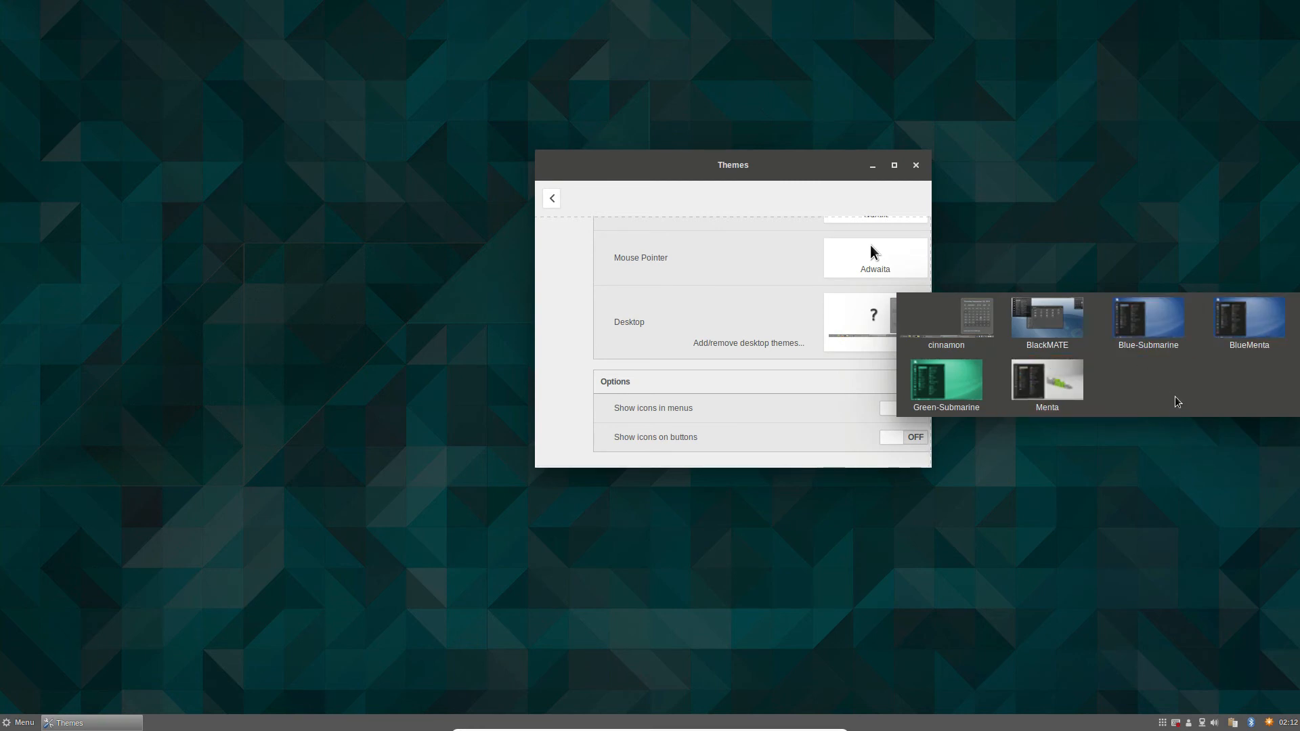
{"action": "mouse_move", "coordinate": [750, 348]}
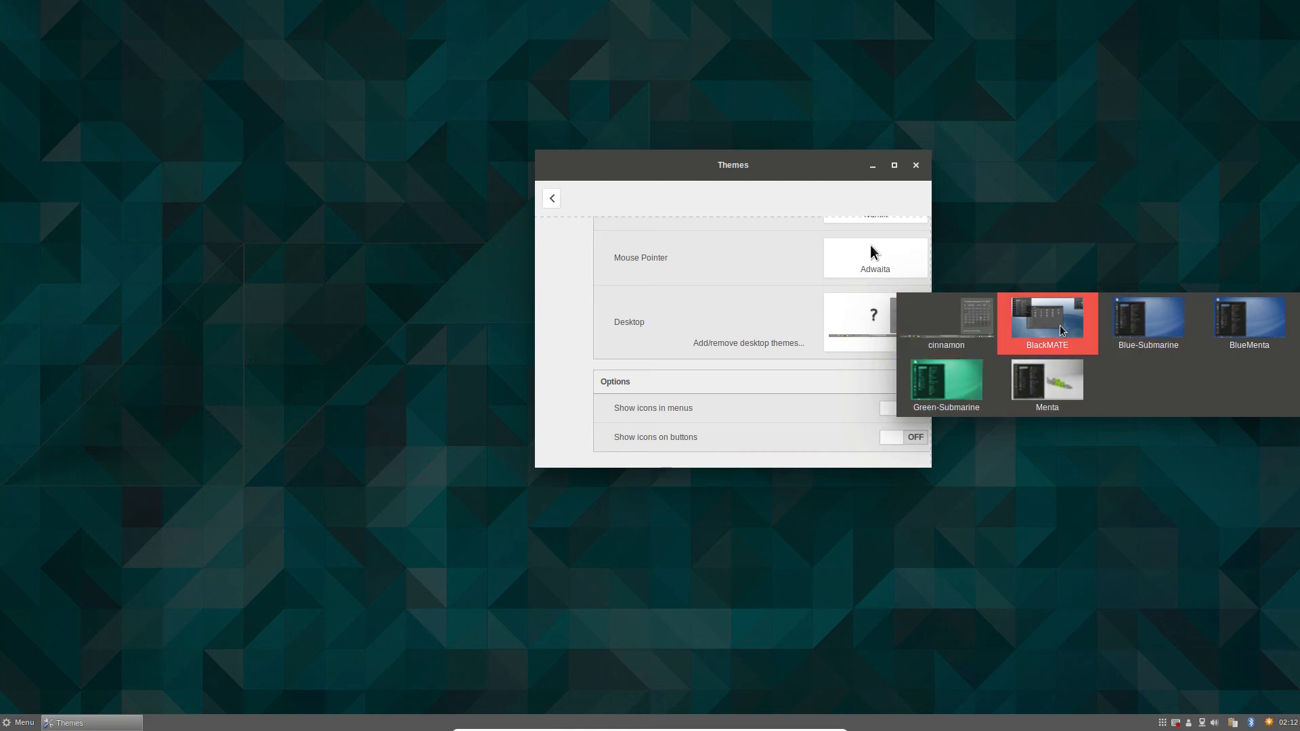
{"action": "mouse_move", "coordinate": [1027, 319]}
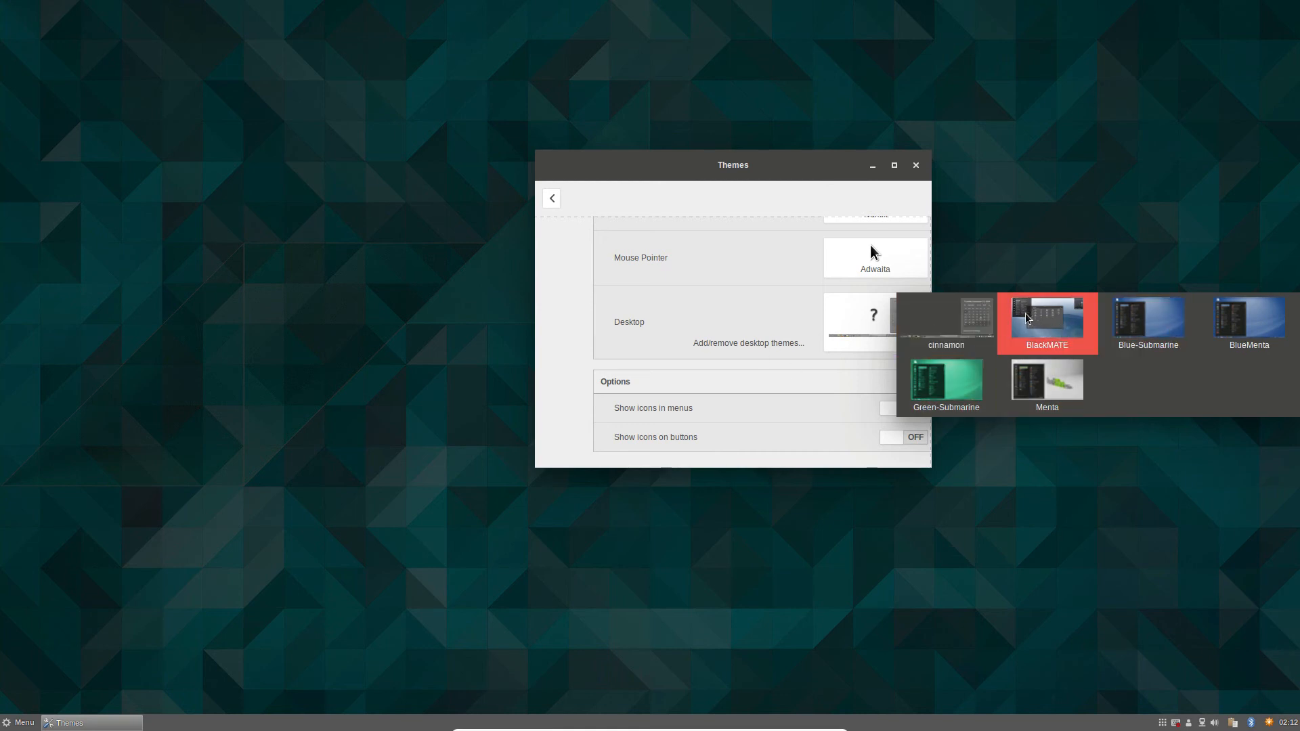
{"action": "left_click", "coordinate": [1046, 319]}
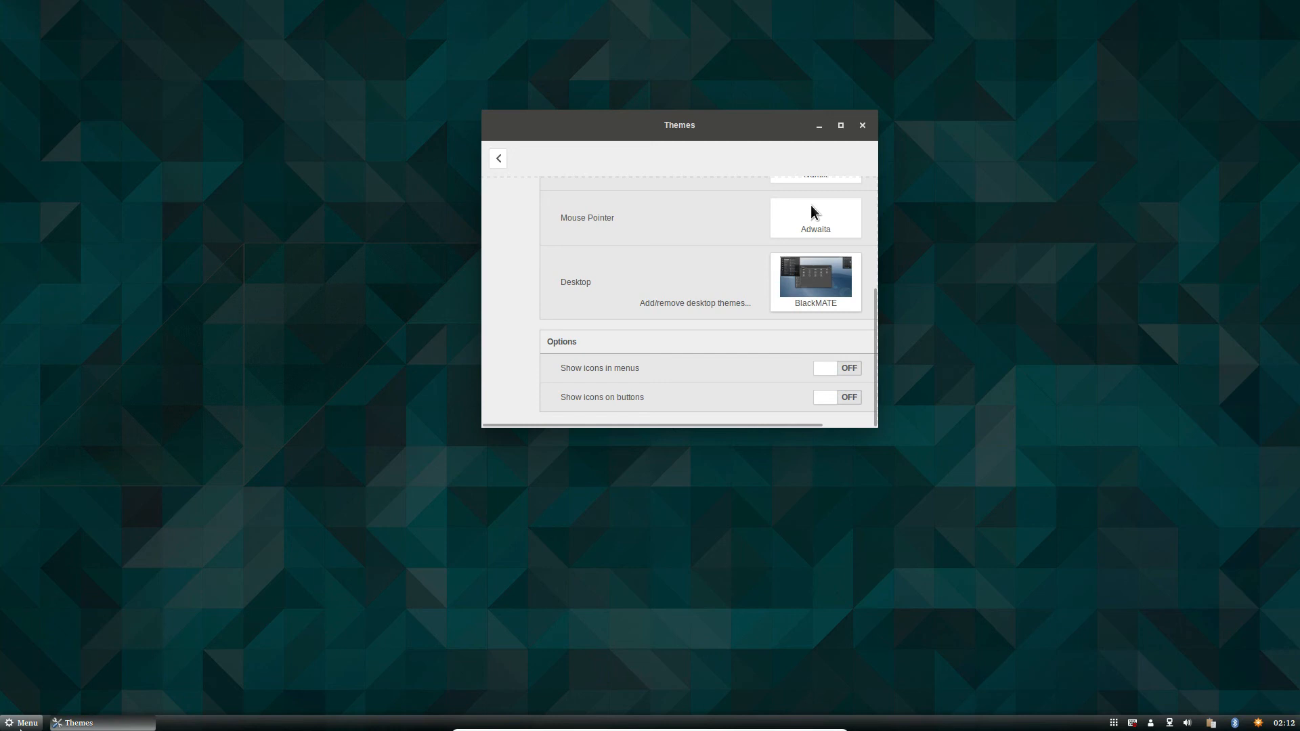
{"action": "mouse_move", "coordinate": [840, 128]}
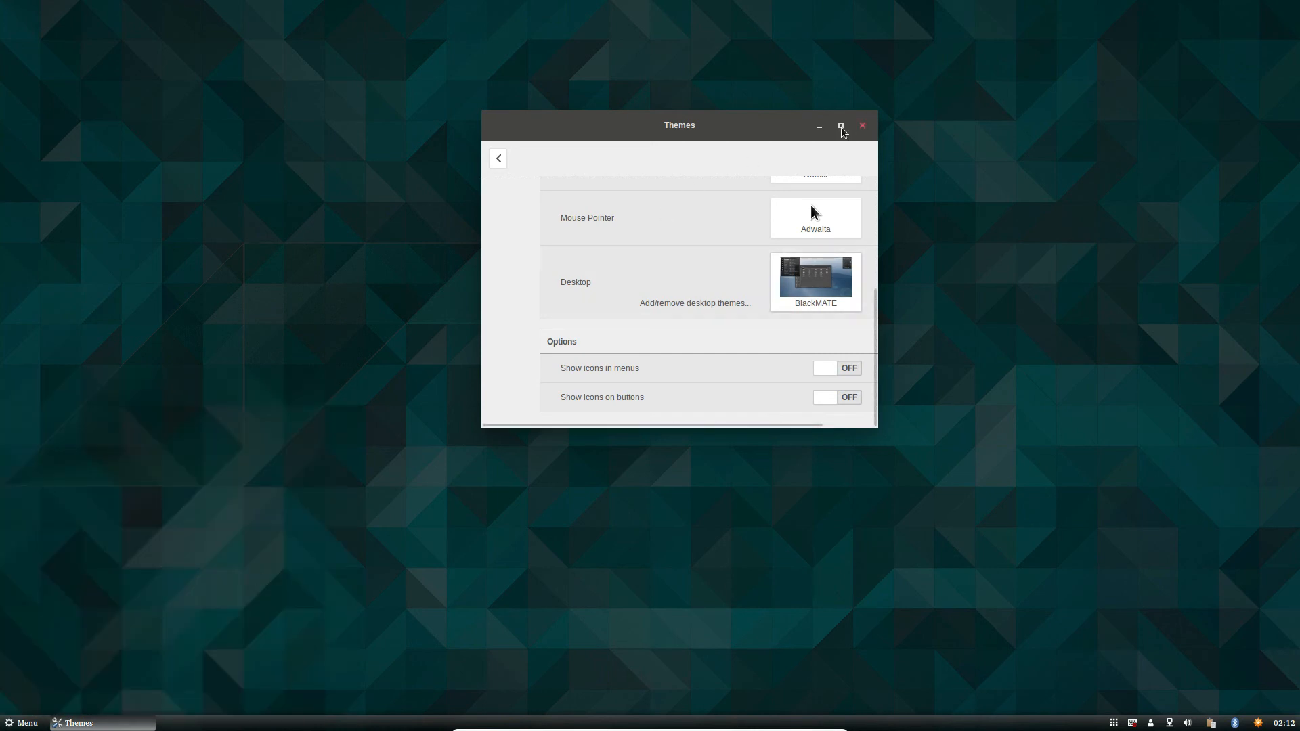
- Turn on 'Show icons in menus' in the maximized Themes window, then close it
{"action": "left_click", "coordinate": [839, 126]}
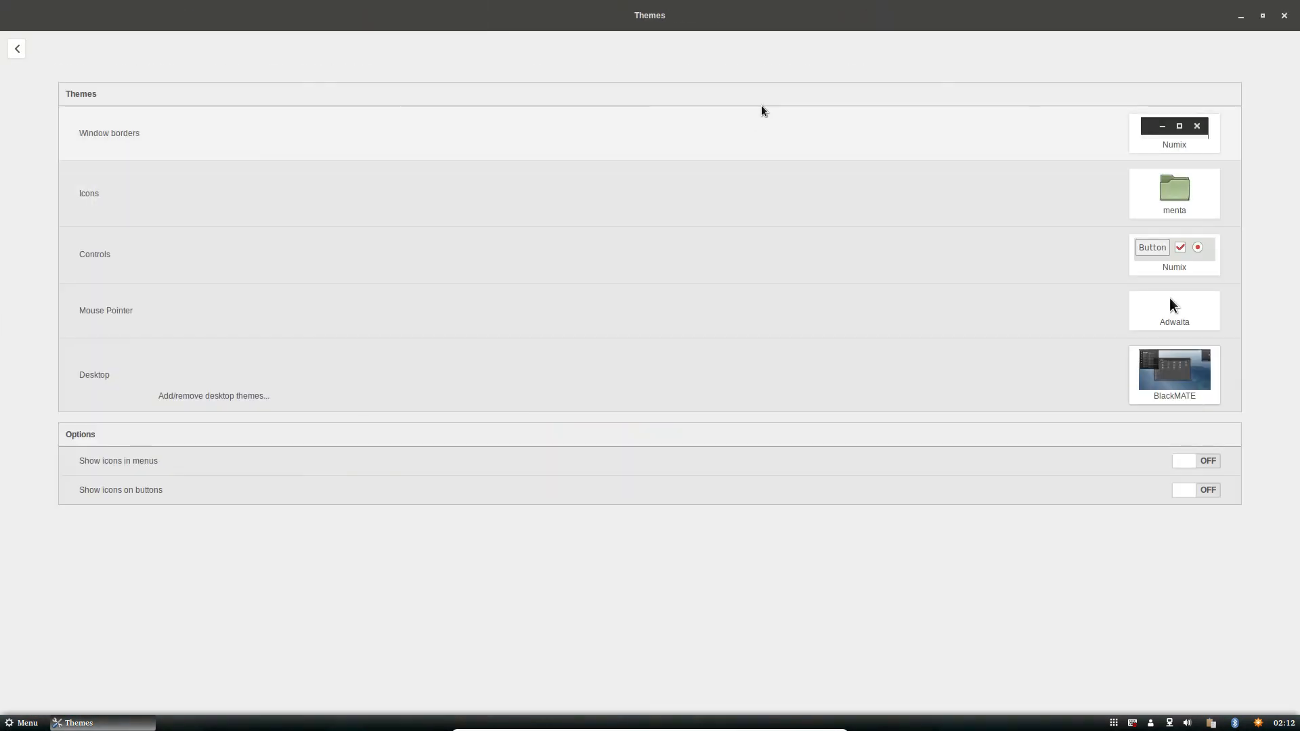
{"action": "mouse_move", "coordinate": [1194, 465]}
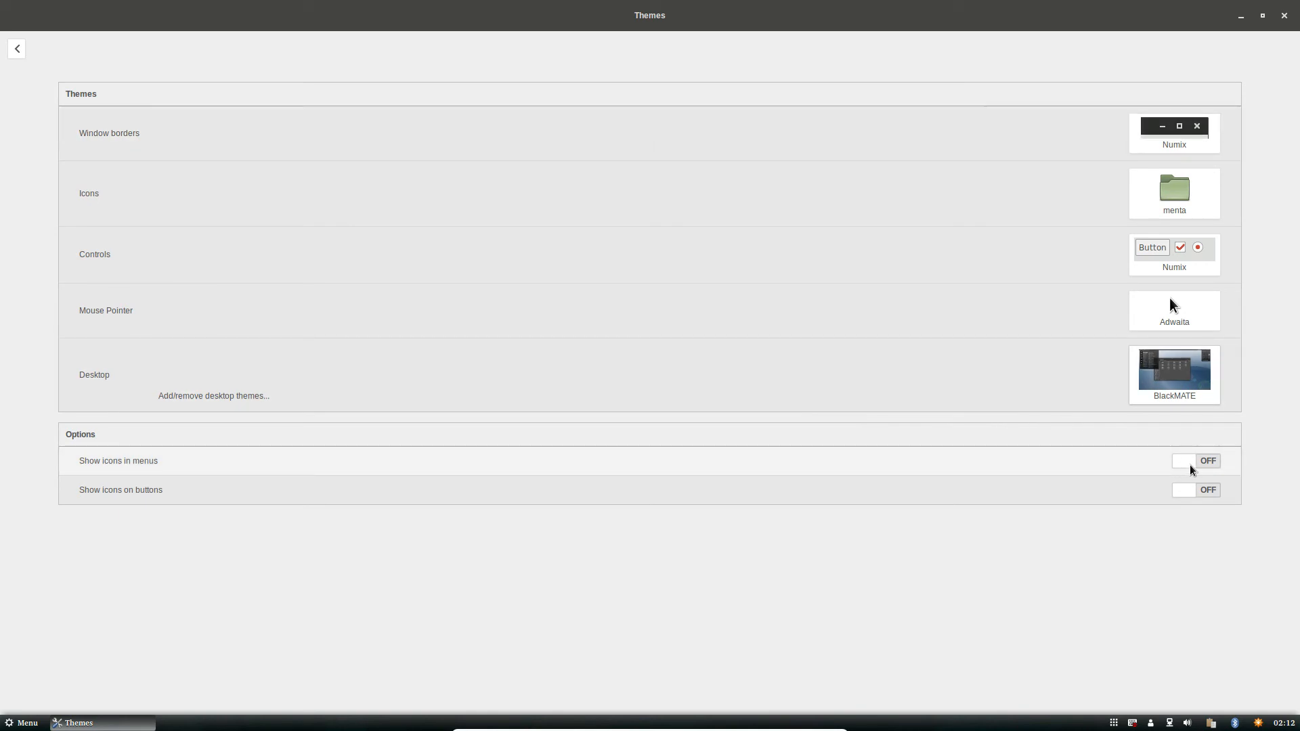
{"action": "left_click", "coordinate": [1194, 461]}
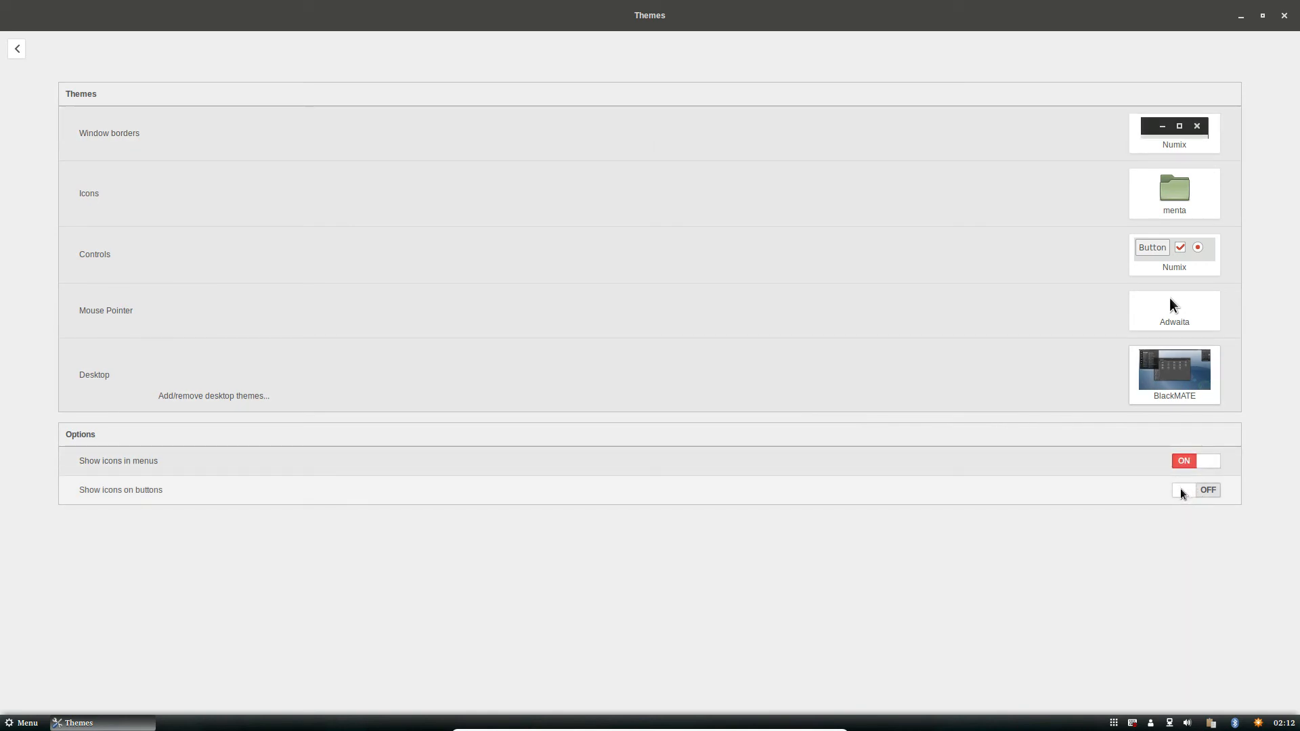
{"action": "left_click", "coordinate": [1195, 490]}
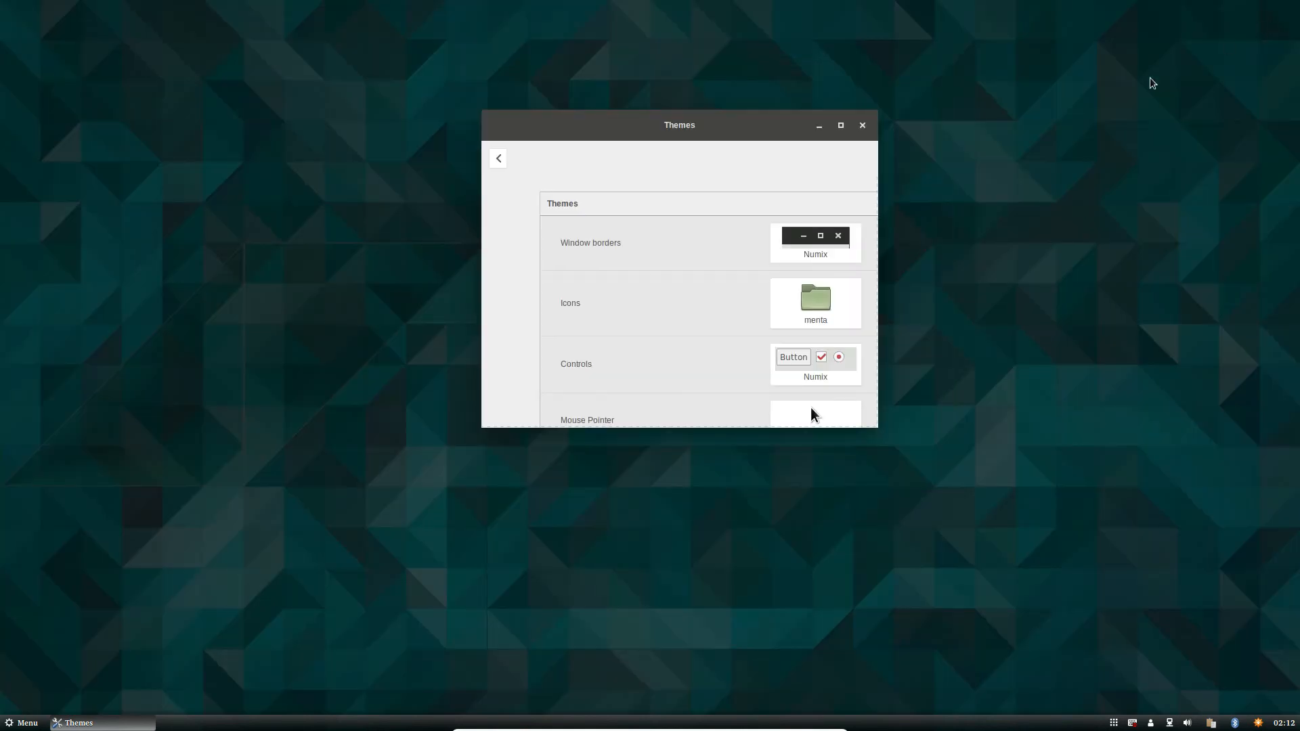
{"action": "left_click", "coordinate": [862, 126]}
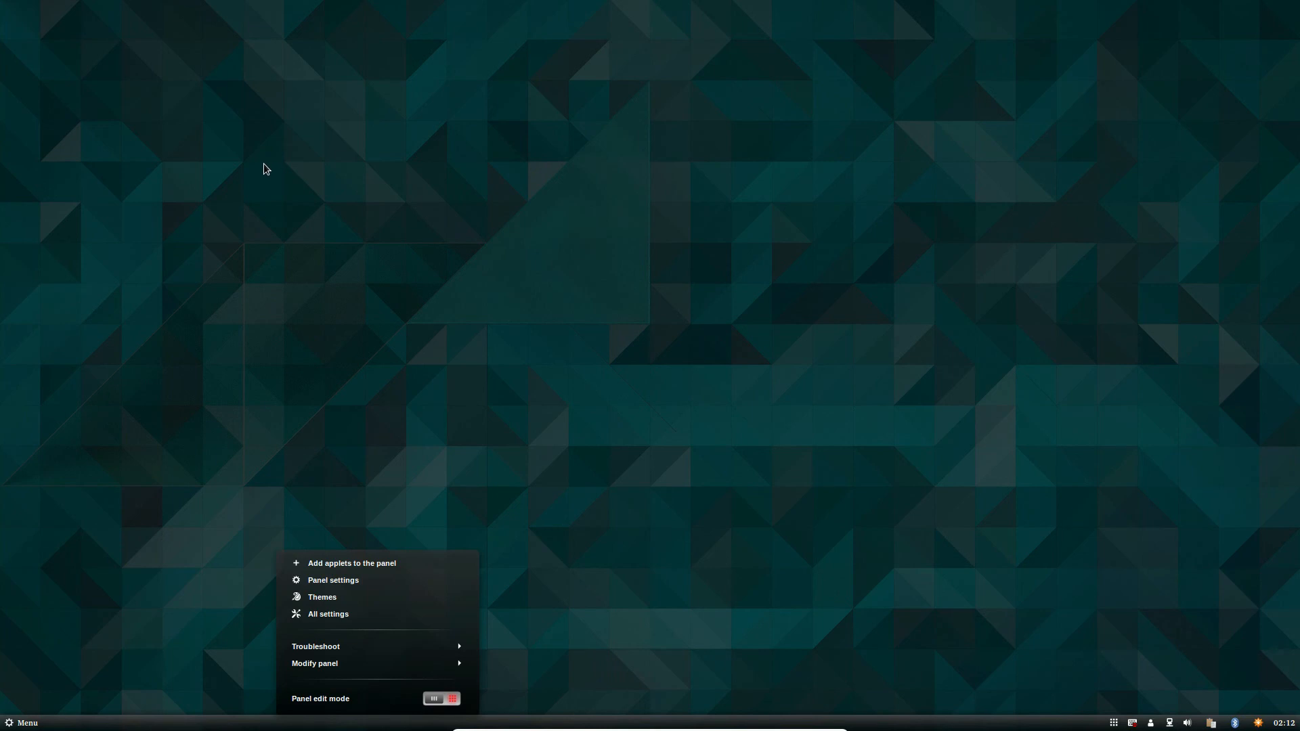
{"action": "mouse_move", "coordinate": [1192, 718]}
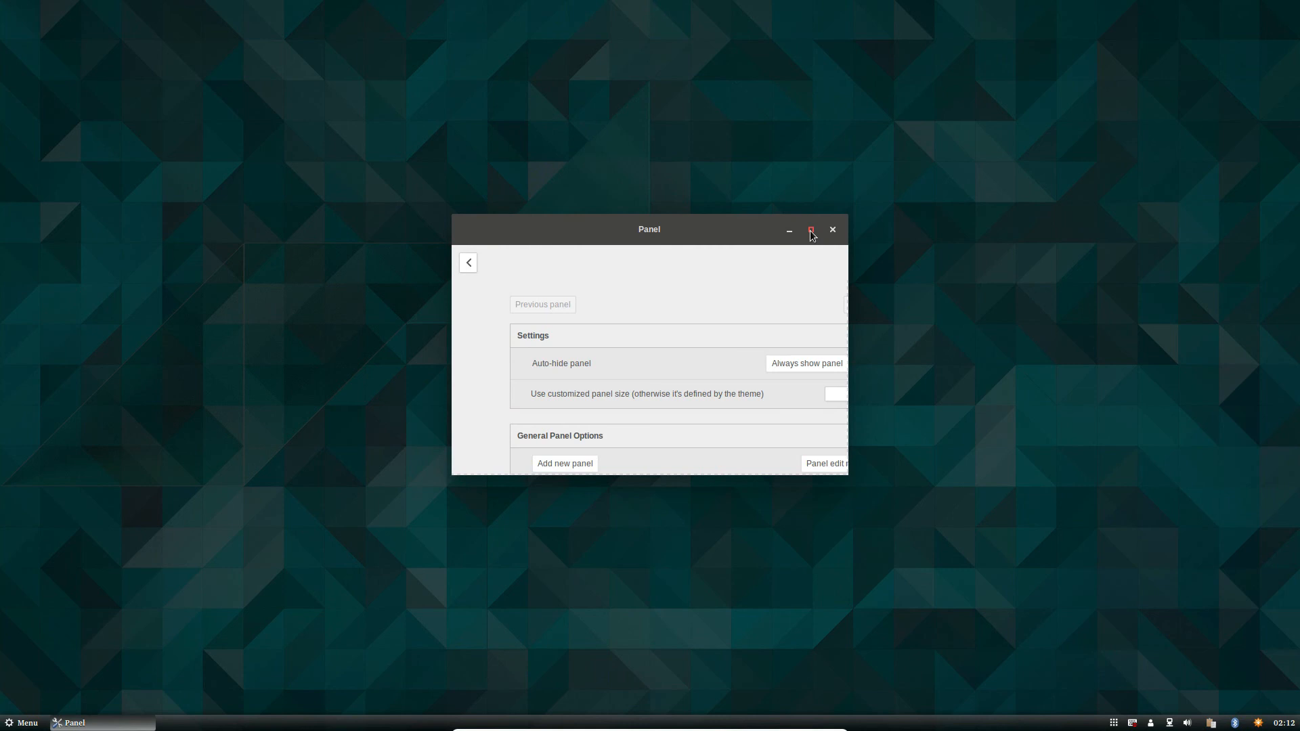
- Maximize the Panel settings window
{"action": "left_click", "coordinate": [810, 230]}
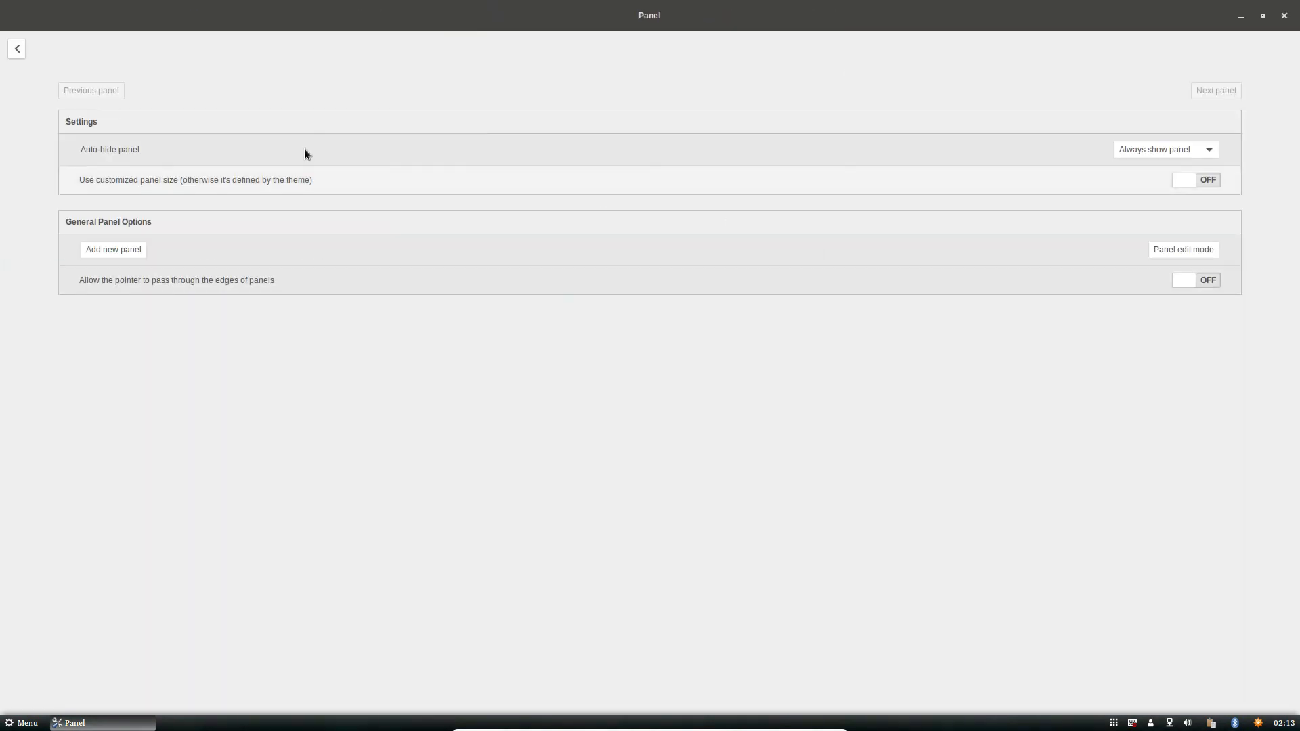
{"action": "mouse_move", "coordinate": [204, 154]}
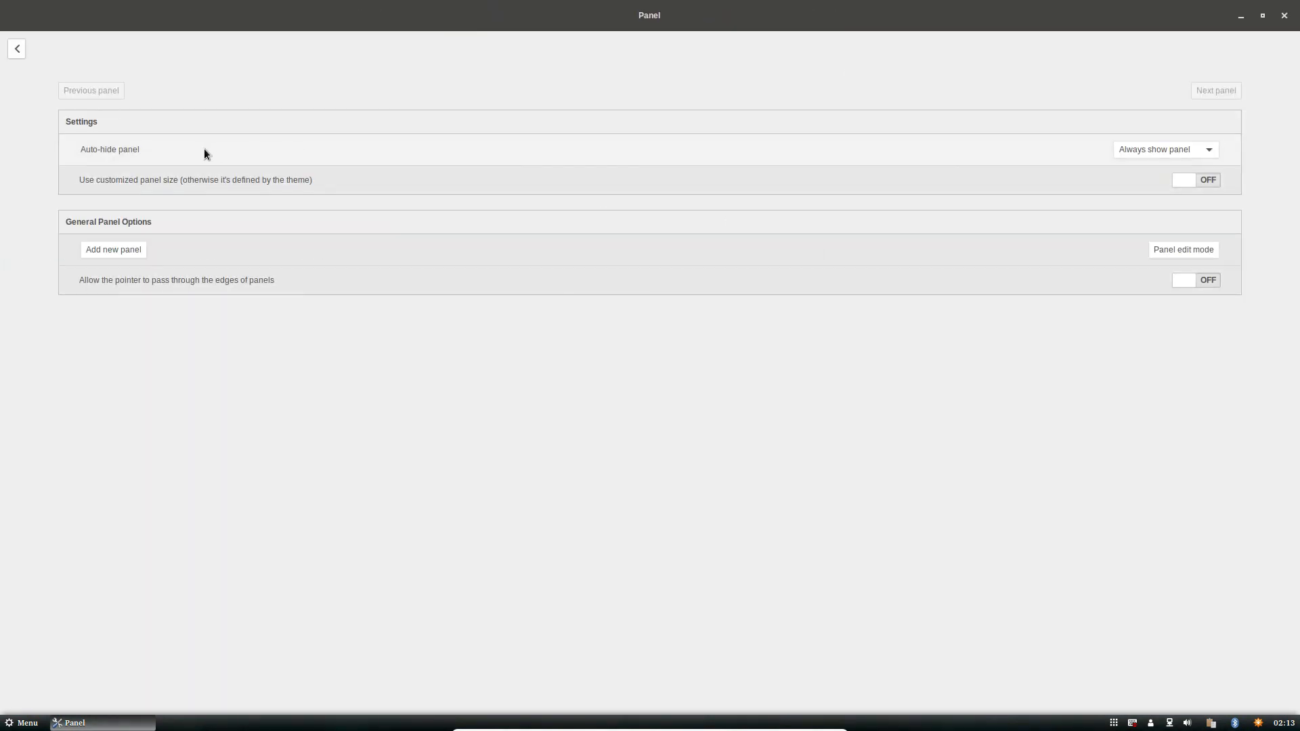
{"action": "mouse_move", "coordinate": [820, 136]}
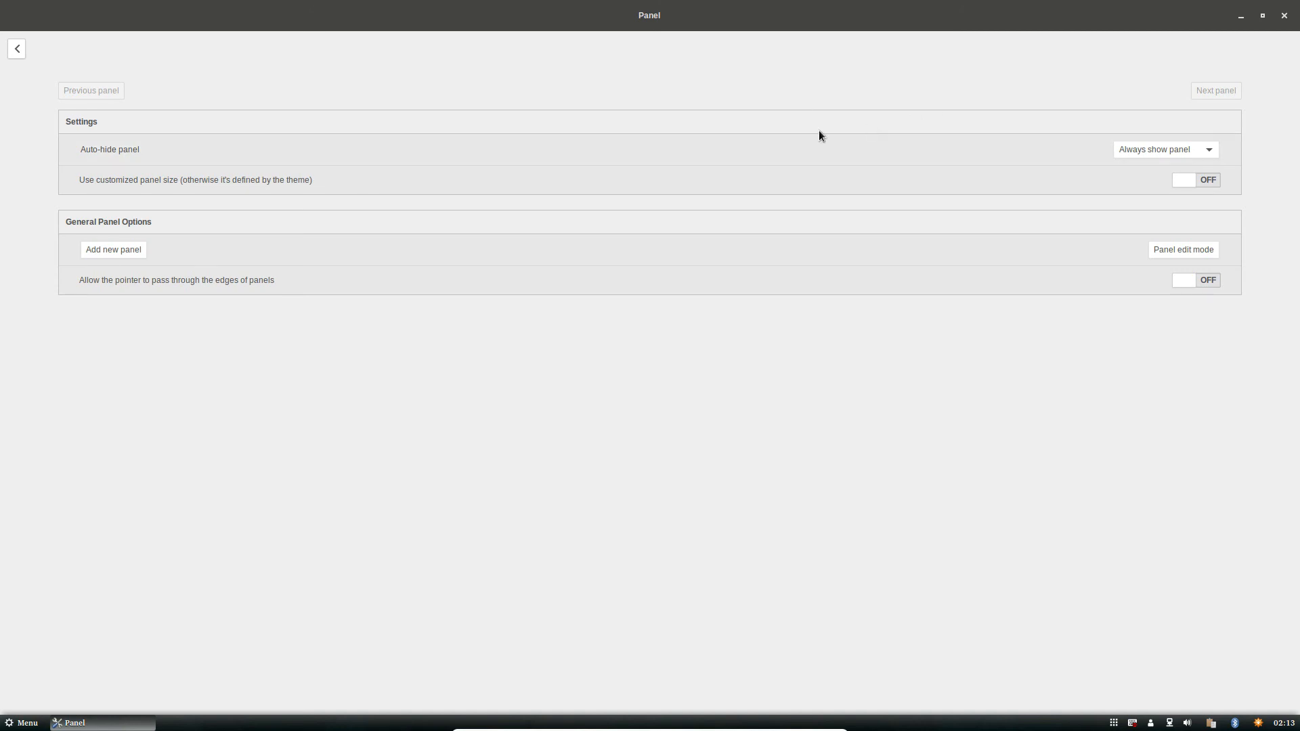
{"action": "mouse_move", "coordinate": [1150, 151]}
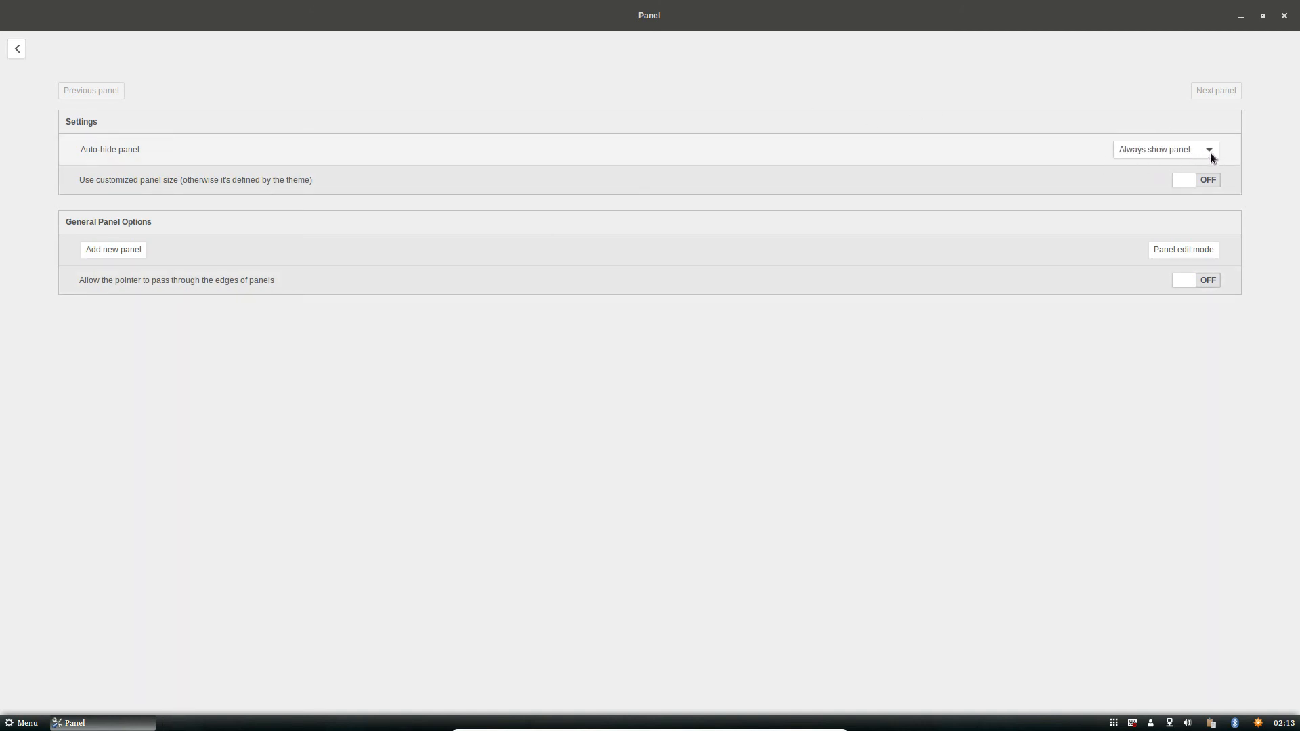
{"action": "mouse_move", "coordinate": [1137, 150]}
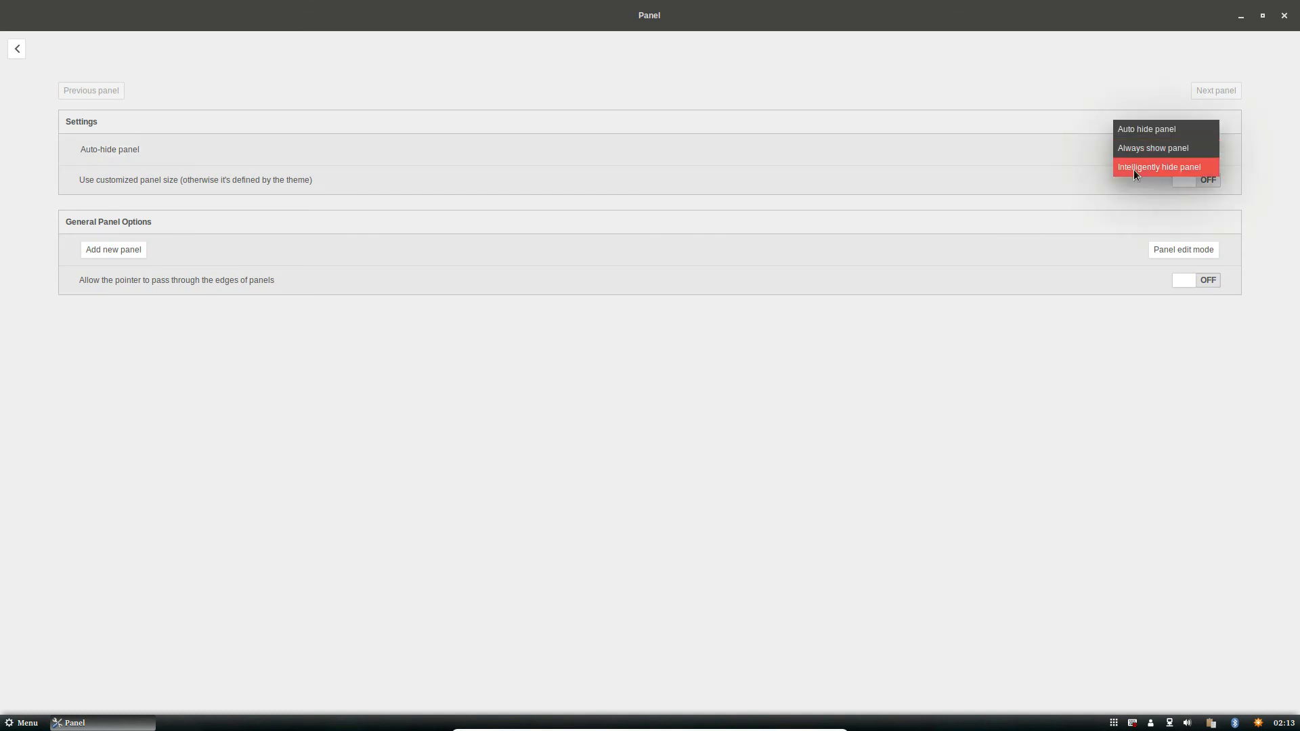
{"action": "mouse_move", "coordinate": [1150, 139]}
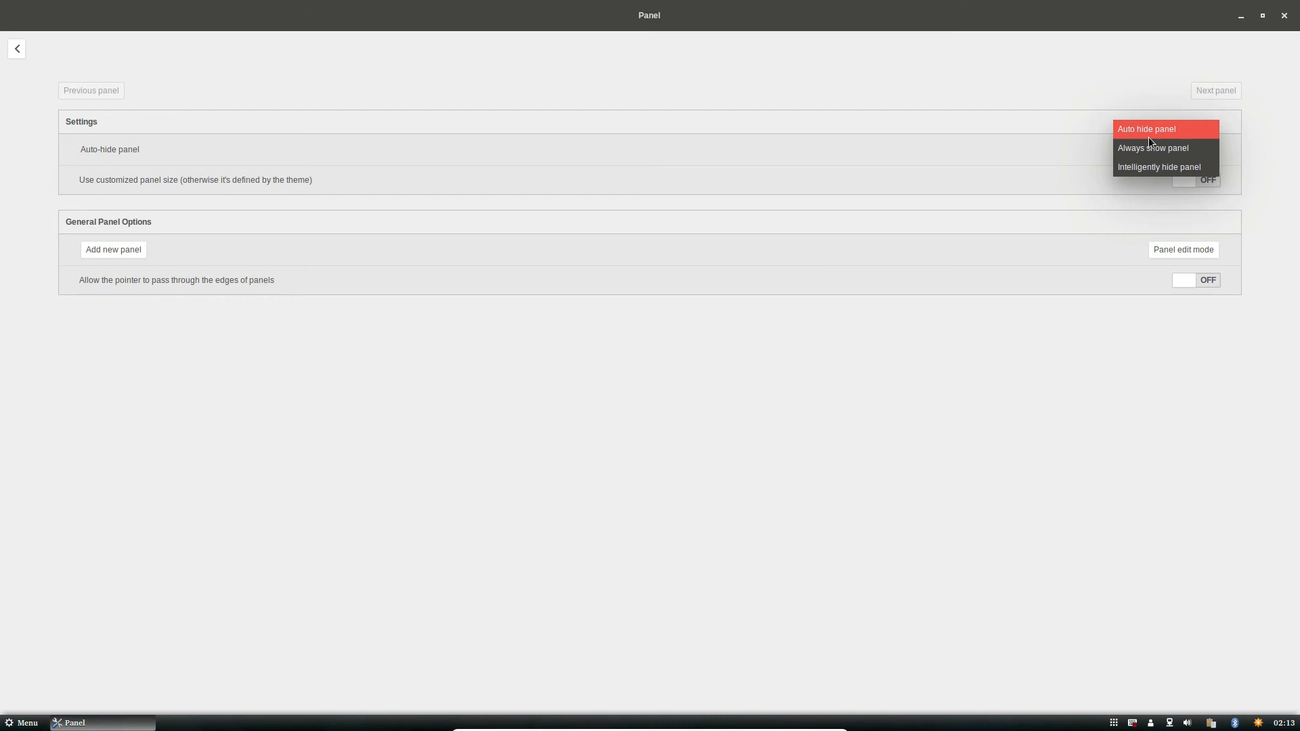
- Keep the panel always shown and enable a custom, moderately taller panel height
{"action": "left_click", "coordinate": [1153, 148]}
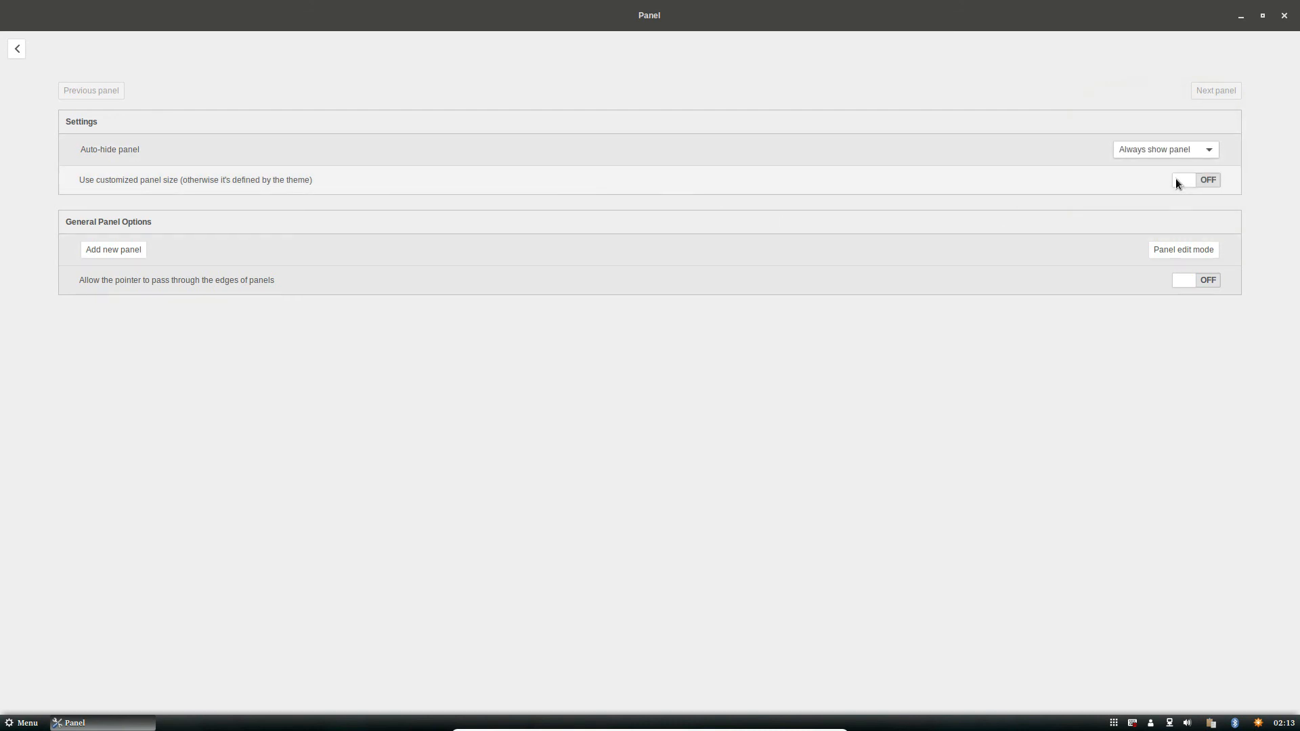
{"action": "left_click", "coordinate": [1194, 180]}
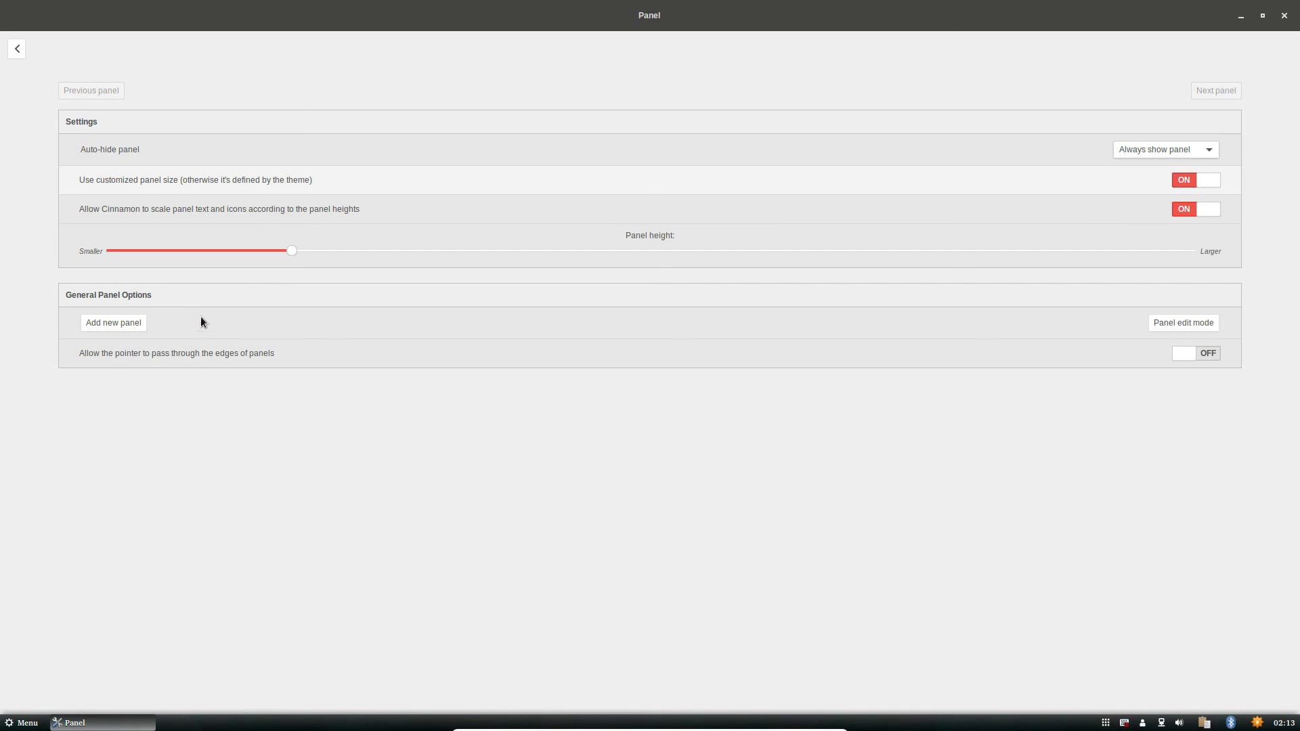
{"action": "left_click_drag", "start_coordinate": [291, 251], "coordinate": [410, 250]}
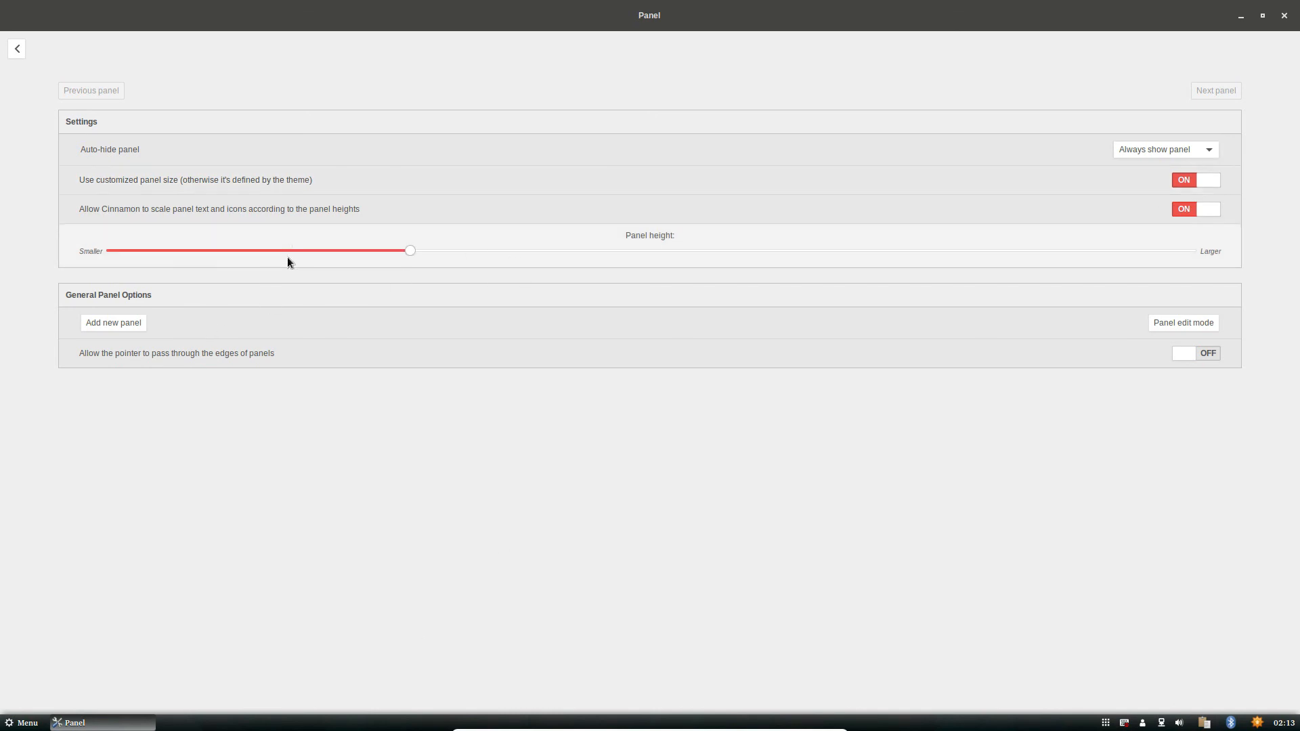
{"action": "left_click_drag", "start_coordinate": [410, 250], "coordinate": [521, 251]}
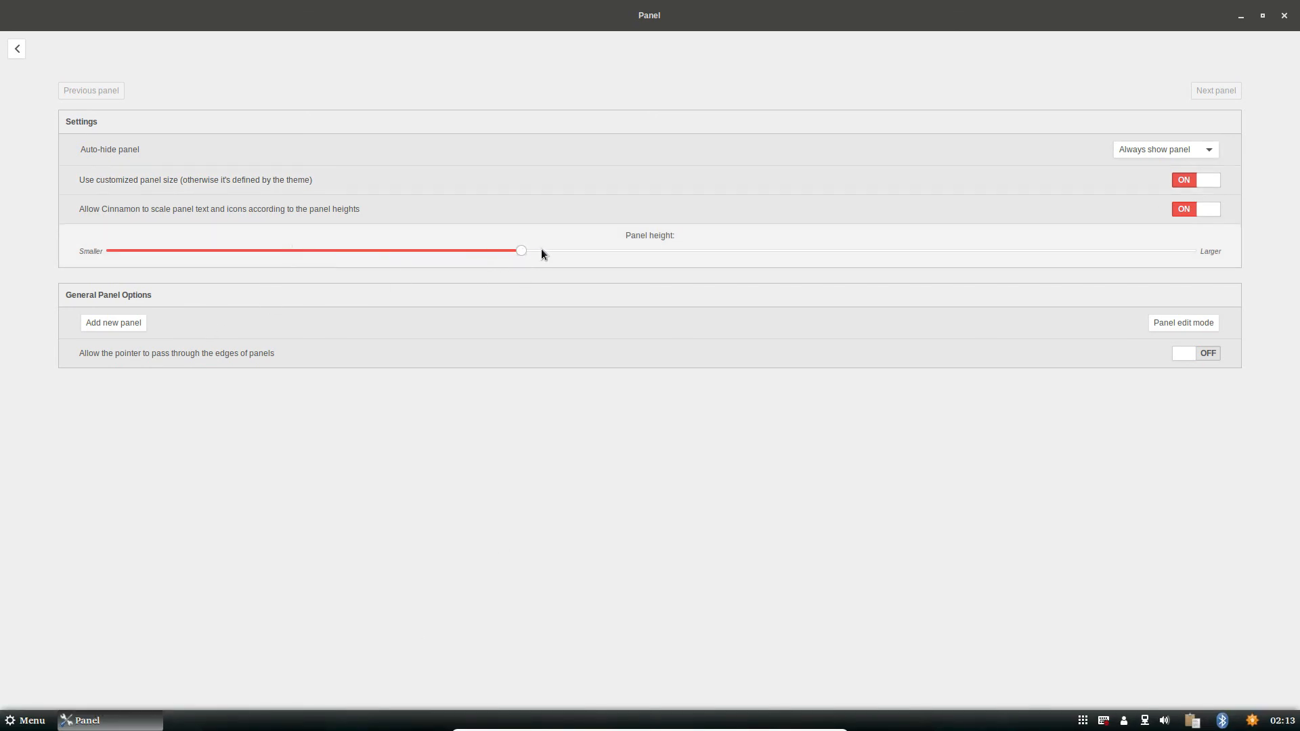
{"action": "left_click_drag", "start_coordinate": [522, 250], "coordinate": [483, 250]}
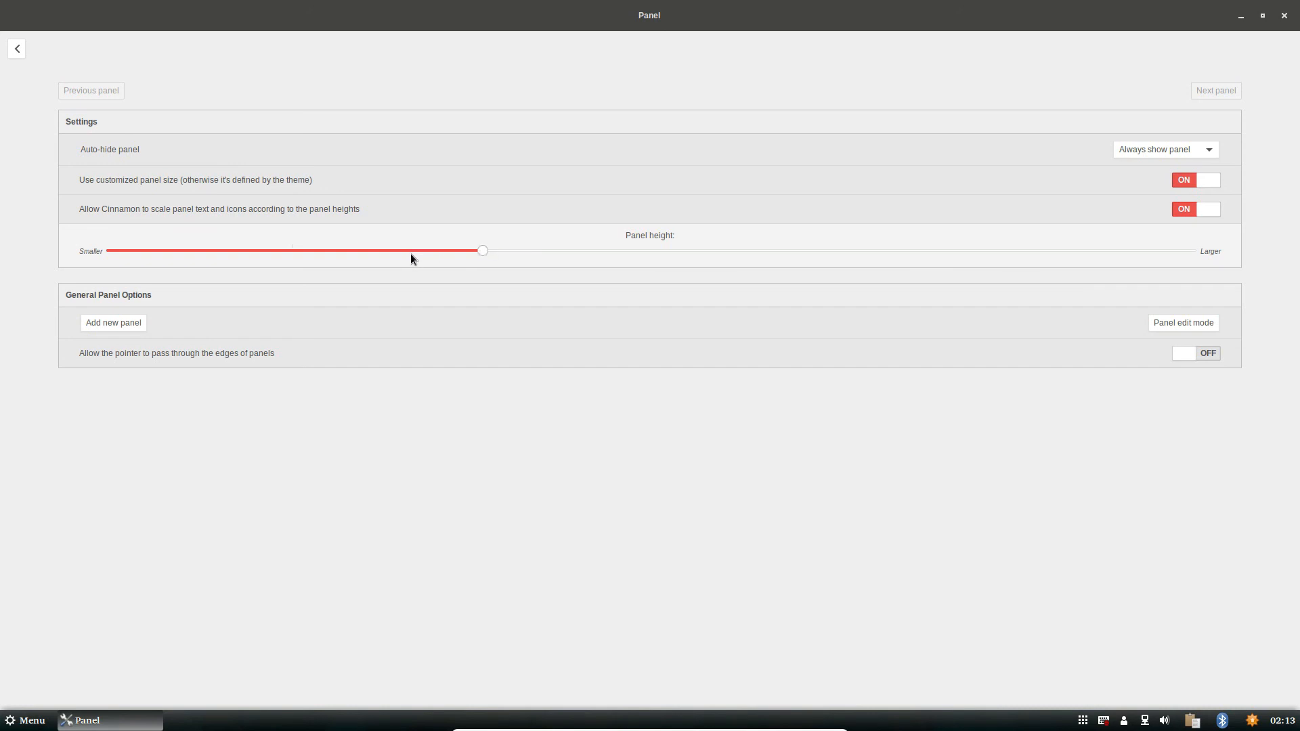
{"action": "left_click_drag", "start_coordinate": [483, 251], "coordinate": [408, 250]}
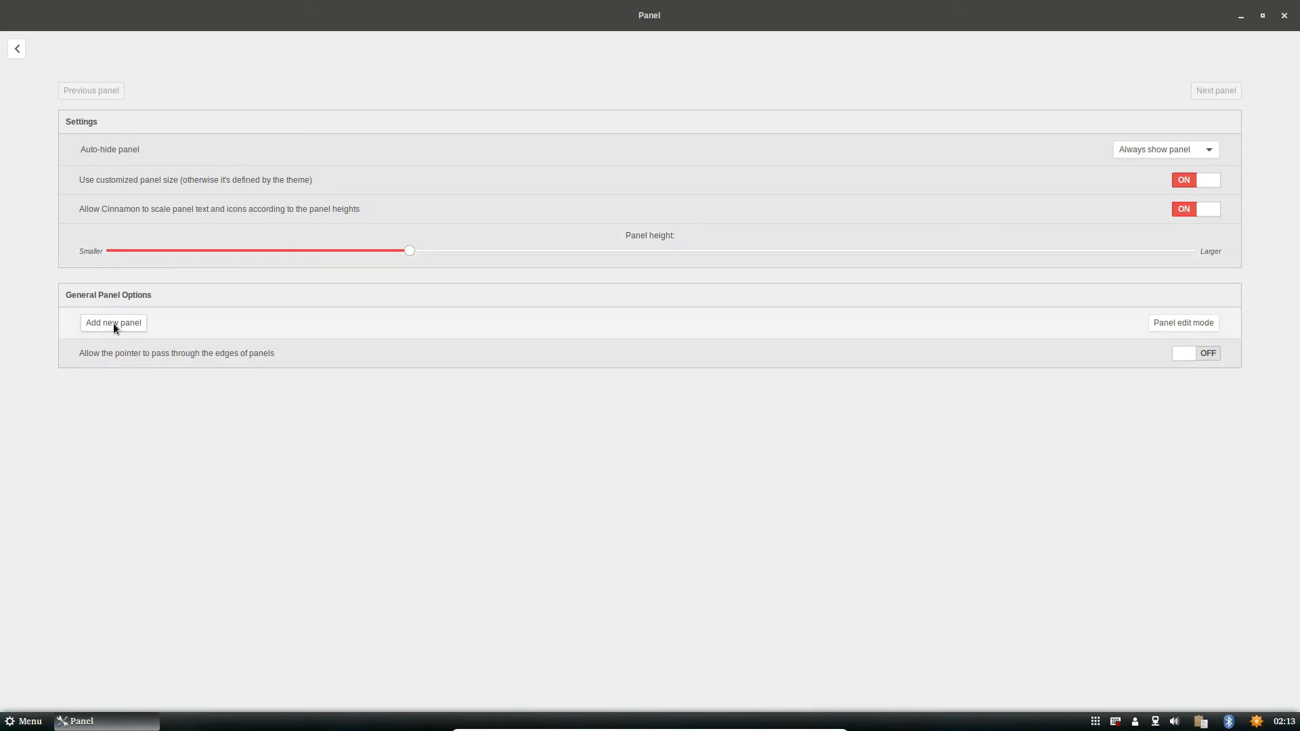
{"action": "mouse_move", "coordinate": [1153, 323]}
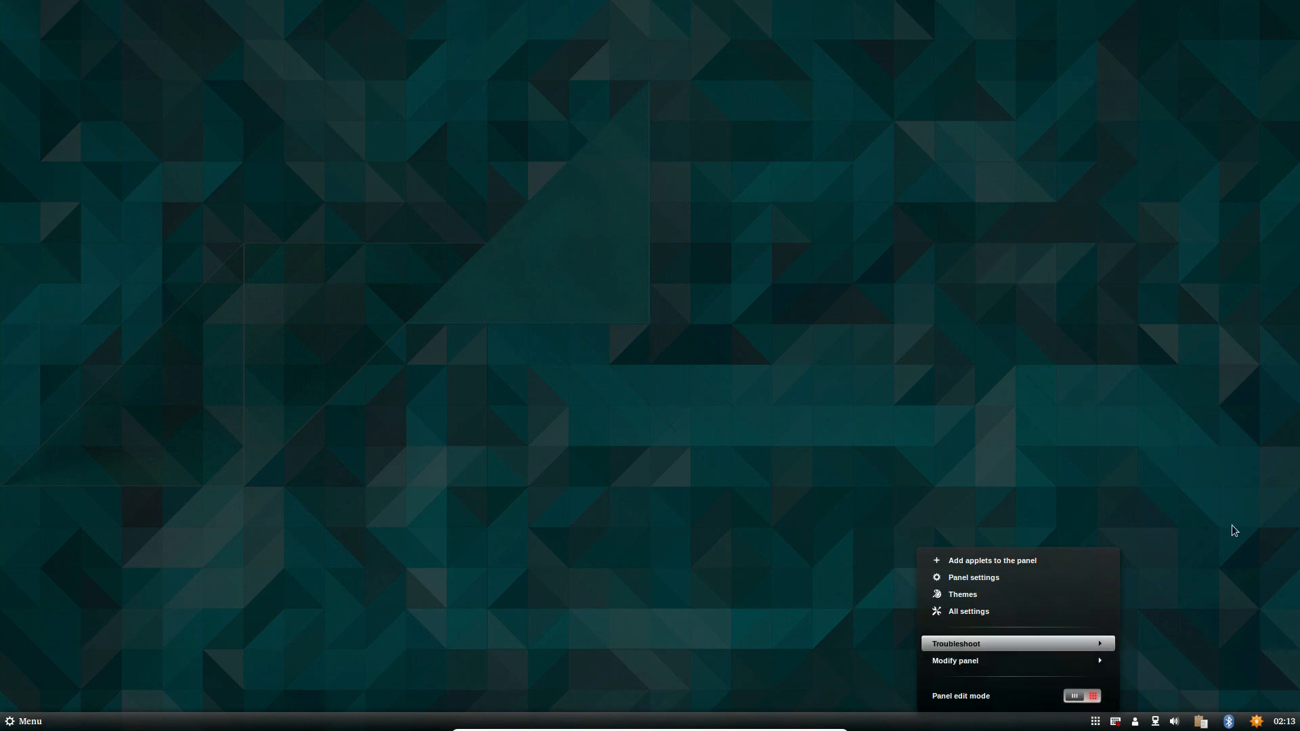
- Dismiss the panel context menu to reveal the clear desktop
{"action": "left_click", "coordinate": [879, 326]}
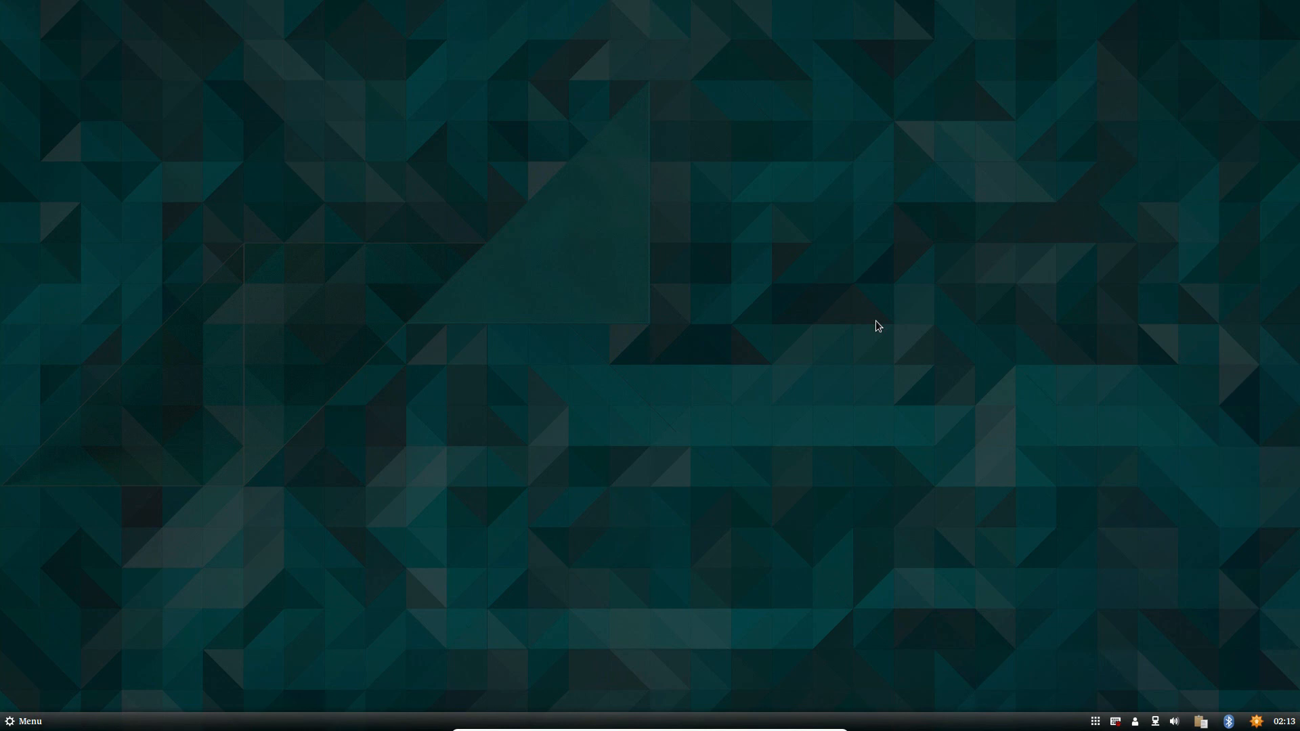